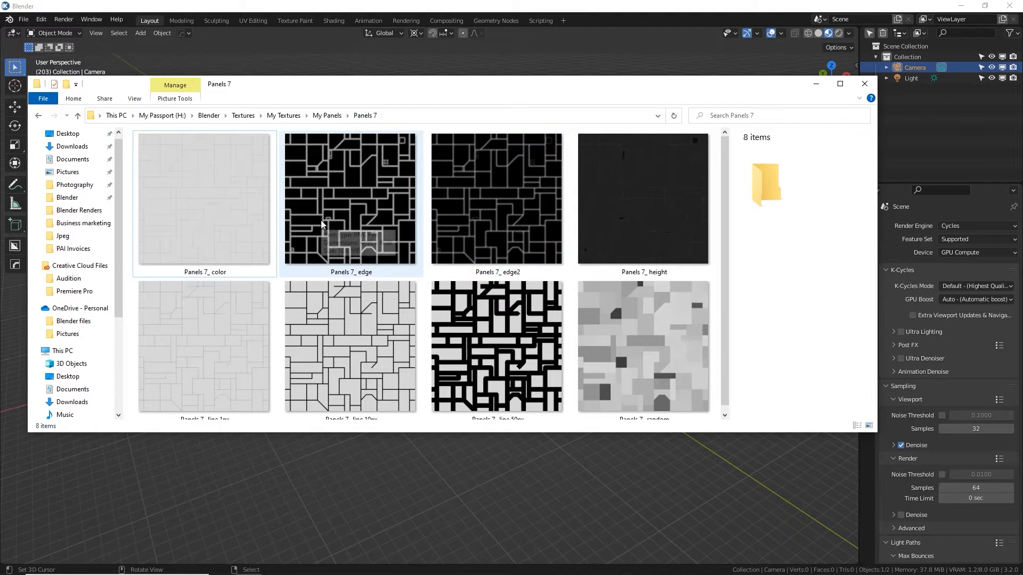
Step: Preview the Panels 7_ color, edge2, random and line 10px texture images
{"action": "left_click", "coordinate": [203, 198]}
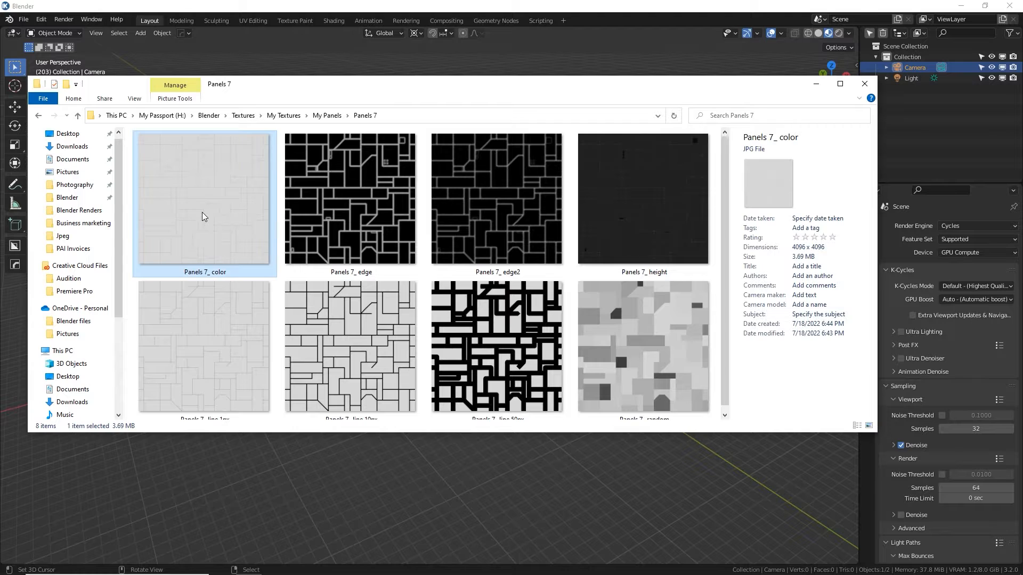
{"action": "left_click", "coordinate": [496, 198]}
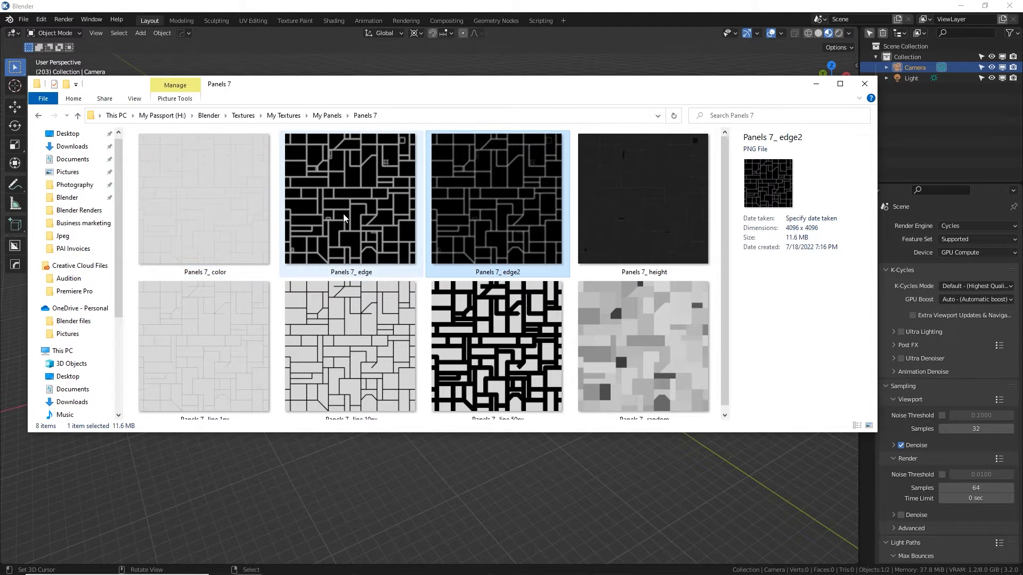
{"action": "mouse_move", "coordinate": [638, 226]}
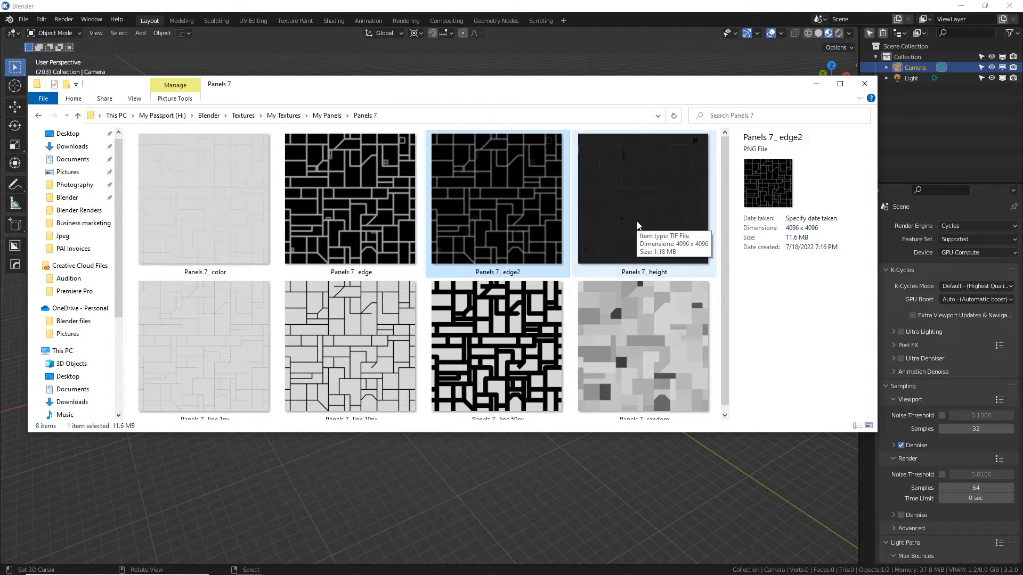
{"action": "left_click", "coordinate": [642, 346]}
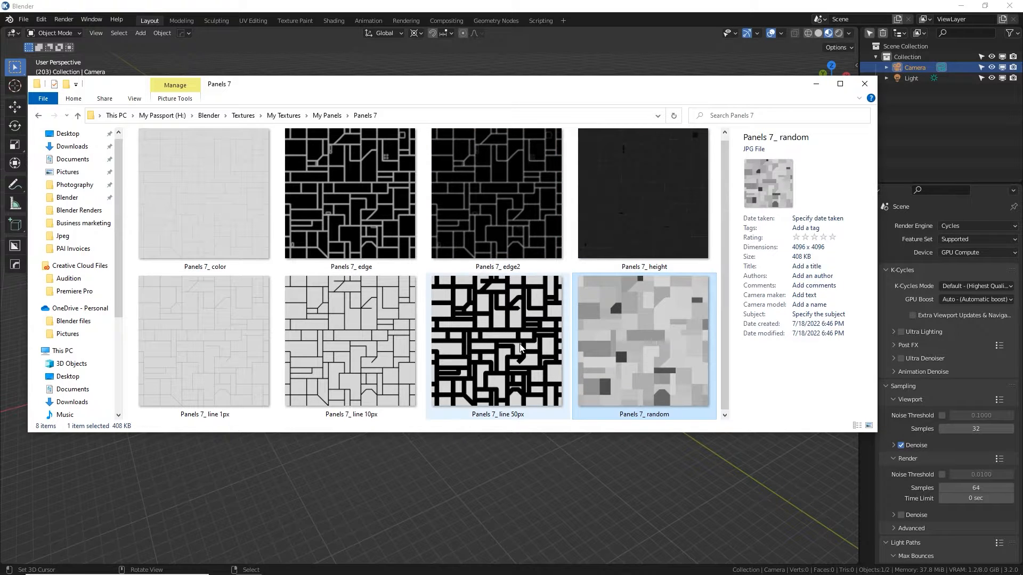
{"action": "left_click", "coordinate": [351, 341]}
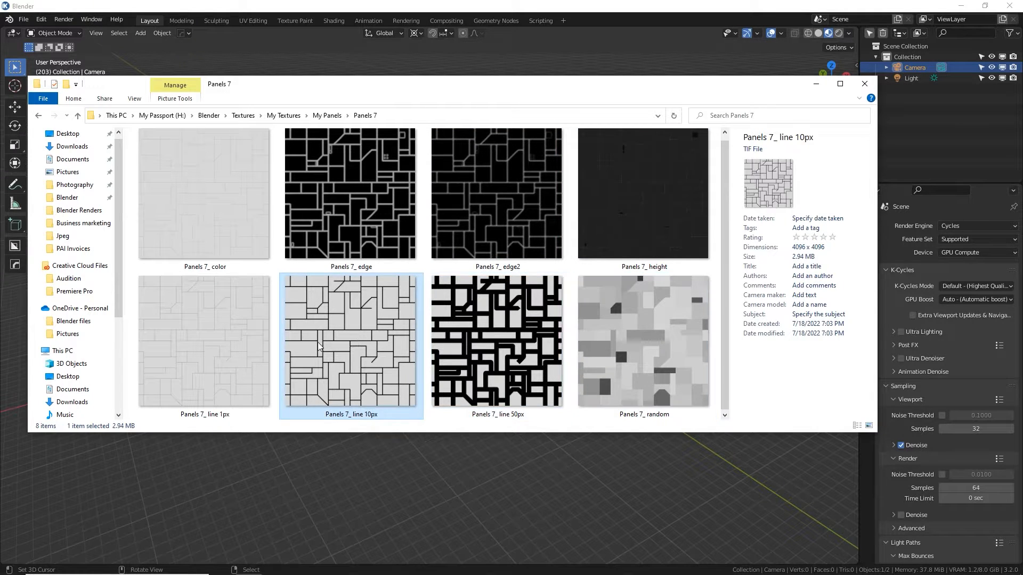
{"action": "left_click", "coordinate": [204, 341]}
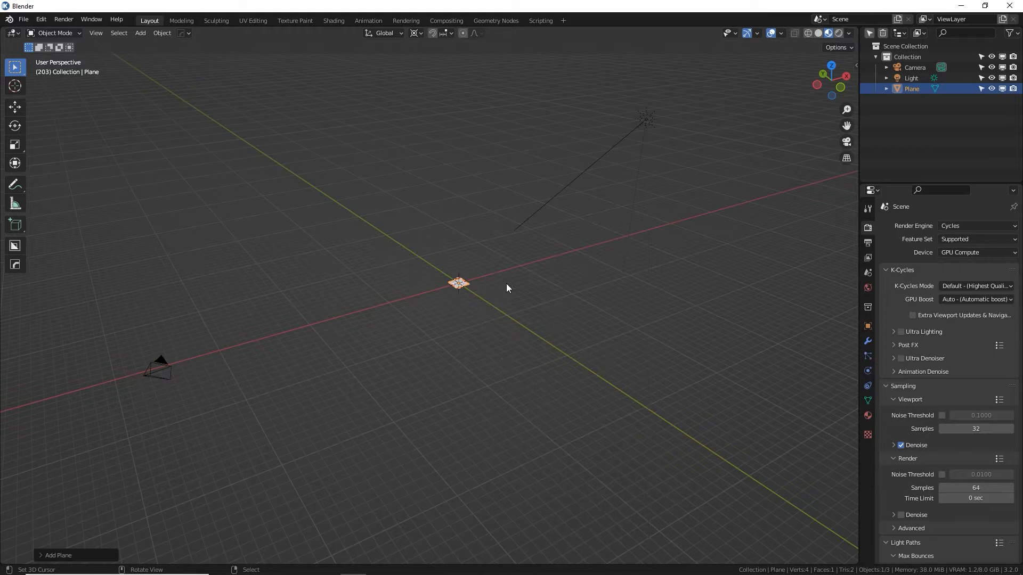
Step: Enlarge the plane into a floor, add a cube and scaled UV sphere, and auto shade smooth
{"action": "key", "text": "Tab"}
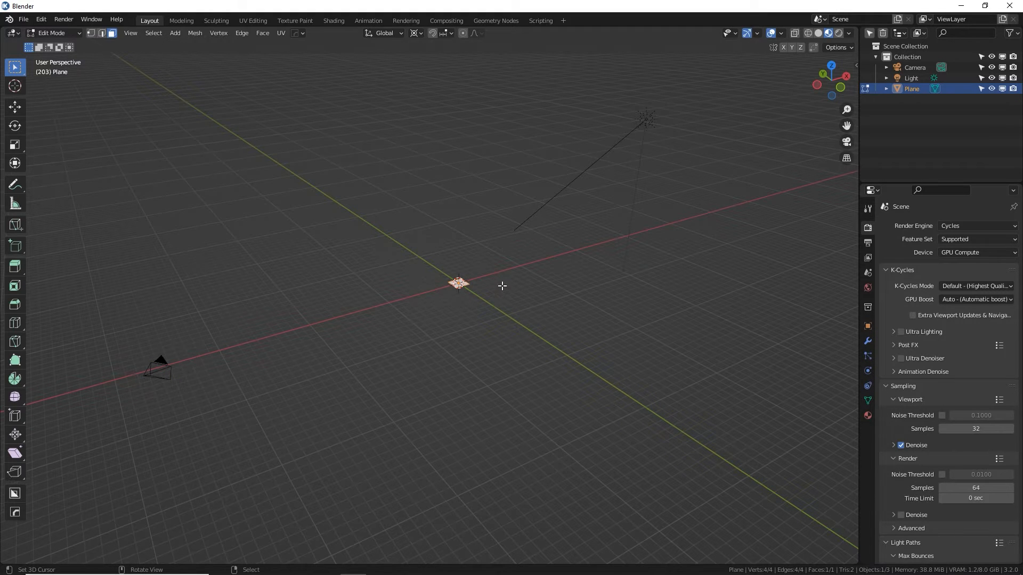
{"action": "key", "text": "s"}
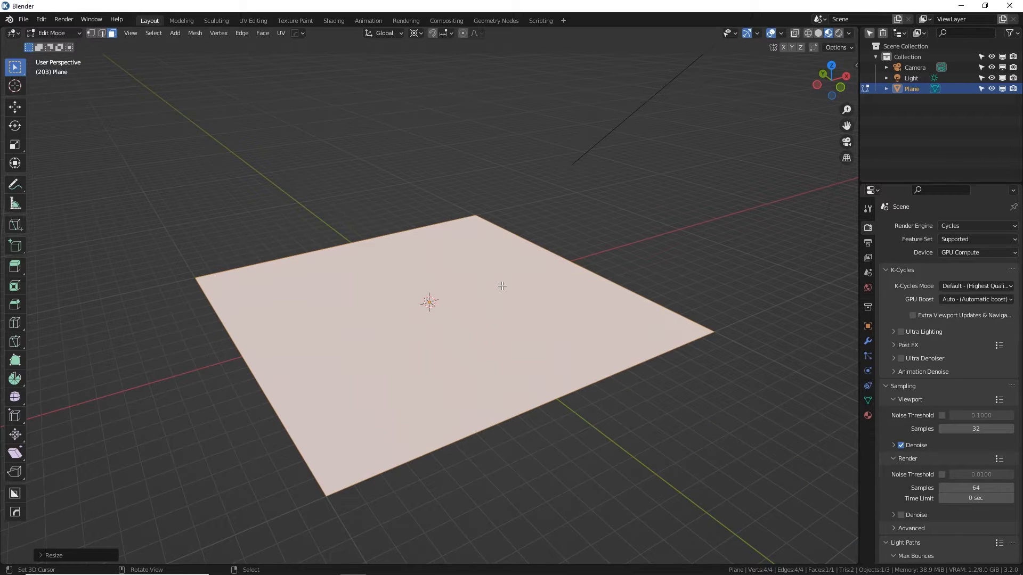
{"action": "left_click", "coordinate": [175, 33]}
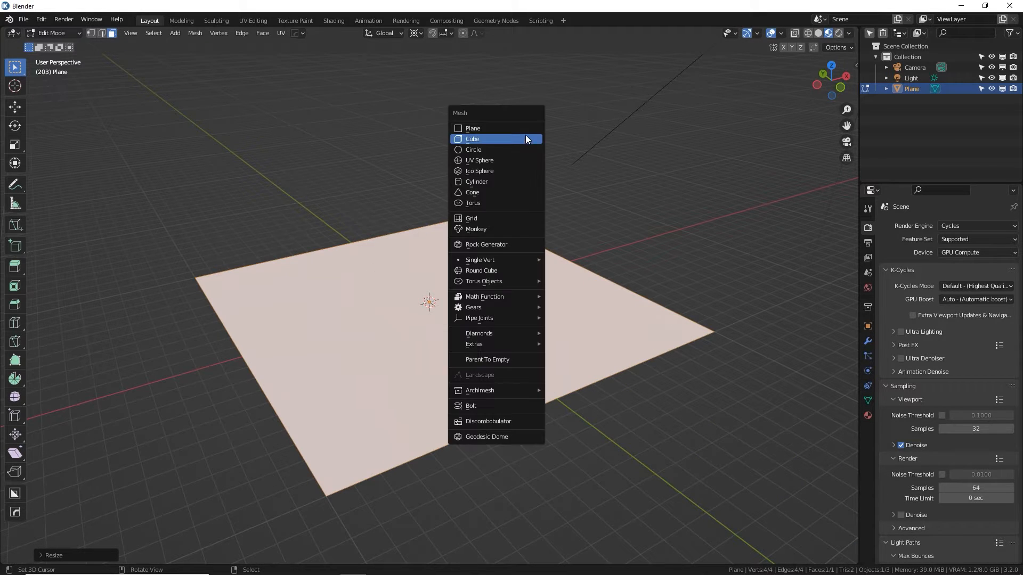
{"action": "left_click", "coordinate": [472, 139]}
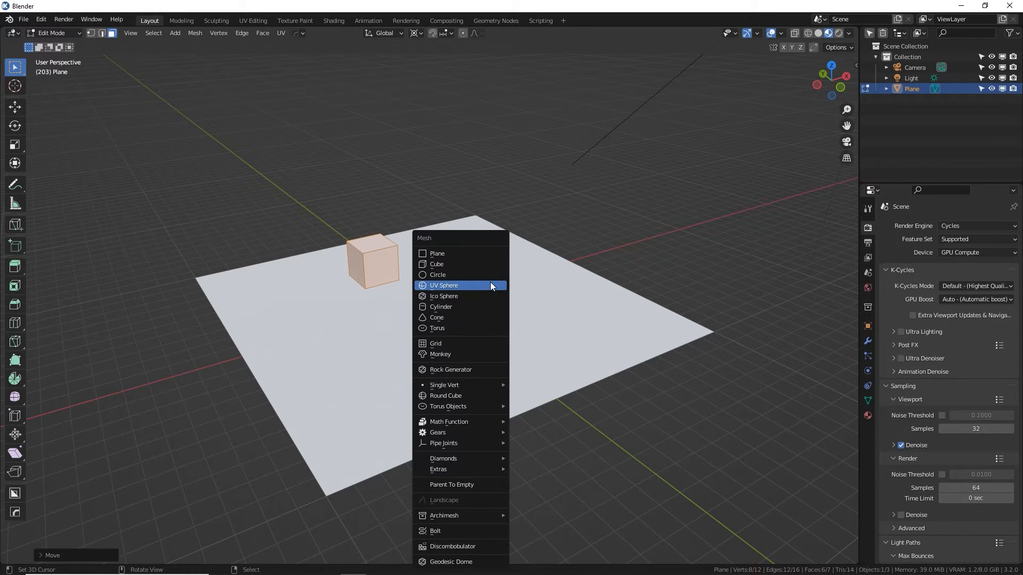
{"action": "left_click", "coordinate": [443, 285]}
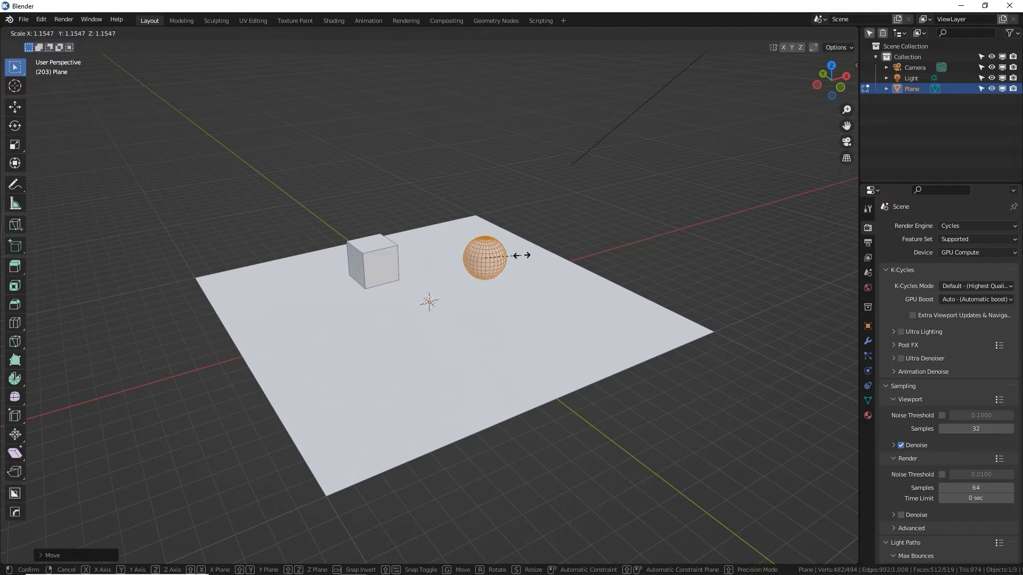
{"action": "key", "text": "Tab"}
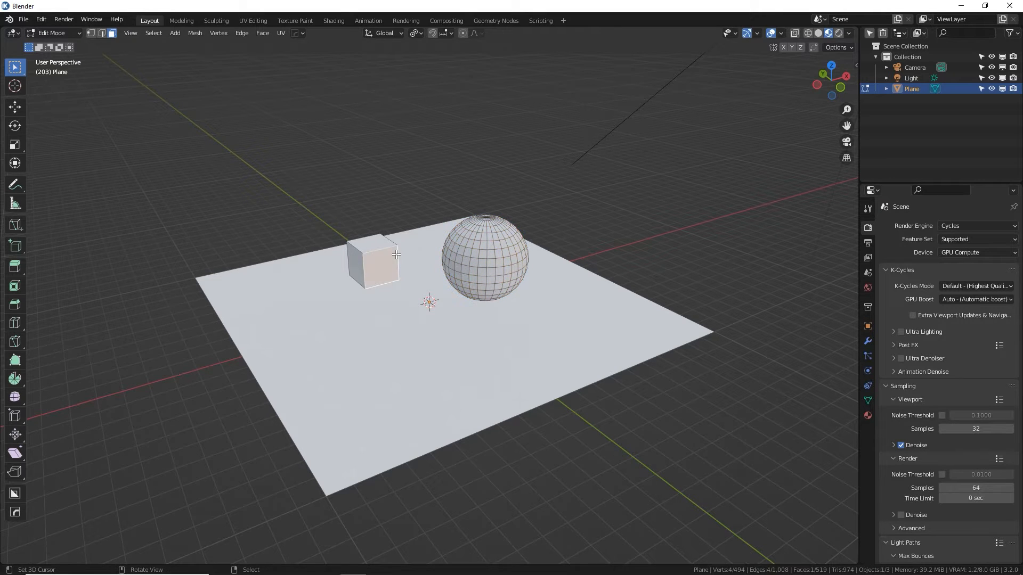
{"action": "key", "text": "s"}
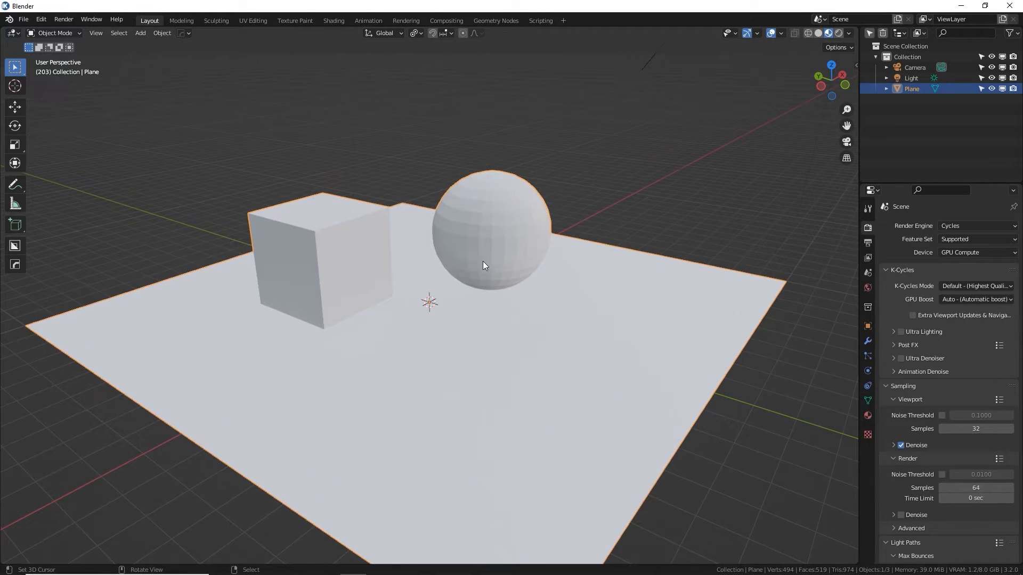
{"action": "right_click", "coordinate": [483, 265]}
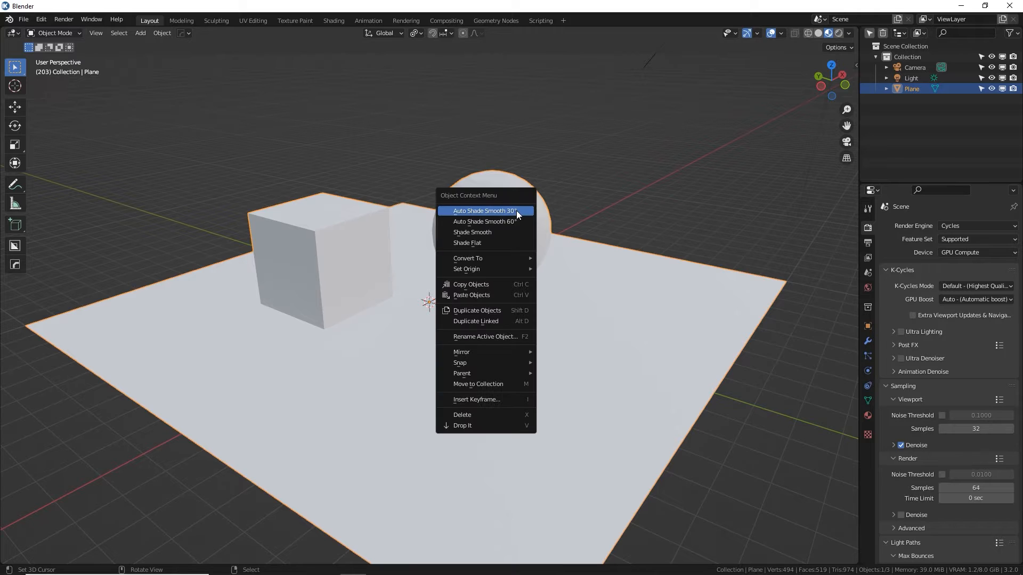
{"action": "left_click", "coordinate": [484, 211]}
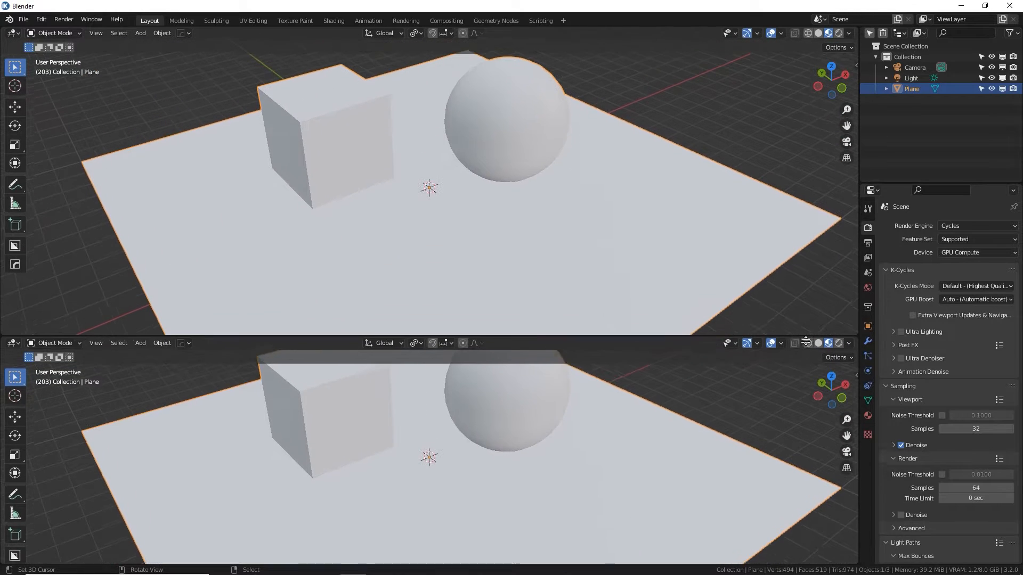
Step: Make the top area a Shader Editor, name the material Panels 7, and add an Image Texture node
{"action": "left_click", "coordinate": [13, 32]}
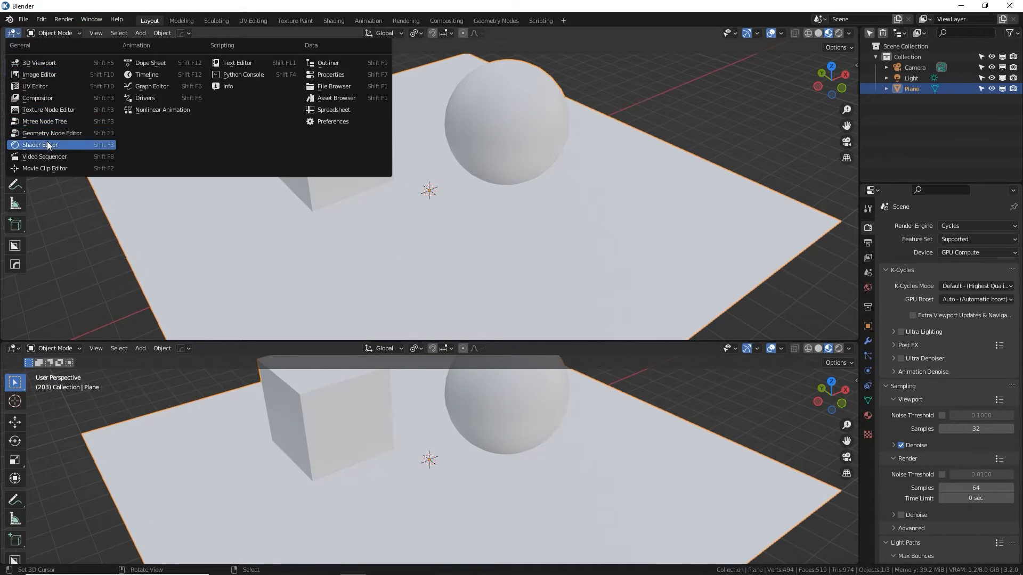
{"action": "left_click", "coordinate": [39, 145]}
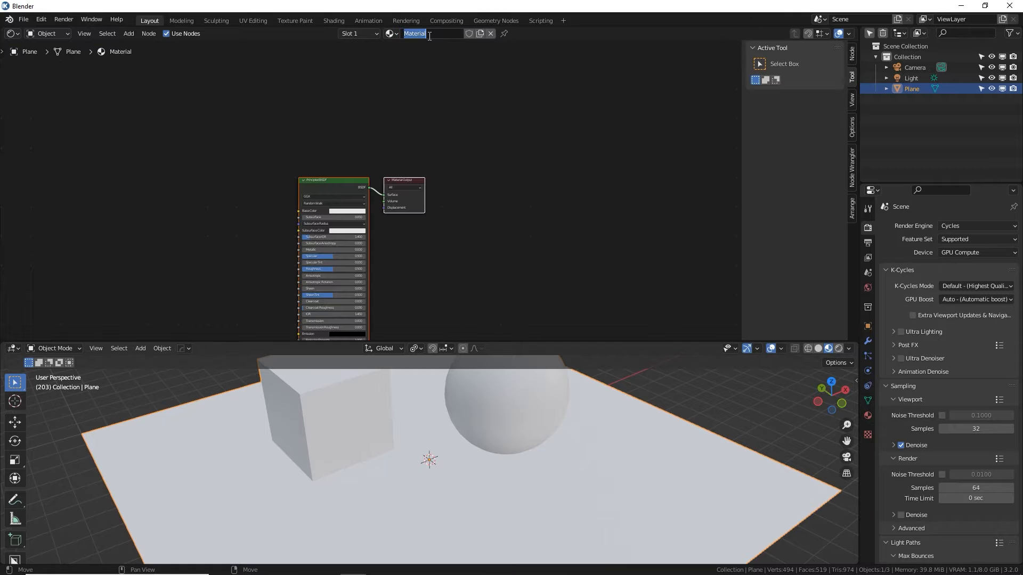
{"action": "type", "text": "Panels 7"}
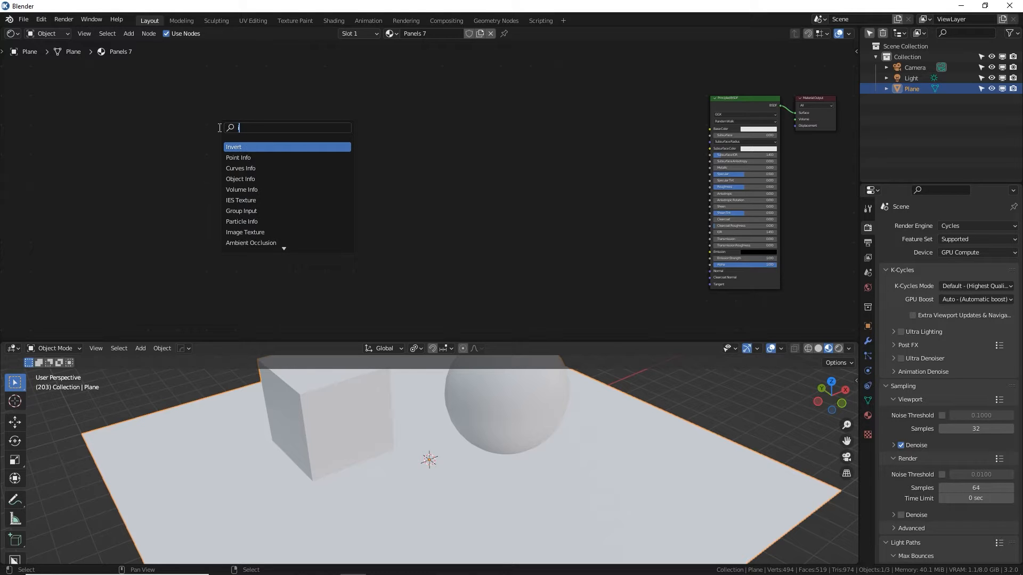
{"action": "left_click", "coordinate": [245, 233]}
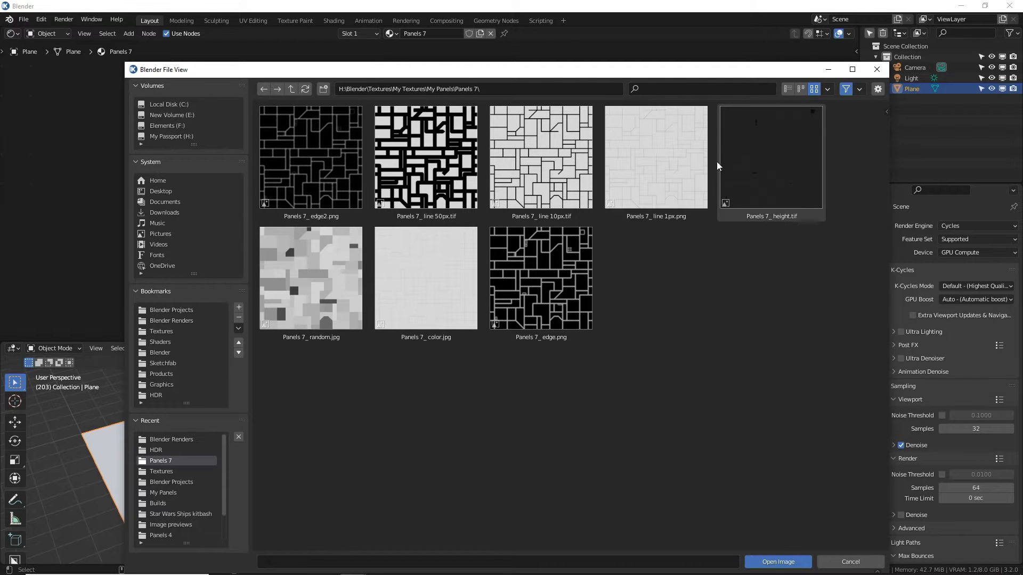
Step: Load Panels 7_ color into a texture node and link it to Base Color
{"action": "left_click", "coordinate": [656, 156]}
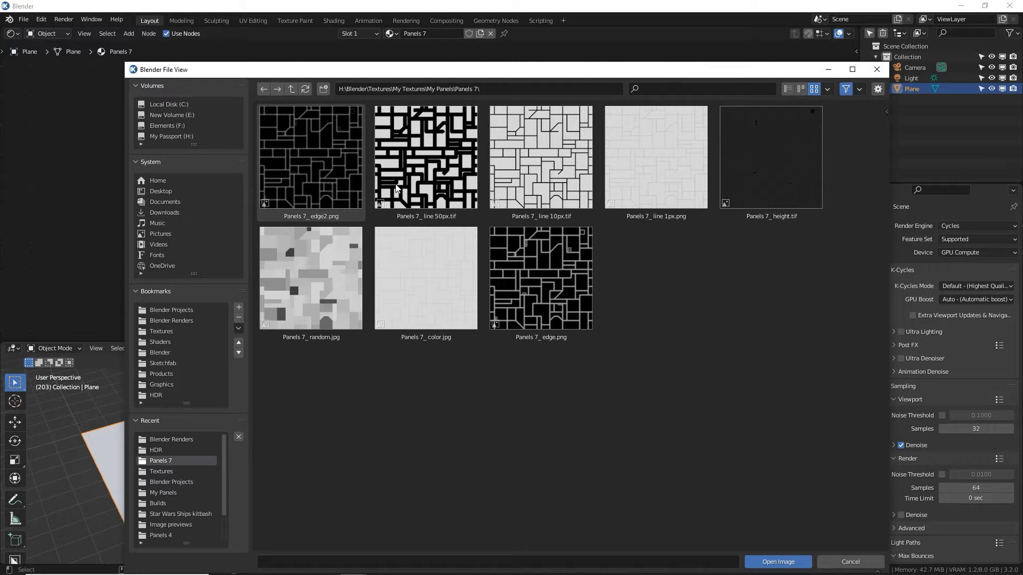
{"action": "left_click", "coordinate": [425, 277]}
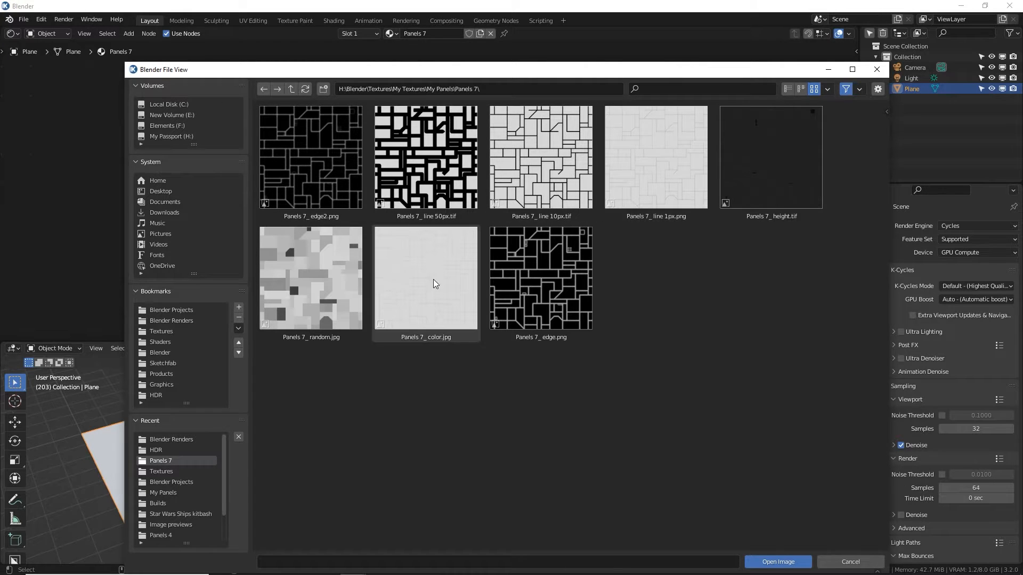
{"action": "left_click", "coordinate": [777, 562]}
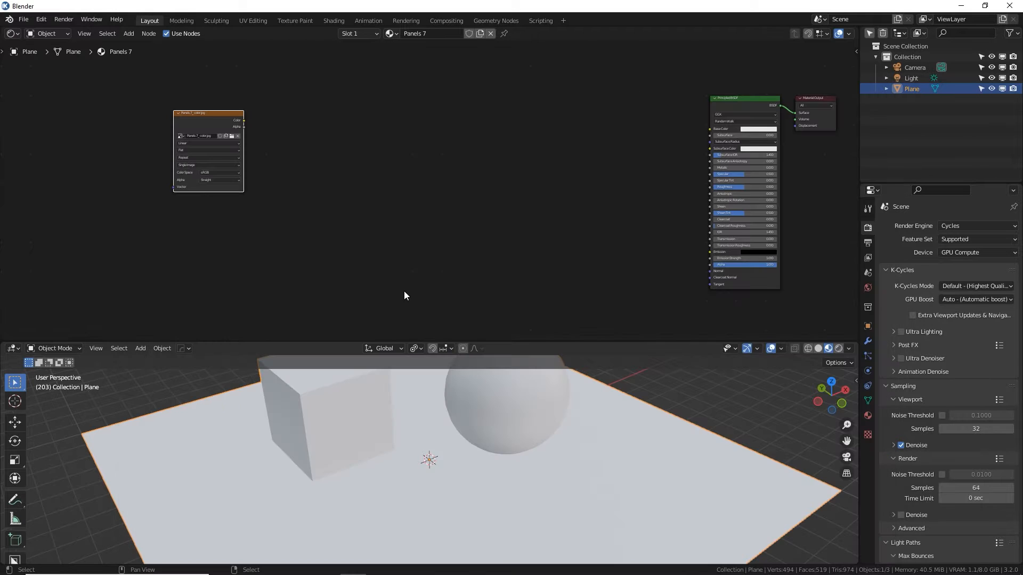
{"action": "left_click_drag", "start_coordinate": [243, 121], "coordinate": [659, 126]}
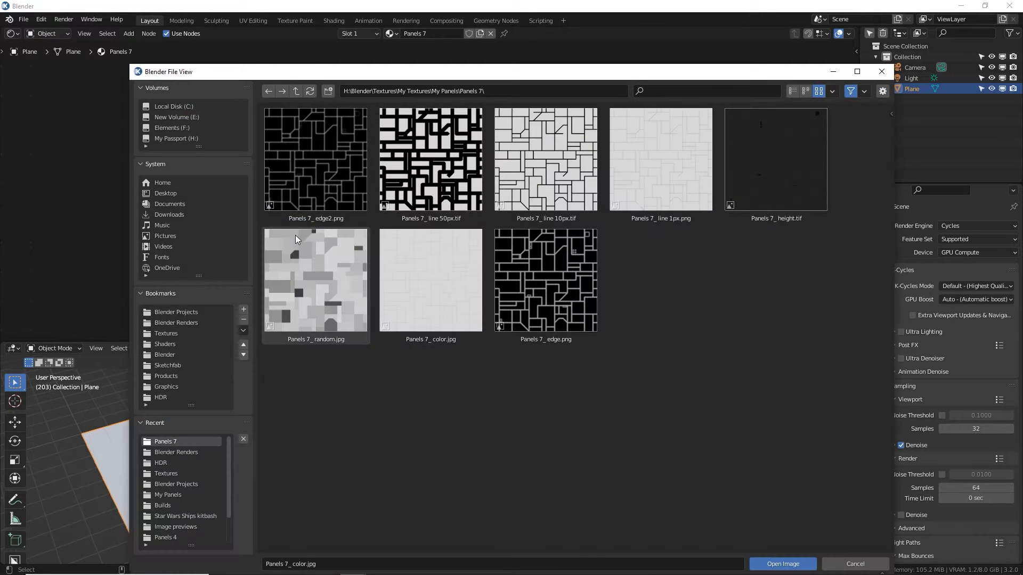
Step: Load the Panels 7_ random, line 1px and edge images into texture nodes
{"action": "left_click", "coordinate": [314, 279]}
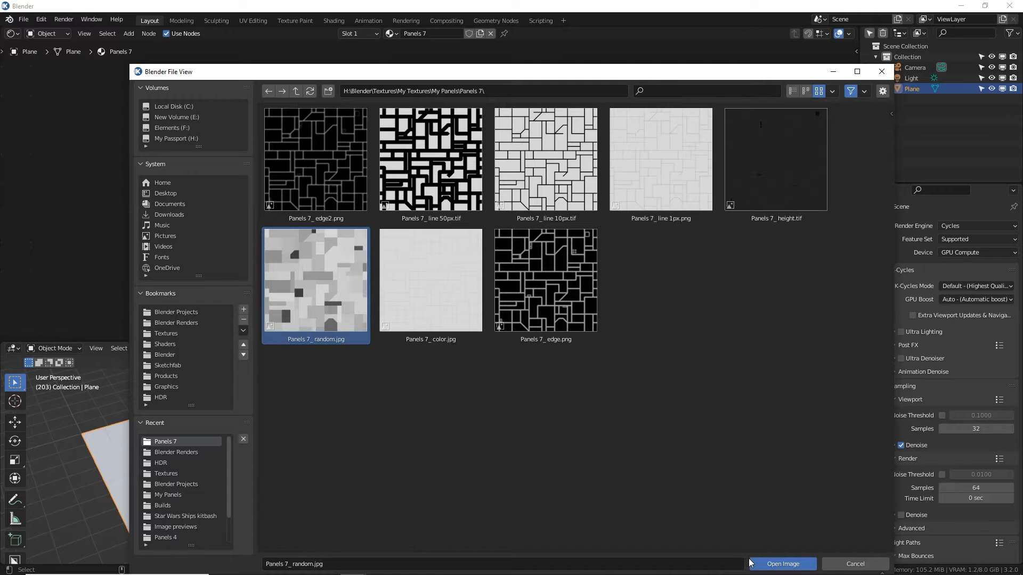
{"action": "left_click", "coordinate": [781, 563]}
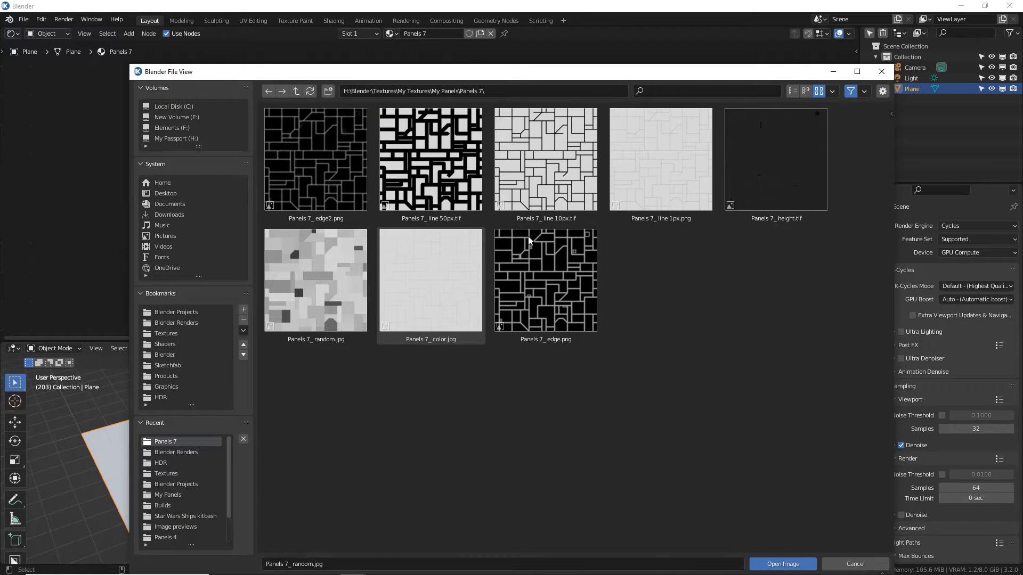
{"action": "left_click", "coordinate": [660, 159]}
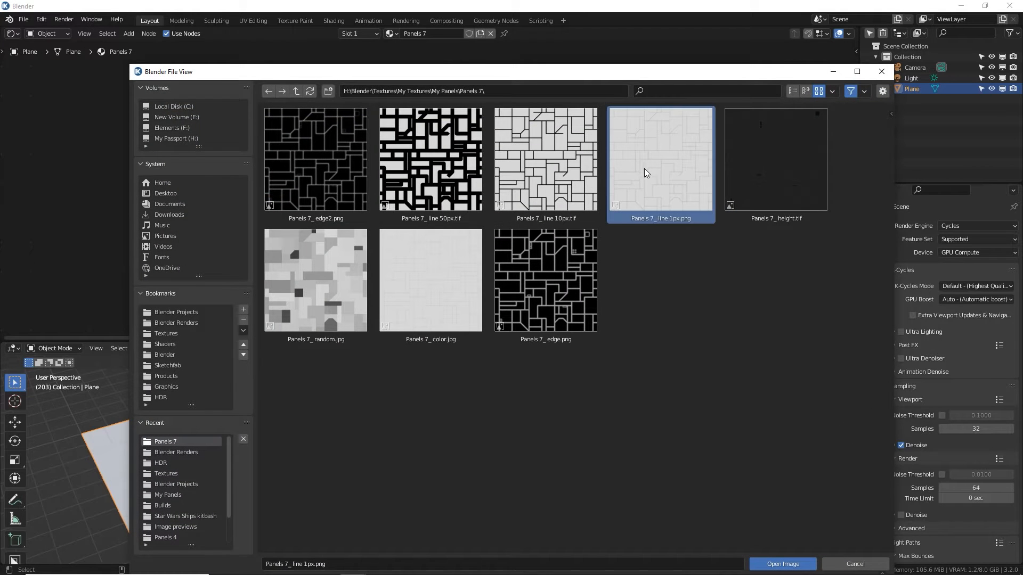
{"action": "left_click", "coordinate": [782, 564]}
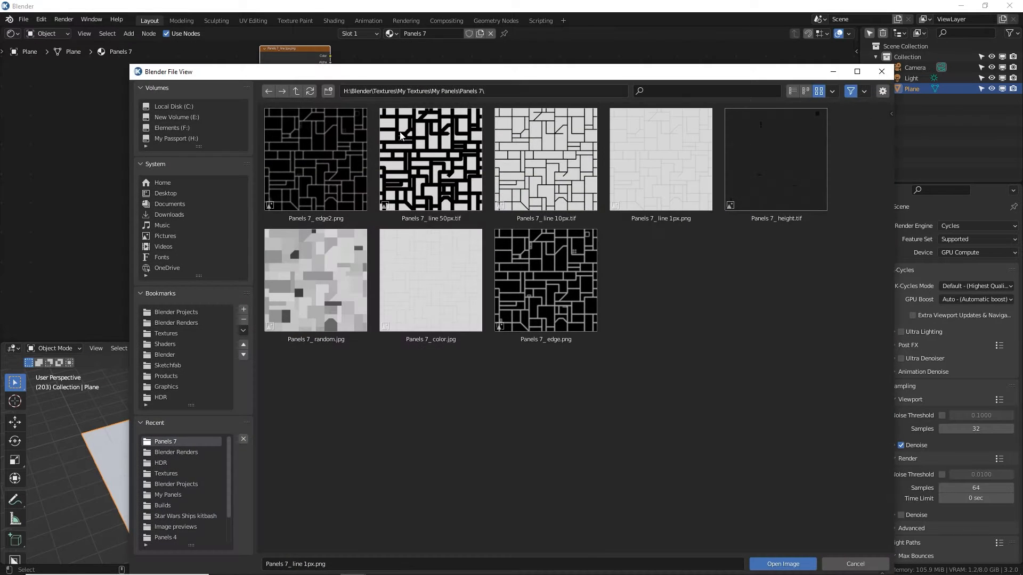
{"action": "left_click", "coordinate": [545, 159]}
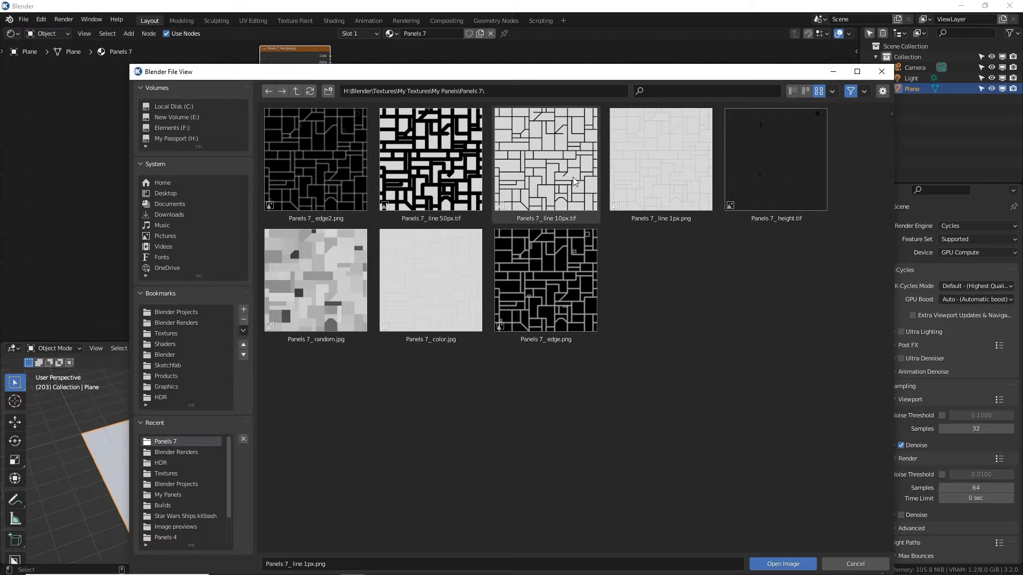
{"action": "left_click", "coordinate": [546, 279]}
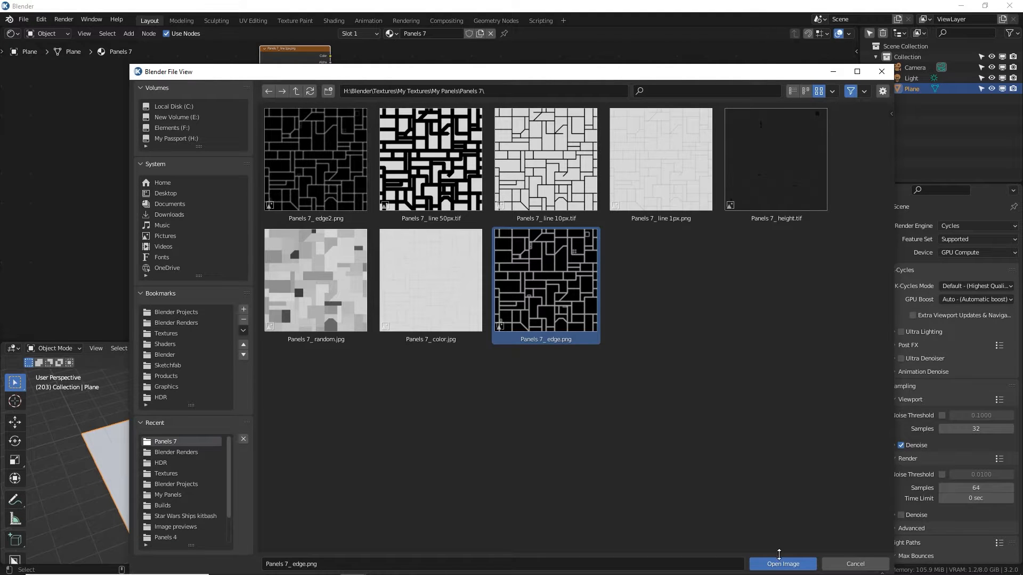
{"action": "left_click", "coordinate": [782, 564]}
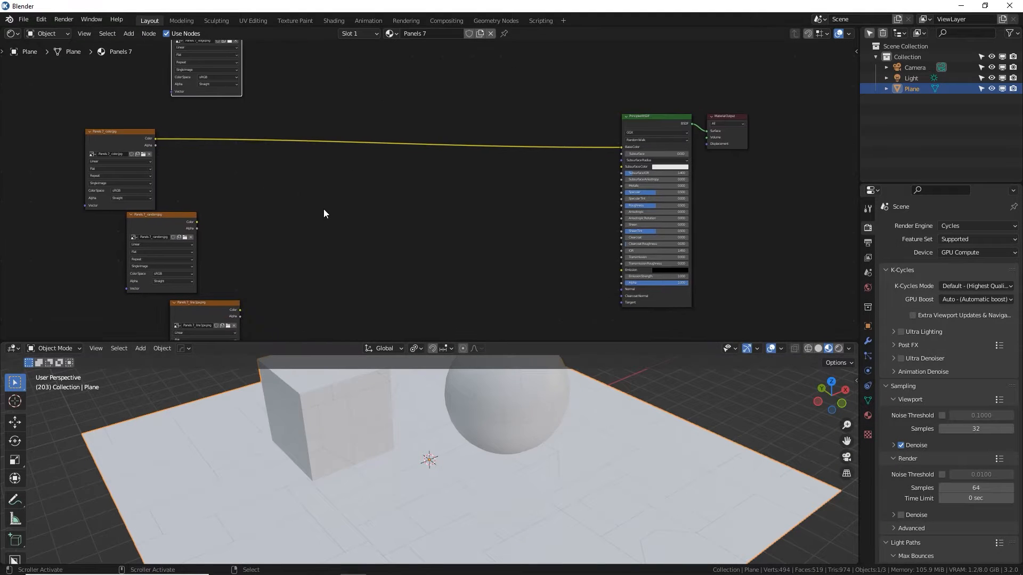
Step: Make the second BSDF metallic with roughness 0.114, roughen the first shader, and render with Cycles
{"action": "scroll", "scroll_direction": "down", "scroll_amount": 3}
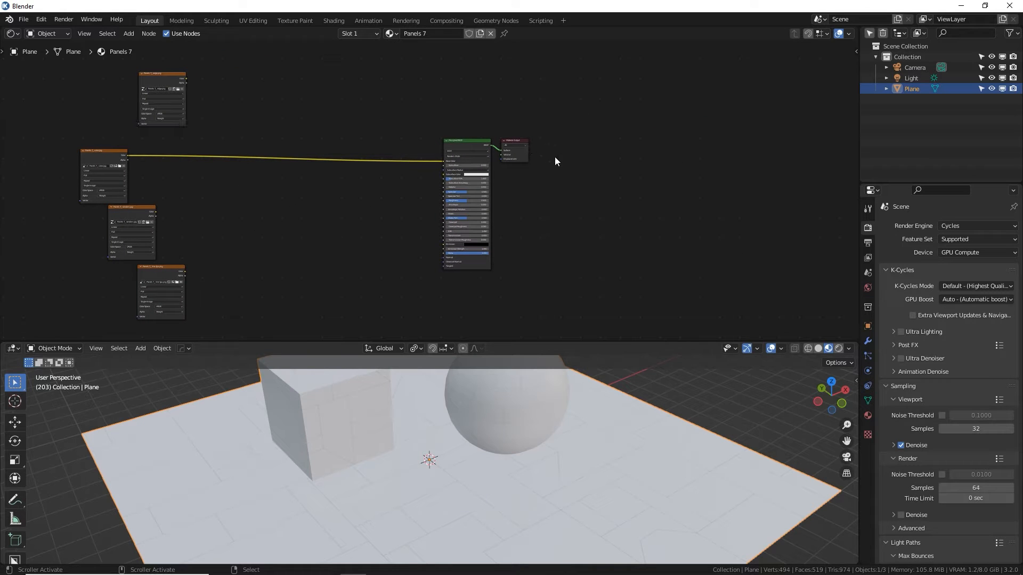
{"action": "left_click_drag", "start_coordinate": [514, 142], "coordinate": [718, 142]}
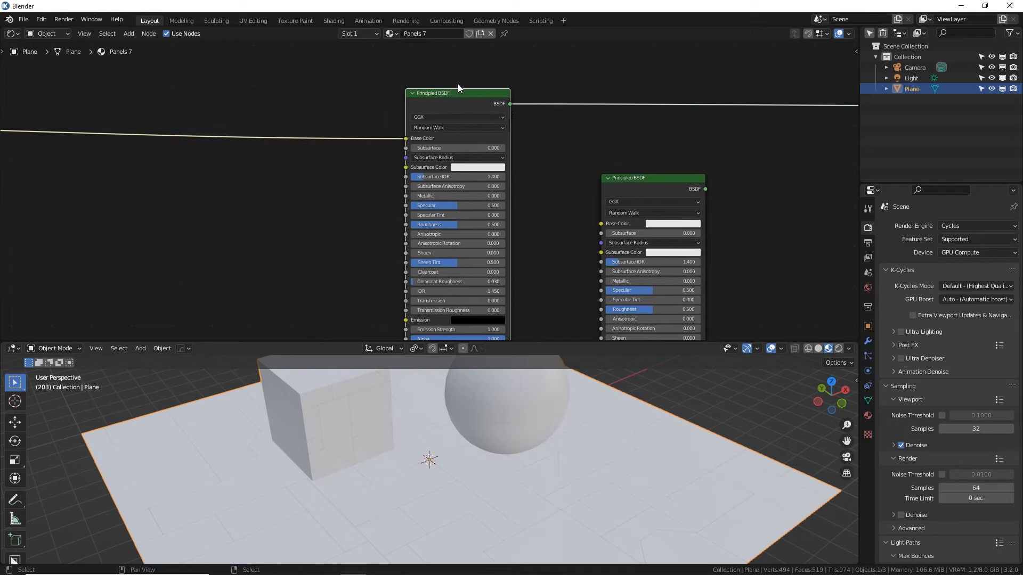
{"action": "mouse_move", "coordinate": [475, 110]}
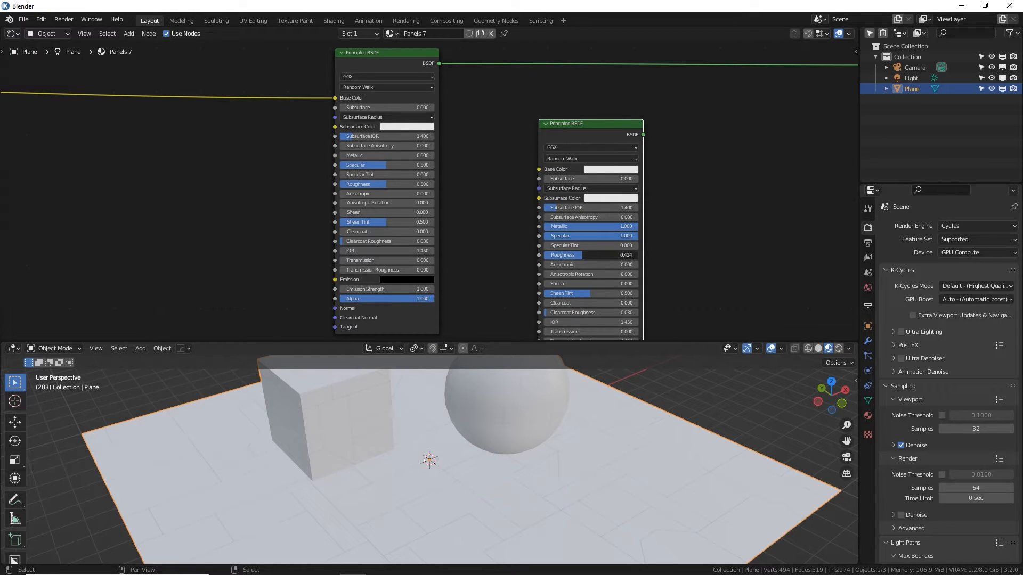
{"action": "left_click_drag", "start_coordinate": [587, 255], "coordinate": [568, 255]}
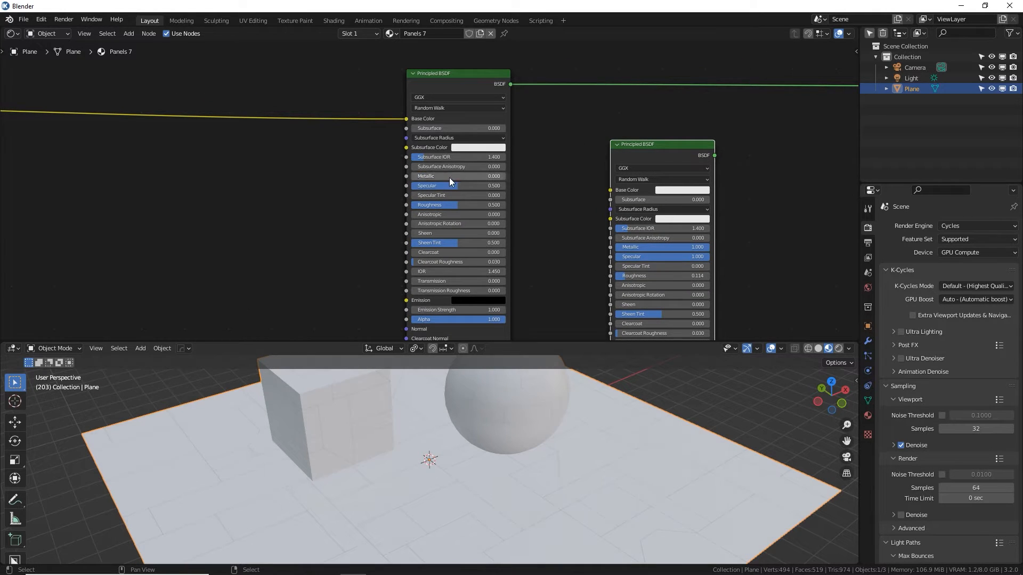
{"action": "left_click_drag", "start_coordinate": [437, 185], "coordinate": [456, 185]}
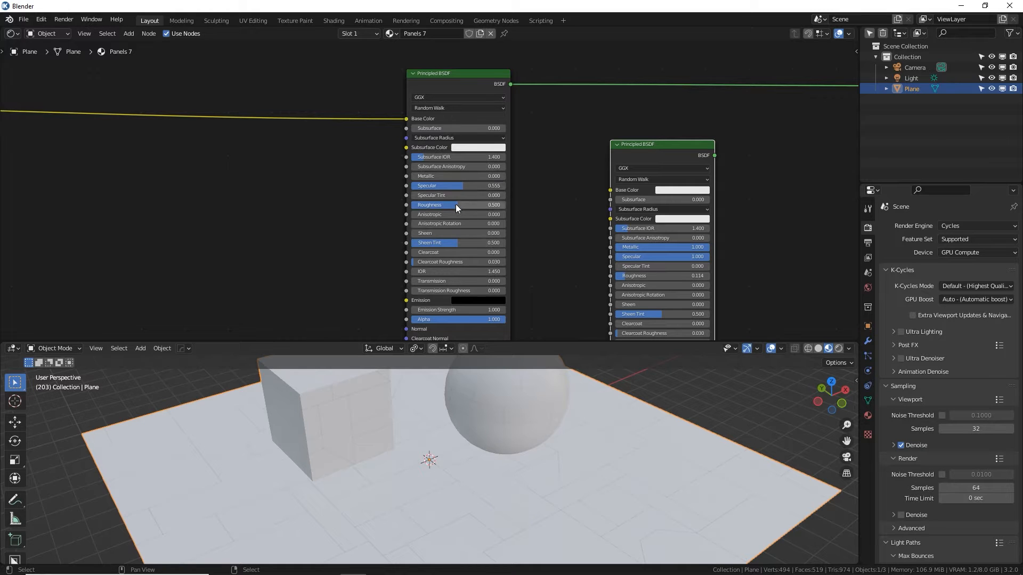
{"action": "left_click_drag", "start_coordinate": [456, 205], "coordinate": [485, 205]}
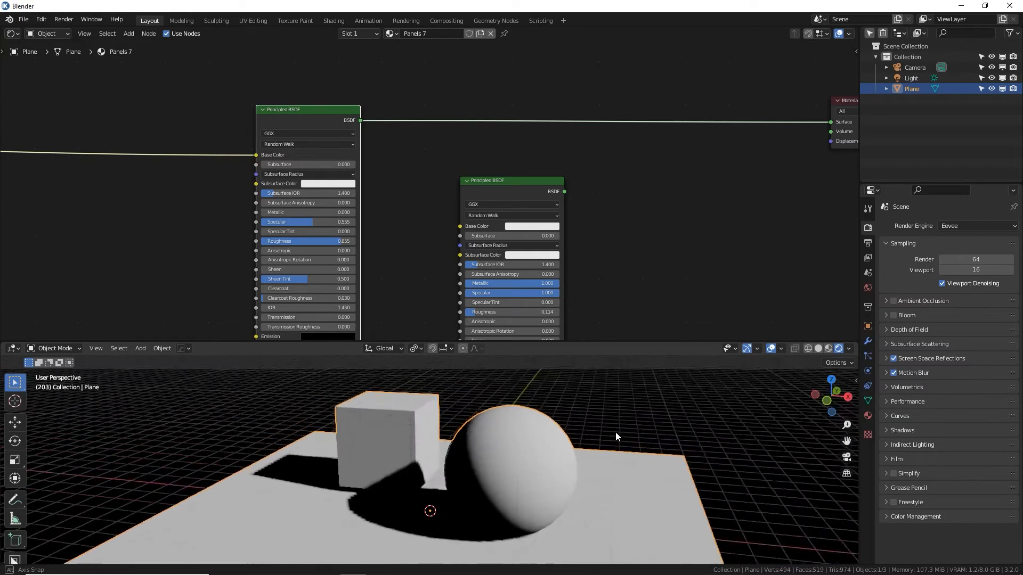
{"action": "left_click", "coordinate": [977, 226]}
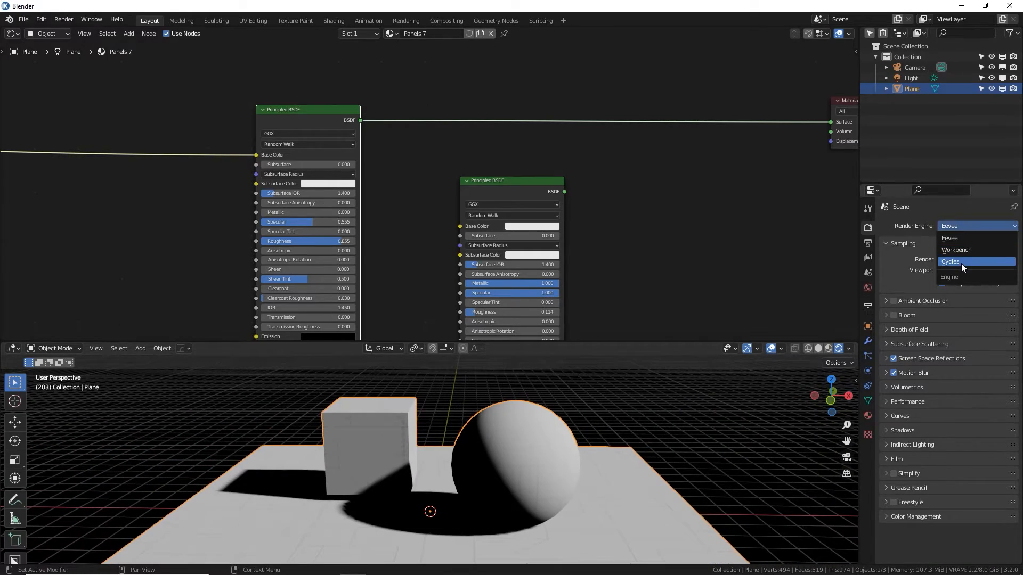
{"action": "left_click", "coordinate": [951, 262]}
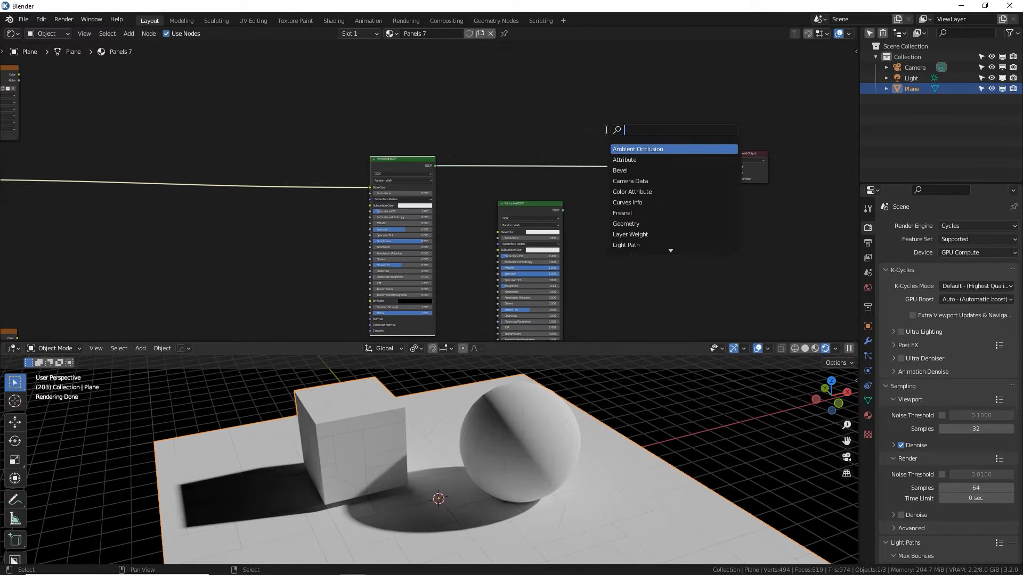
Step: Add a Mix Shader node to blend the two Principled BSDFs
{"action": "type", "text": "mix"}
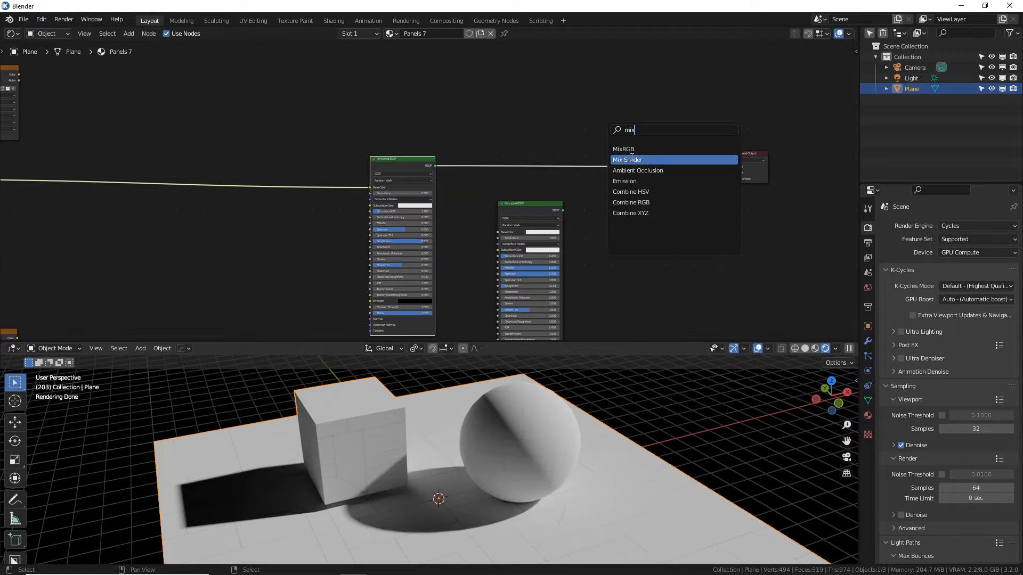
{"action": "left_click", "coordinate": [627, 160]}
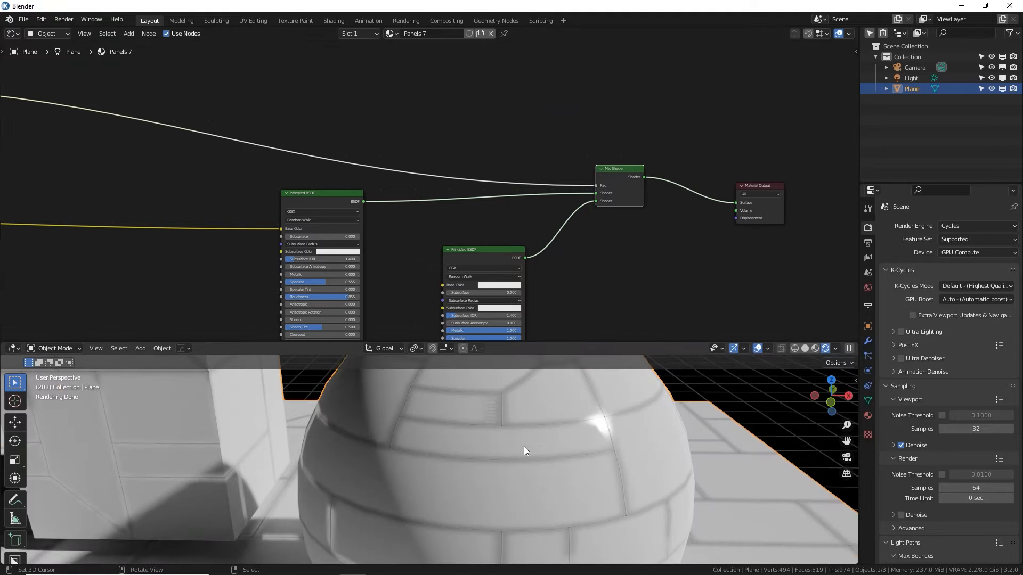
{"action": "left_click_drag", "start_coordinate": [525, 451], "coordinate": [547, 439]}
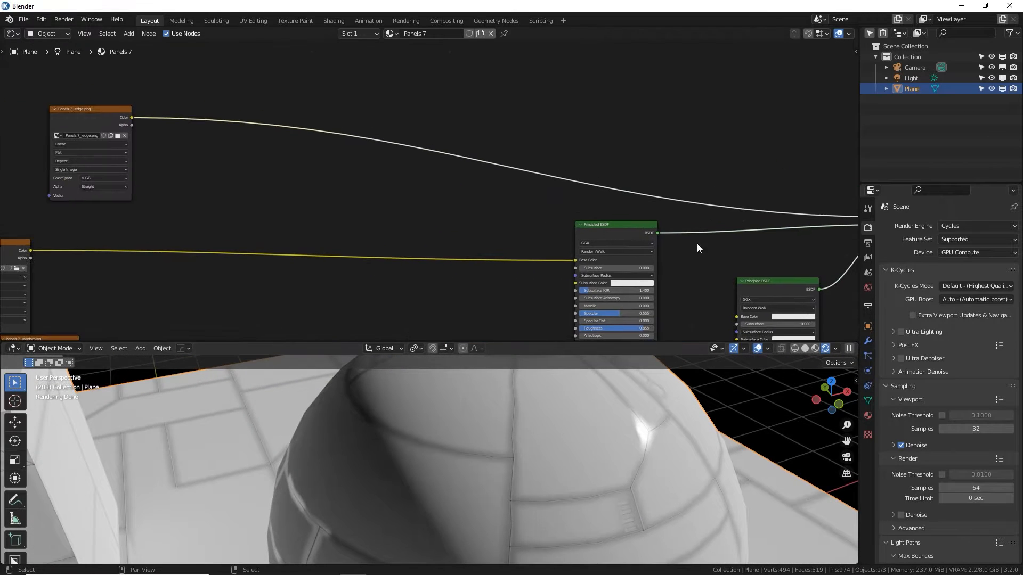
Step: Multiply the edge image by a Musgrave Texture and tune its scale, detail and dimension
{"action": "left_click", "coordinate": [140, 34]}
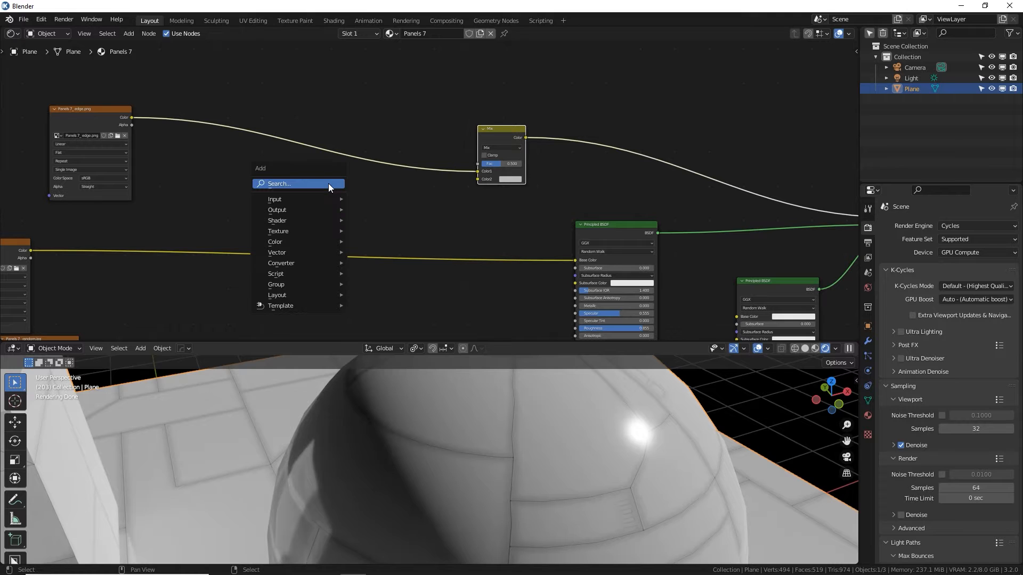
{"action": "type", "text": "MUS"}
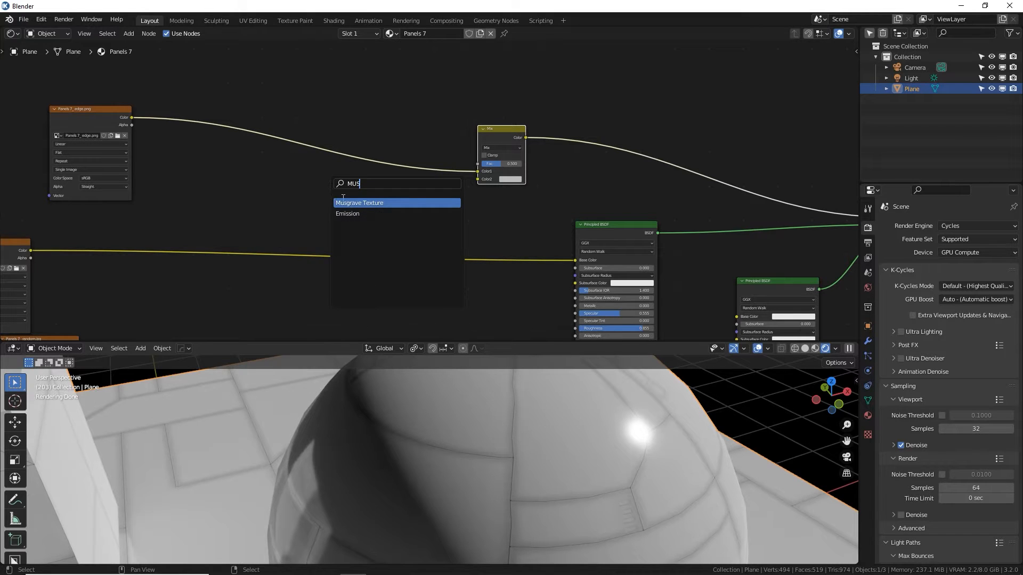
{"action": "left_click", "coordinate": [358, 203]}
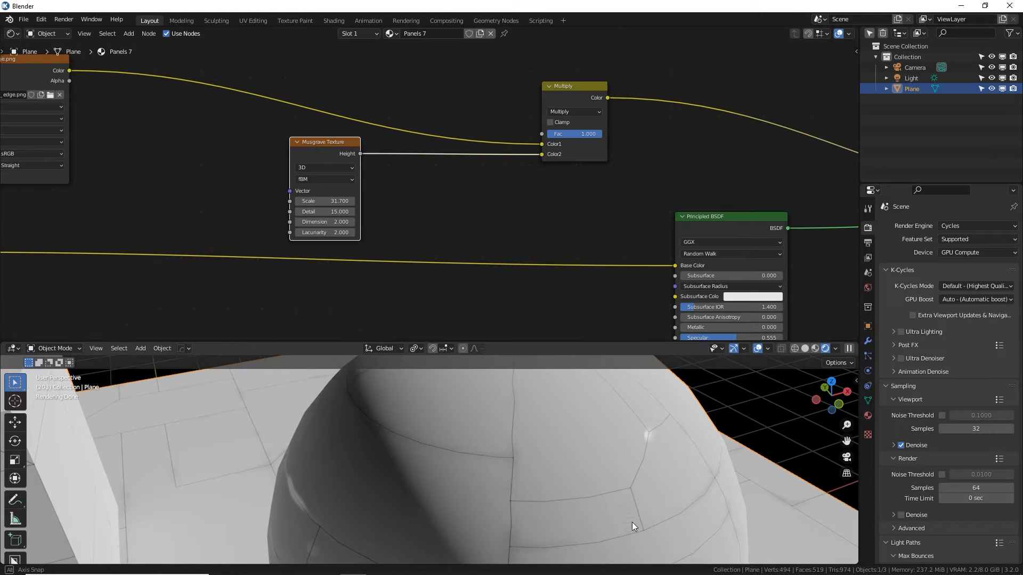
{"action": "left_click_drag", "start_coordinate": [633, 526], "coordinate": [467, 356]}
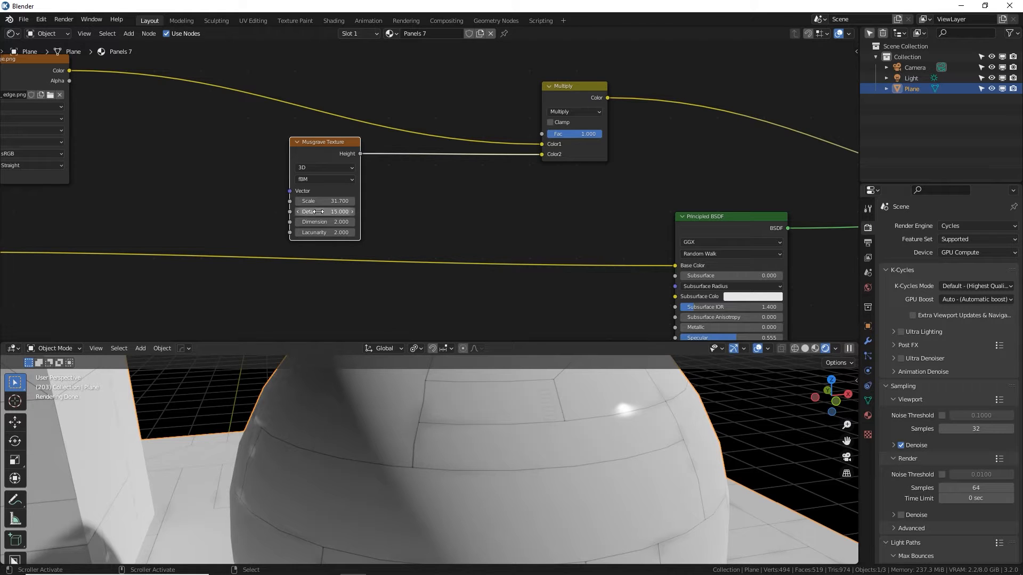
{"action": "left_click_drag", "start_coordinate": [340, 221], "coordinate": [324, 221]}
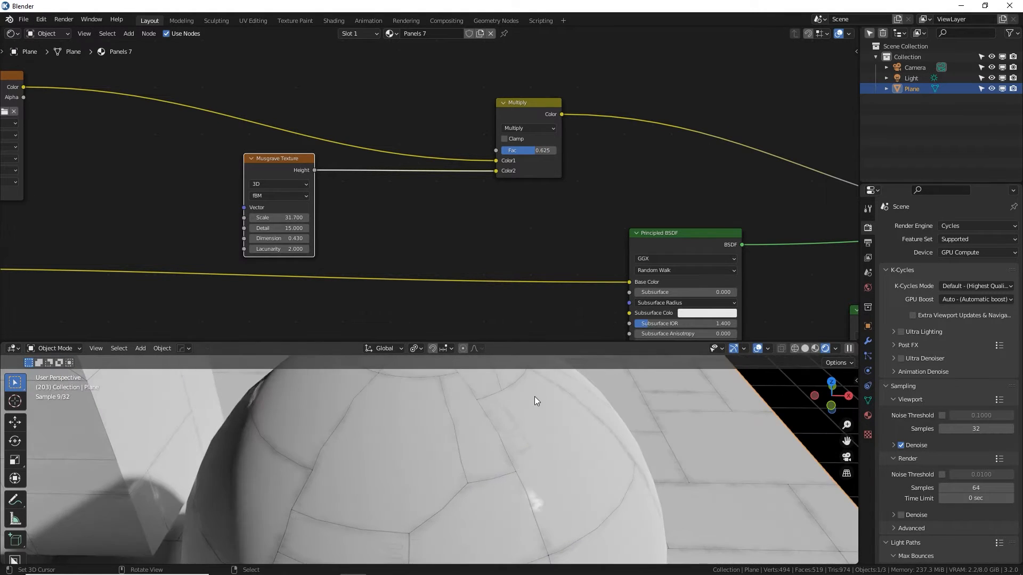
{"action": "left_click_drag", "start_coordinate": [541, 150], "coordinate": [529, 150]}
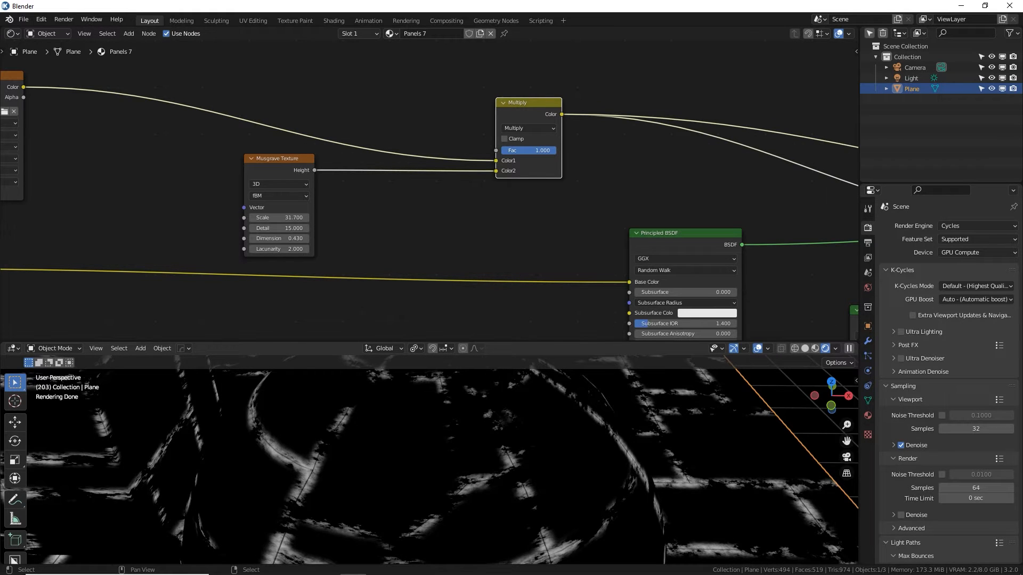
{"action": "left_click_drag", "start_coordinate": [542, 150], "coordinate": [527, 151]}
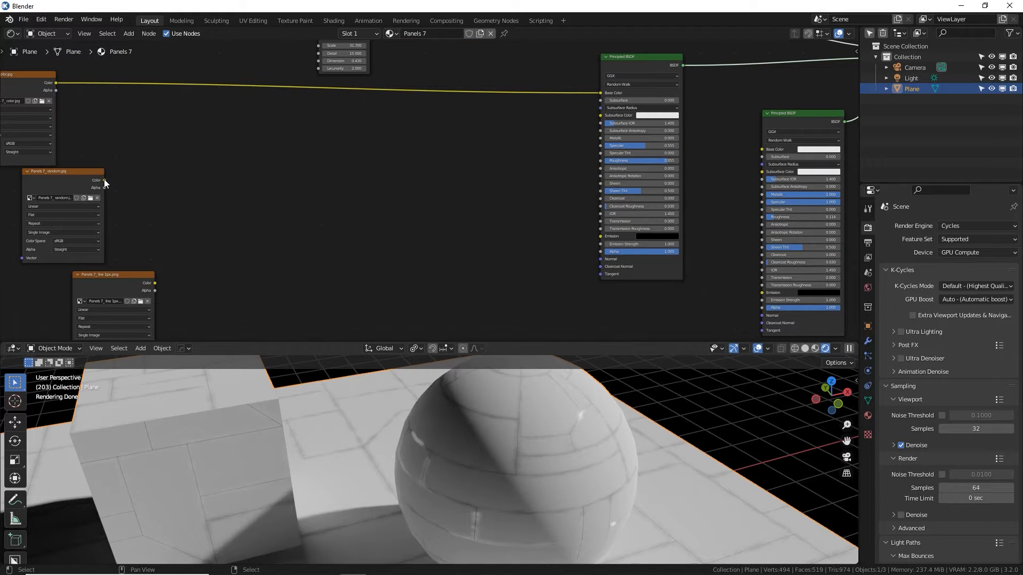
Step: Connect the random image's Color to the first Principled BSDF's Roughness
{"action": "left_click_drag", "start_coordinate": [102, 180], "coordinate": [757, 203]}
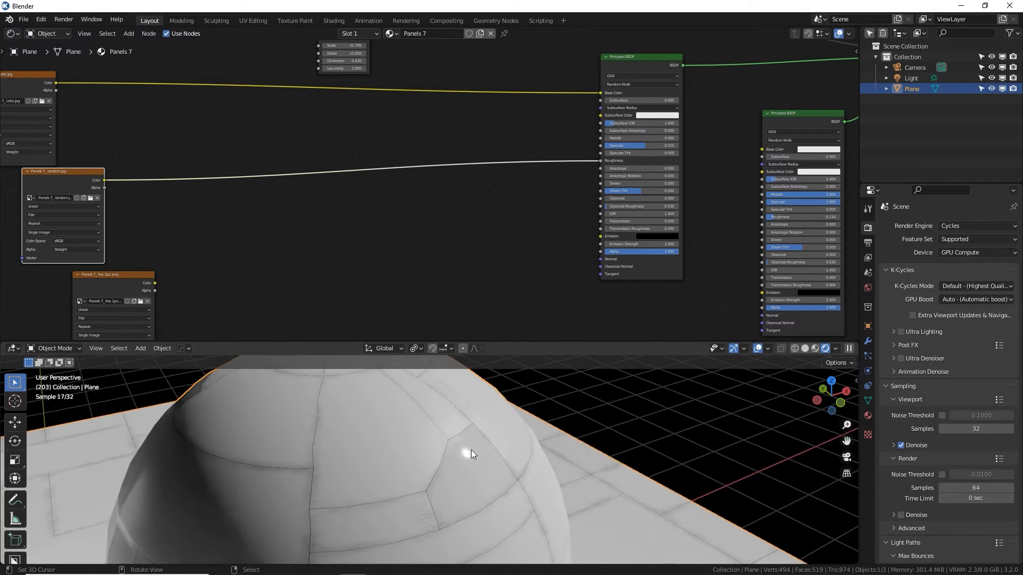
{"action": "left_click_drag", "start_coordinate": [470, 454], "coordinate": [514, 463]}
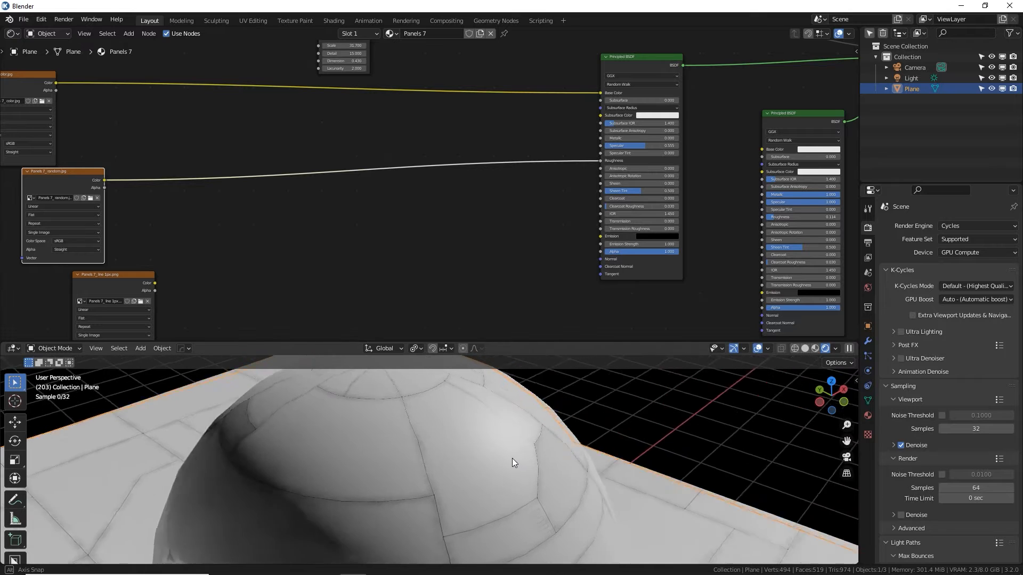
{"action": "left_click_drag", "start_coordinate": [512, 463], "coordinate": [498, 457]}
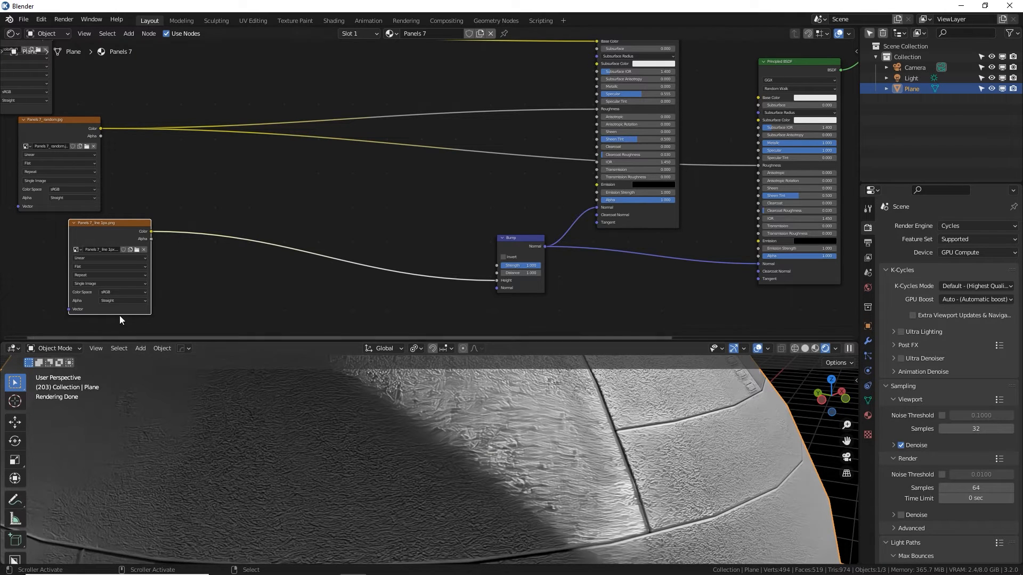
Step: Load Panels 7_ line 10px into the bump image node with Non-Color color space
{"action": "left_click", "coordinate": [121, 292]}
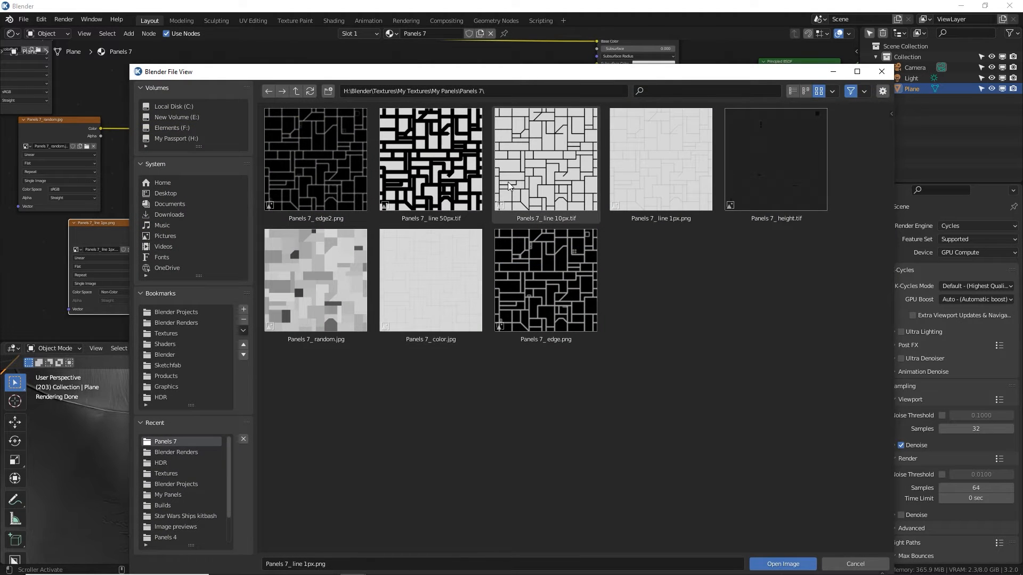
{"action": "left_click", "coordinate": [546, 158]}
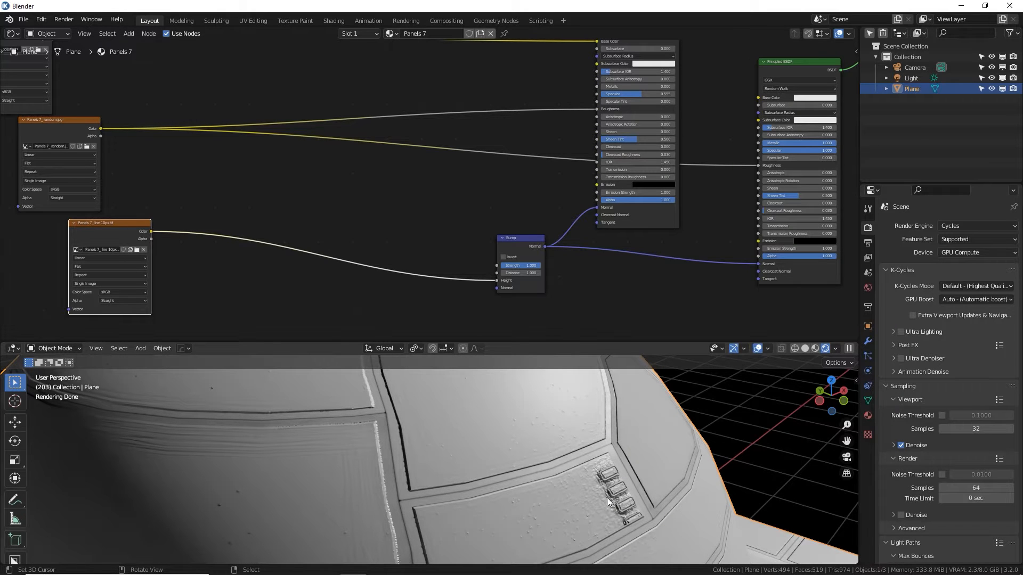
{"action": "left_click", "coordinate": [123, 291]}
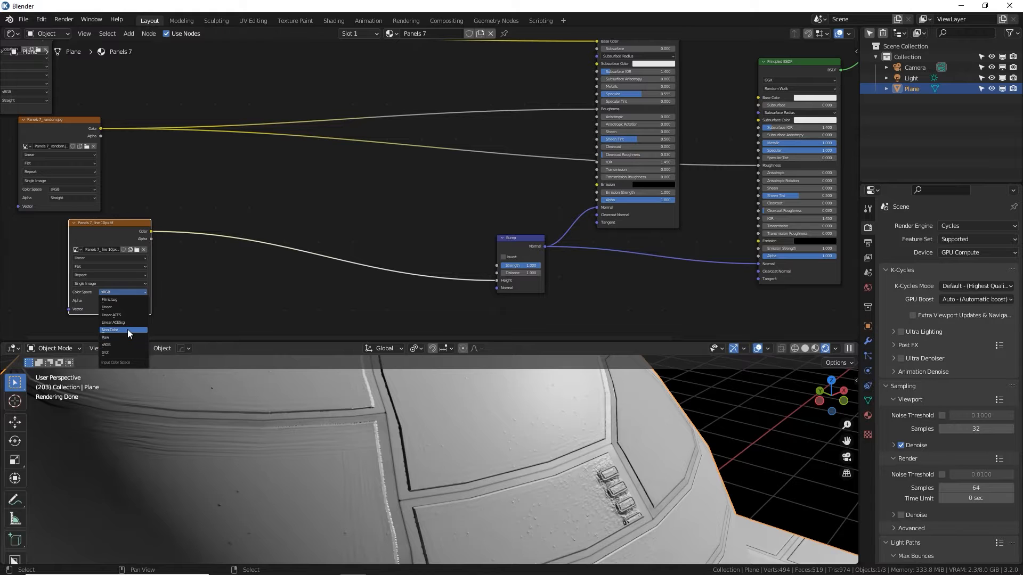
{"action": "left_click", "coordinate": [110, 329]}
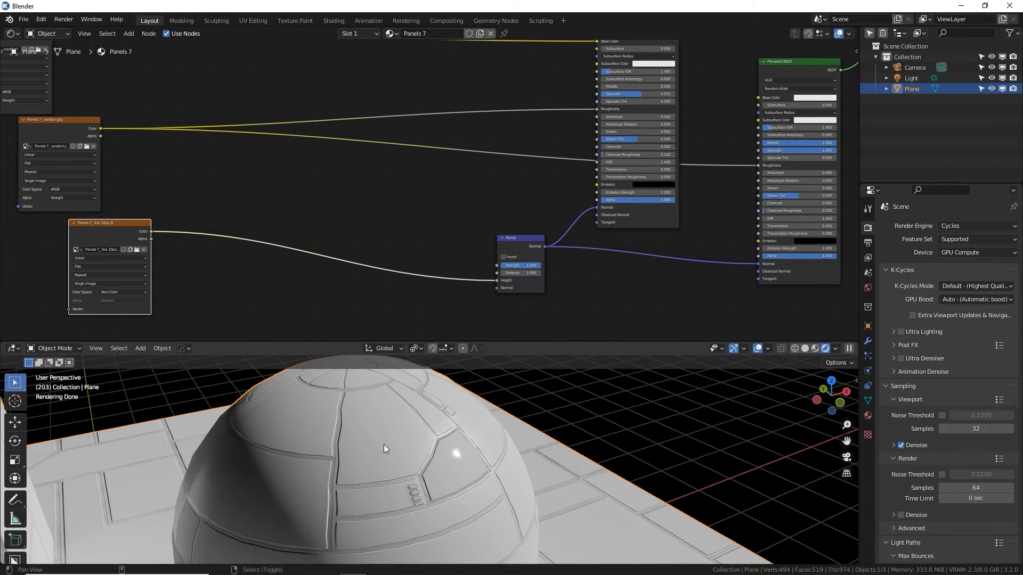
Step: Select the cube's connected faces in Edit Mode and reset its UVs
{"action": "left_click_drag", "start_coordinate": [384, 448], "coordinate": [512, 435]}
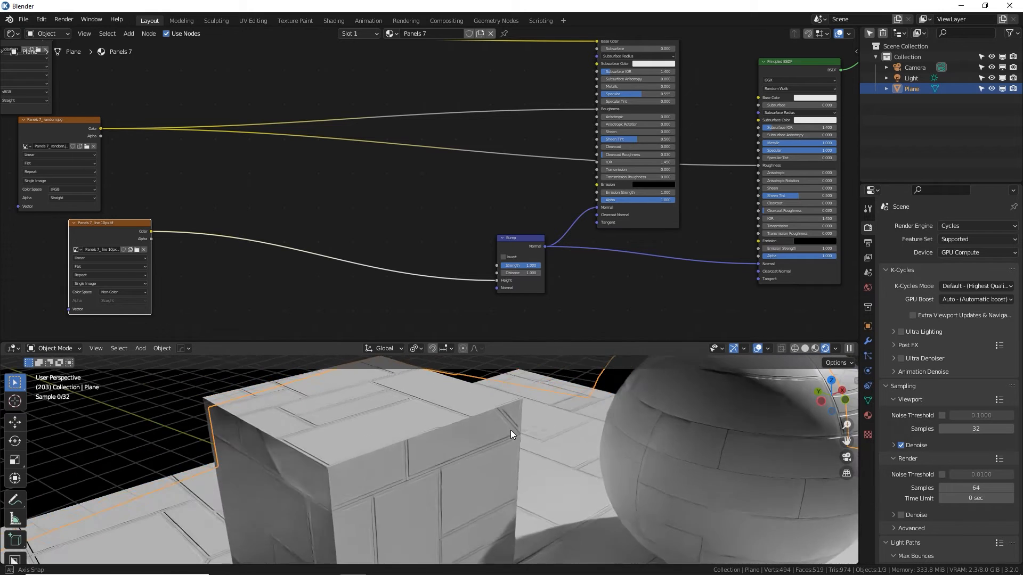
{"action": "key", "text": "Tab"}
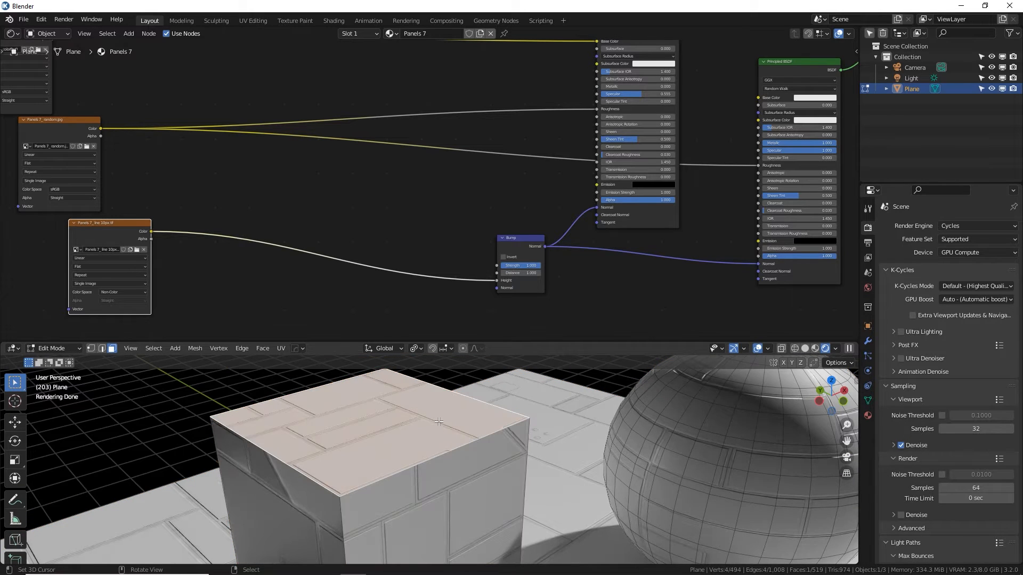
{"action": "key", "text": "l"}
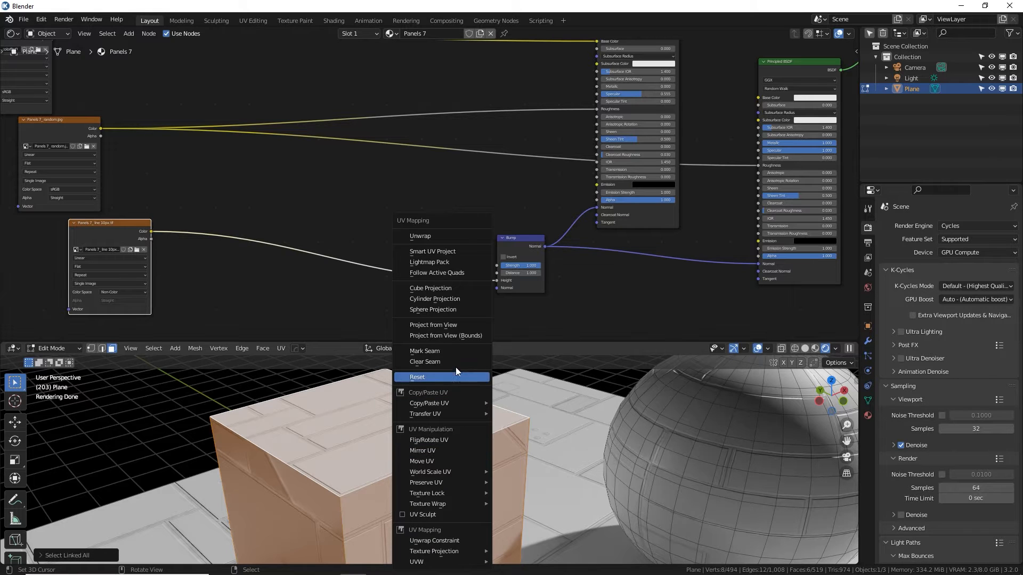
{"action": "left_click", "coordinate": [416, 377]}
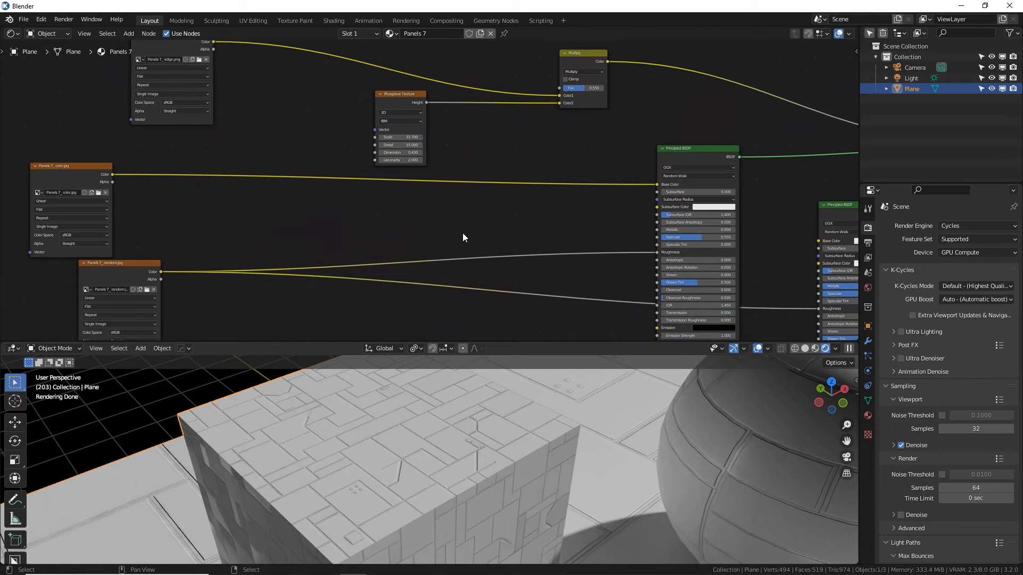
{"action": "mouse_move", "coordinate": [436, 221]}
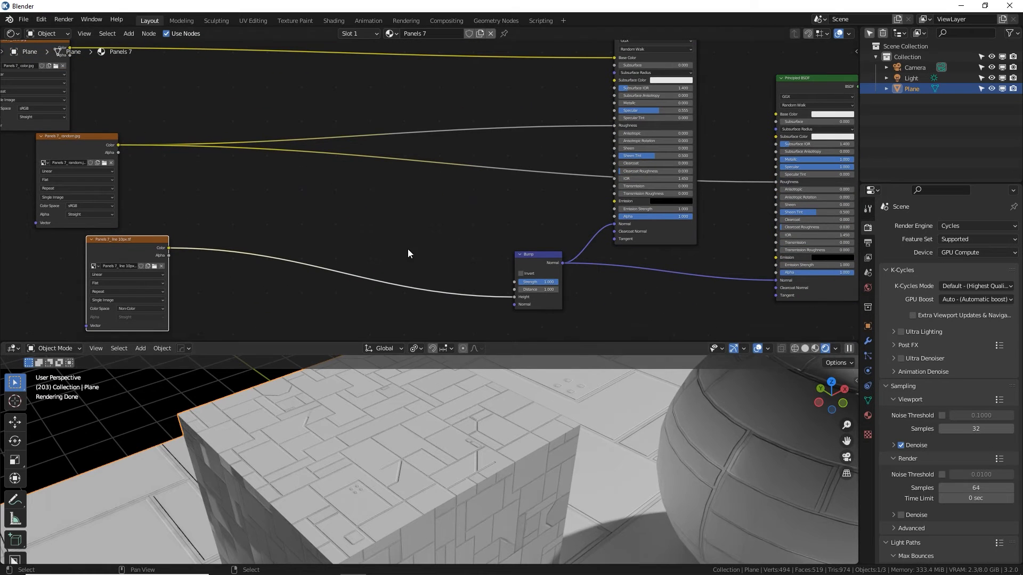
{"action": "mouse_move", "coordinate": [430, 172]}
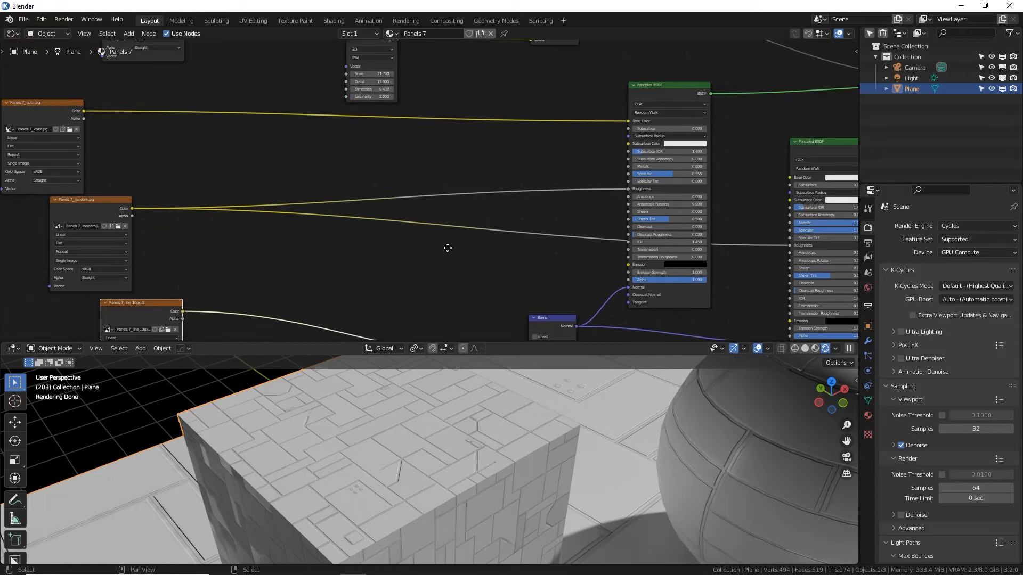
Step: Add a Musgrave Texture, ColorRamp and MixRGB node, and choose the mix blend mode
{"action": "type", "text": "MUS"}
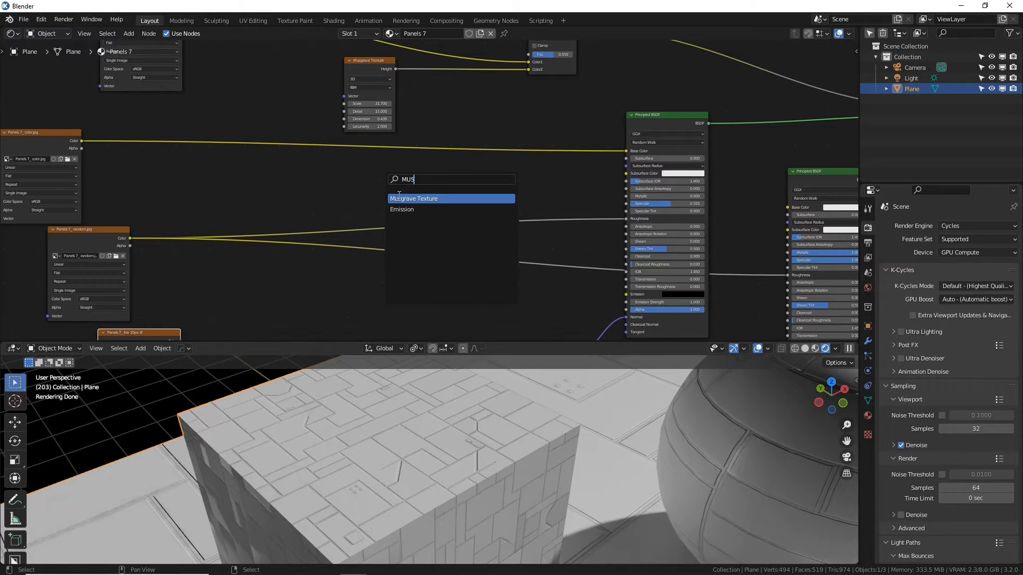
{"action": "left_click", "coordinate": [413, 198]}
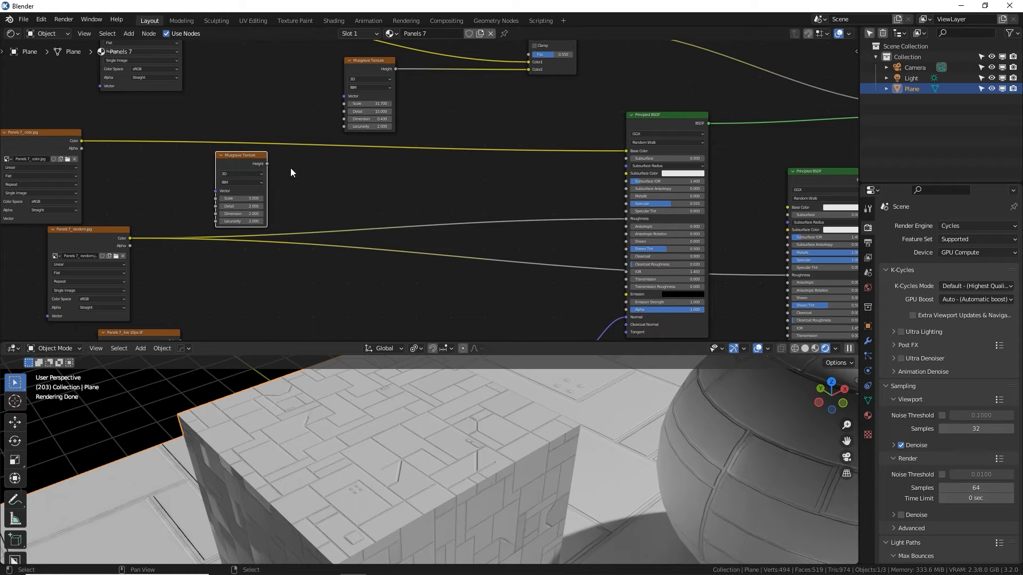
{"action": "type", "text": "RAM"}
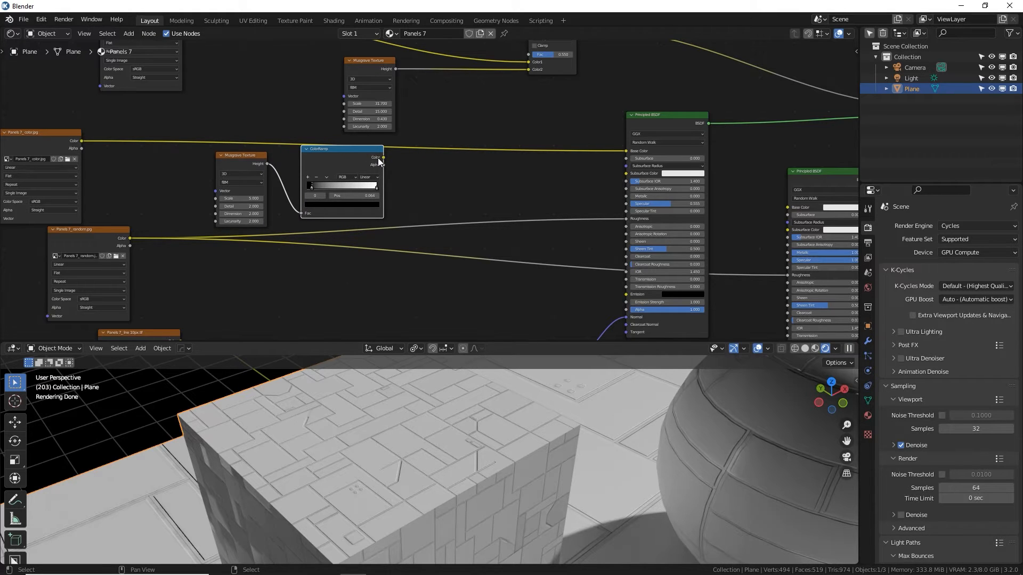
{"action": "left_click", "coordinate": [341, 148]}
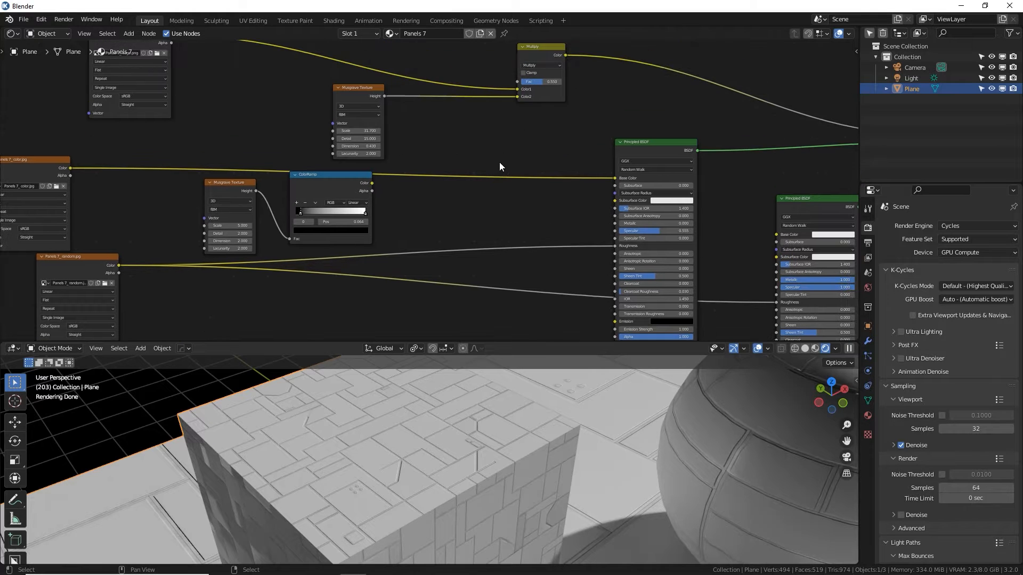
{"action": "type", "text": "MIX"}
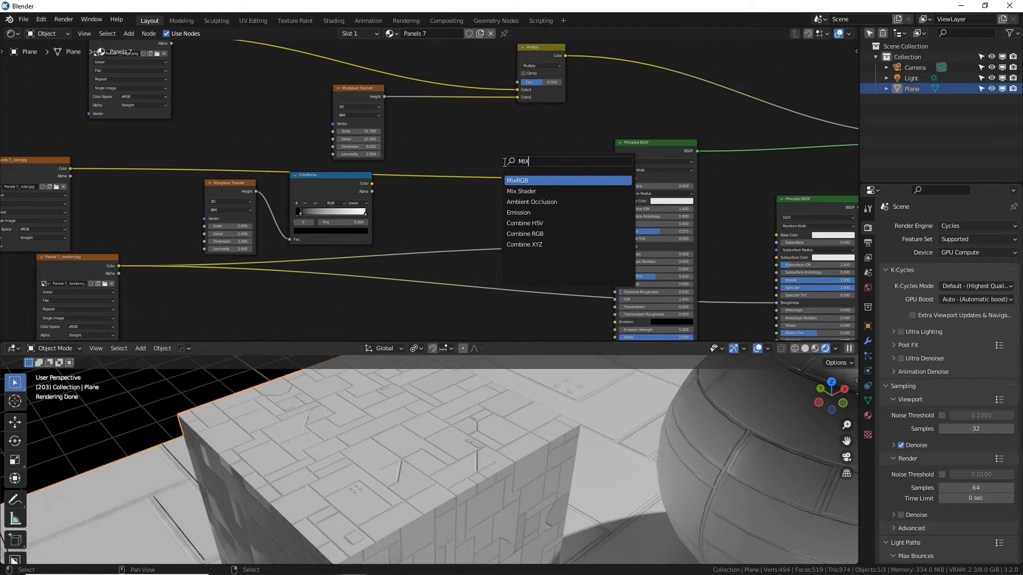
{"action": "left_click", "coordinate": [518, 180]}
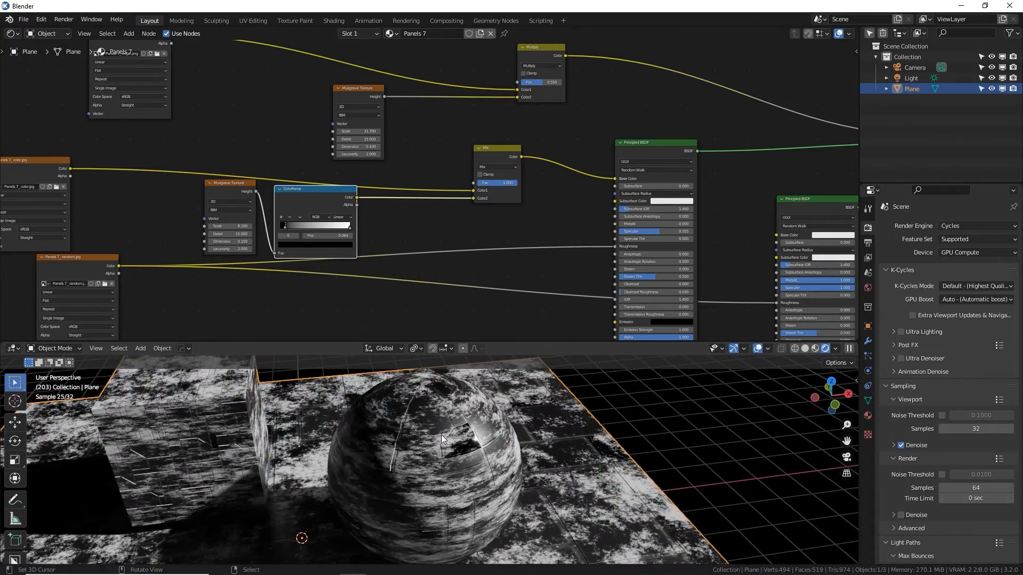
{"action": "left_click", "coordinate": [497, 167]}
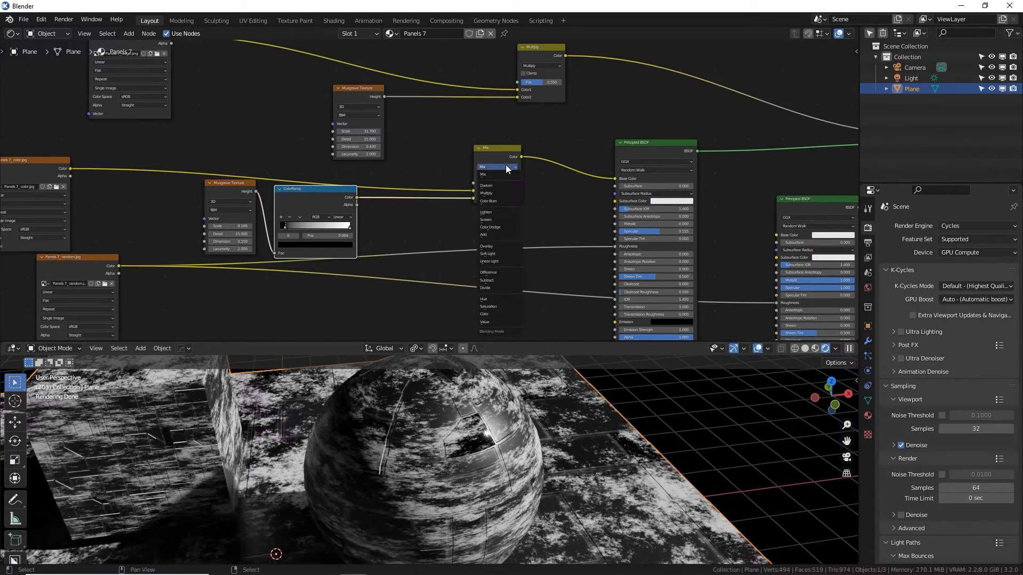
{"action": "left_click", "coordinate": [486, 167]}
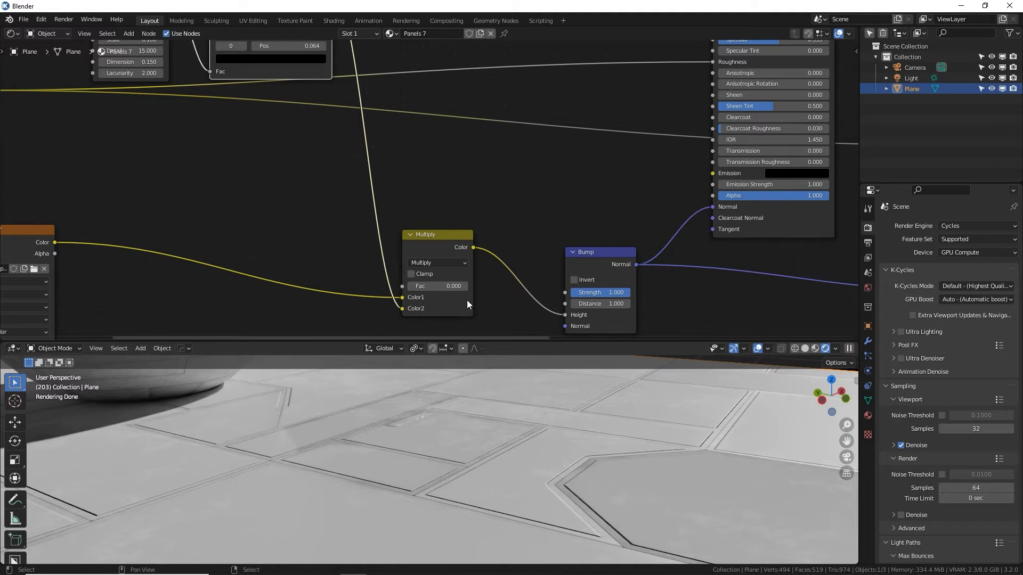
Step: Set the Multiply node's factor to 0.02, down from 0.05, for faint scratches
{"action": "left_click", "coordinate": [436, 286]}
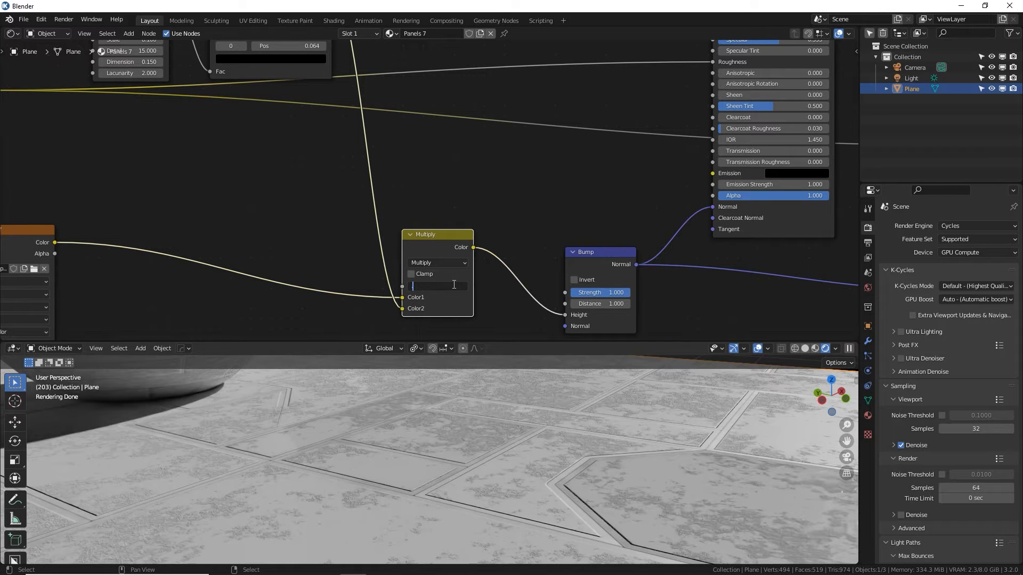
{"action": "type", "text": "0.05"}
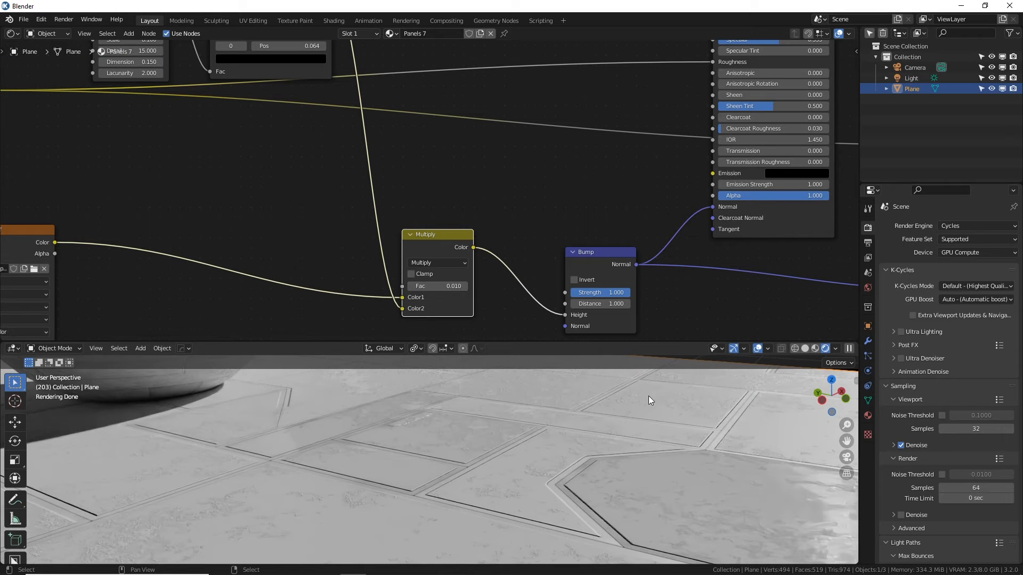
{"action": "double_click", "coordinate": [437, 286]}
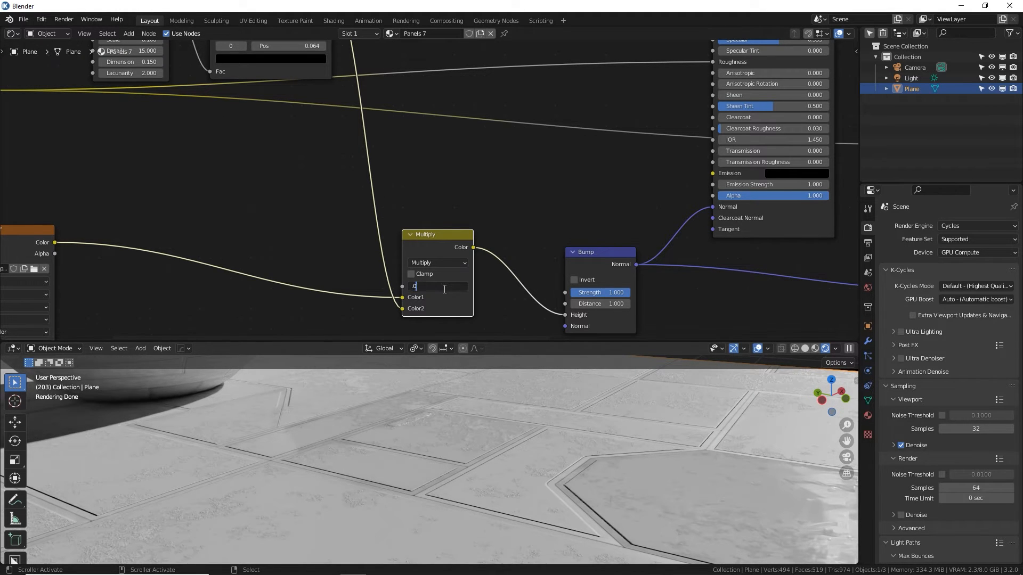
{"action": "type", "text": "0.020"}
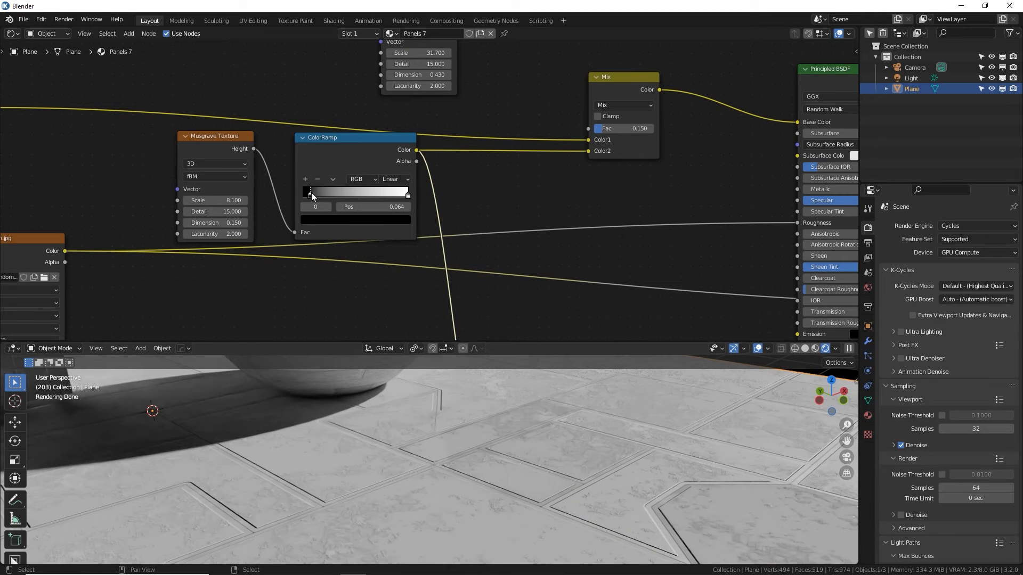
Step: Tune the noise ColorRamp stops and raise the Mix factor so pale wear patches show
{"action": "left_click_drag", "start_coordinate": [310, 192], "coordinate": [367, 192]}
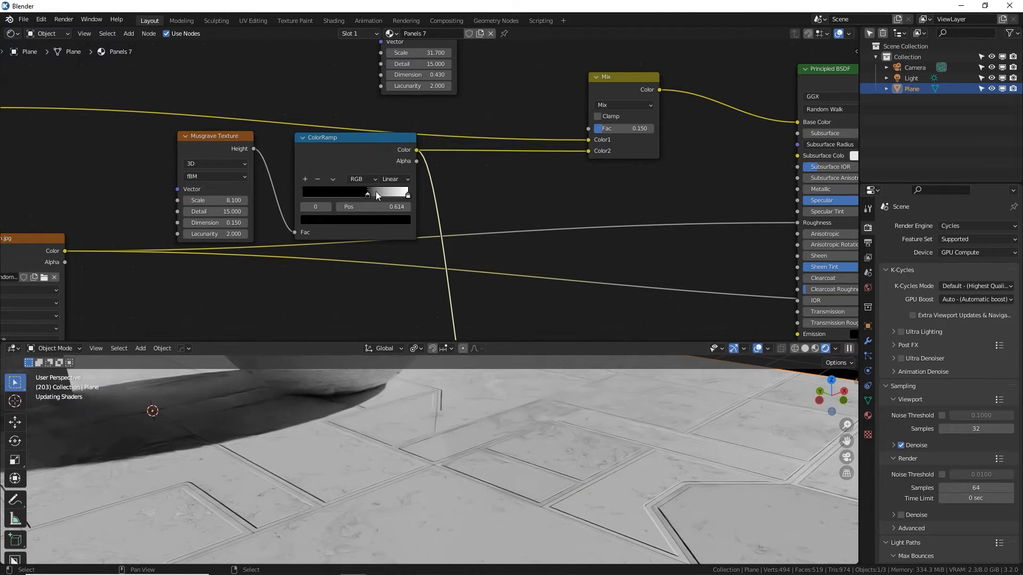
{"action": "left_click_drag", "start_coordinate": [377, 192], "coordinate": [403, 192]}
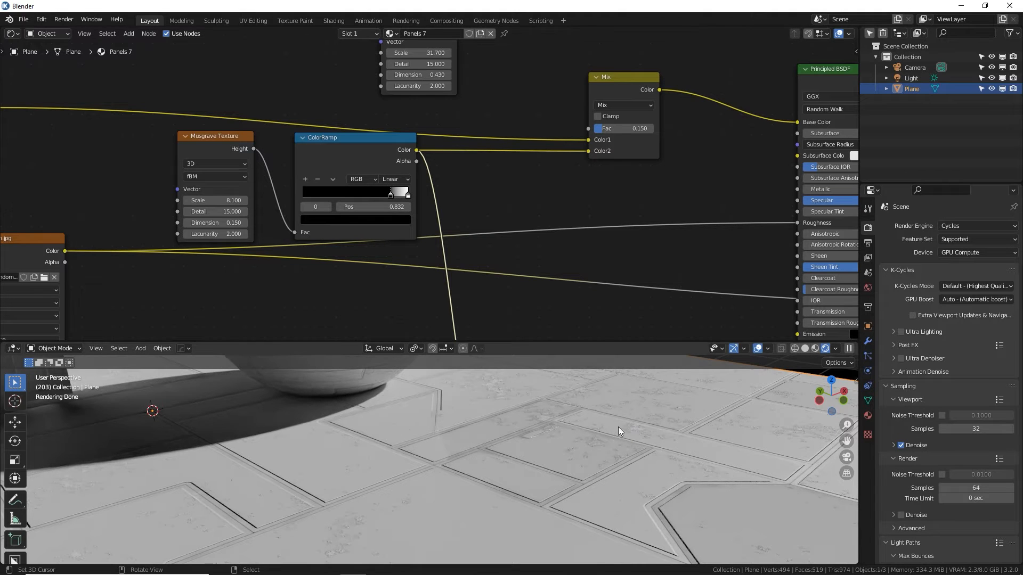
{"action": "left_click_drag", "start_coordinate": [391, 191], "coordinate": [302, 192]}
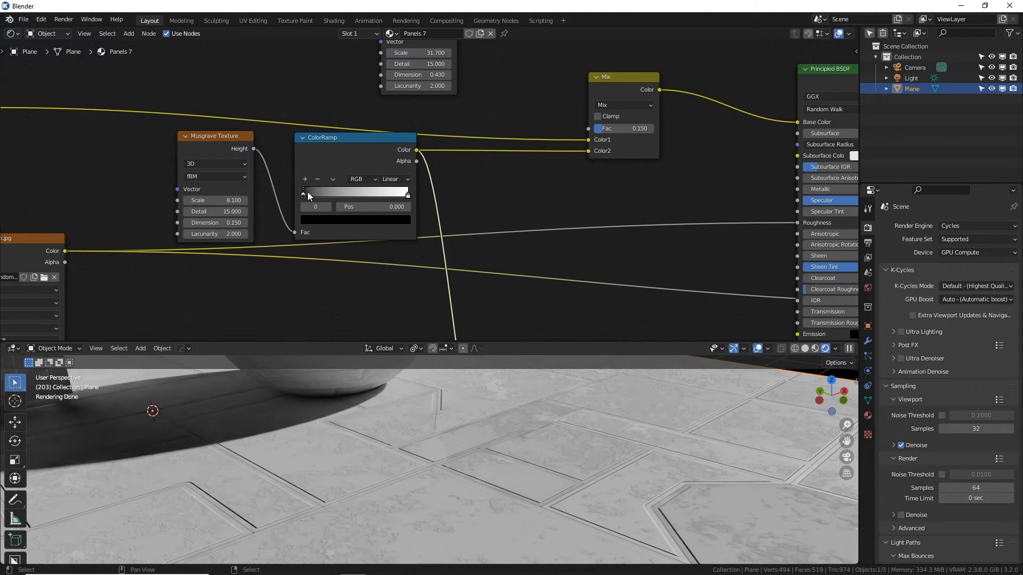
{"action": "left_click_drag", "start_coordinate": [303, 193], "coordinate": [375, 193]}
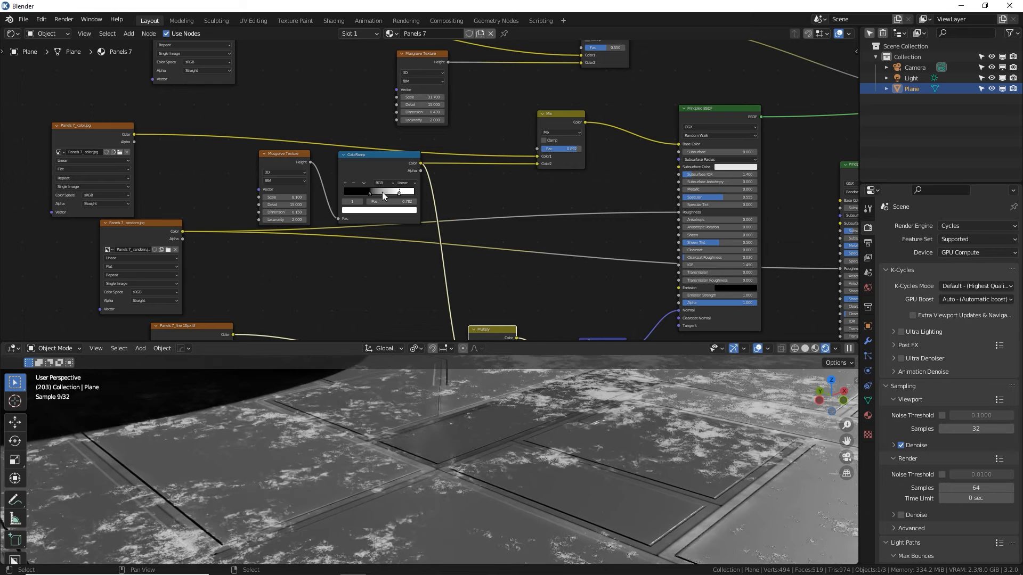
{"action": "left_click_drag", "start_coordinate": [398, 191], "coordinate": [381, 192]}
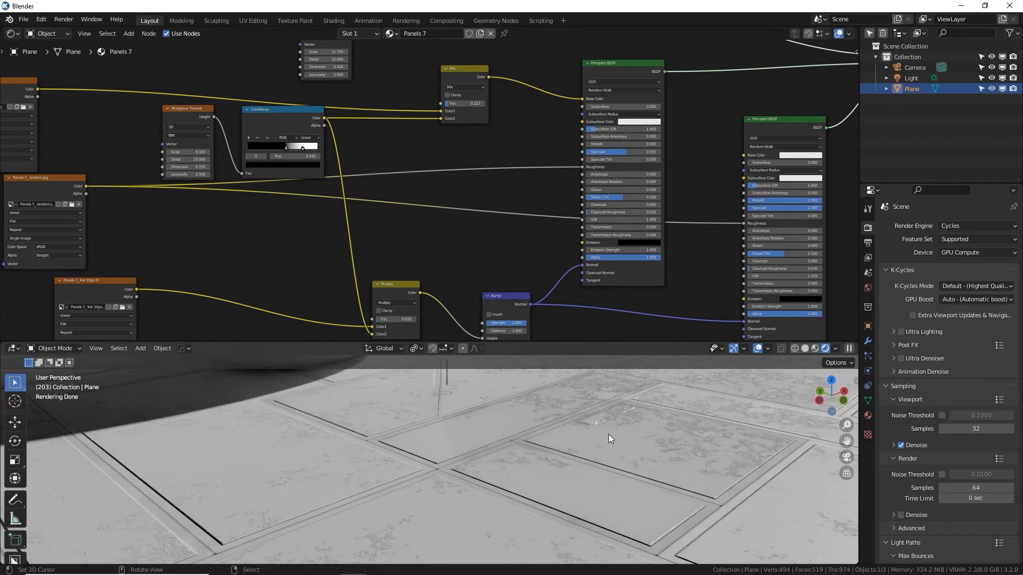
{"action": "mouse_move", "coordinate": [521, 465]}
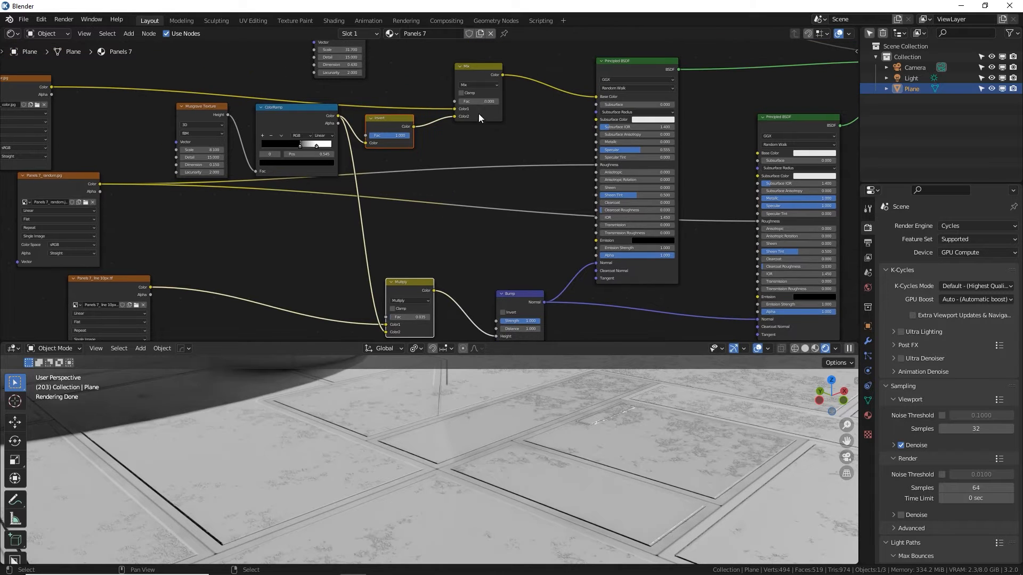
{"action": "left_click_drag", "start_coordinate": [479, 101], "coordinate": [488, 101]}
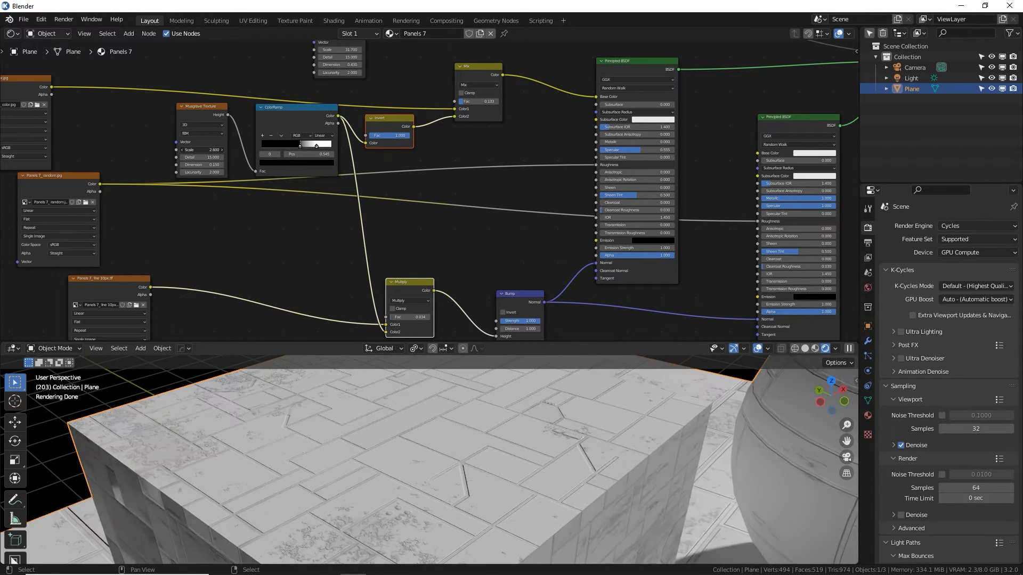
{"action": "left_click_drag", "start_coordinate": [203, 149], "coordinate": [222, 149]}
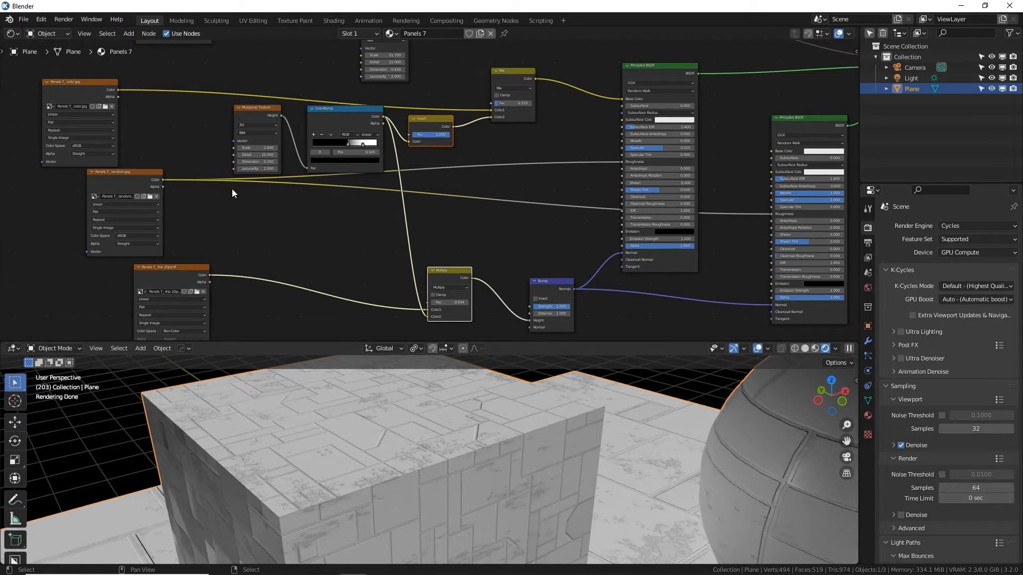
{"action": "mouse_move", "coordinate": [145, 186]}
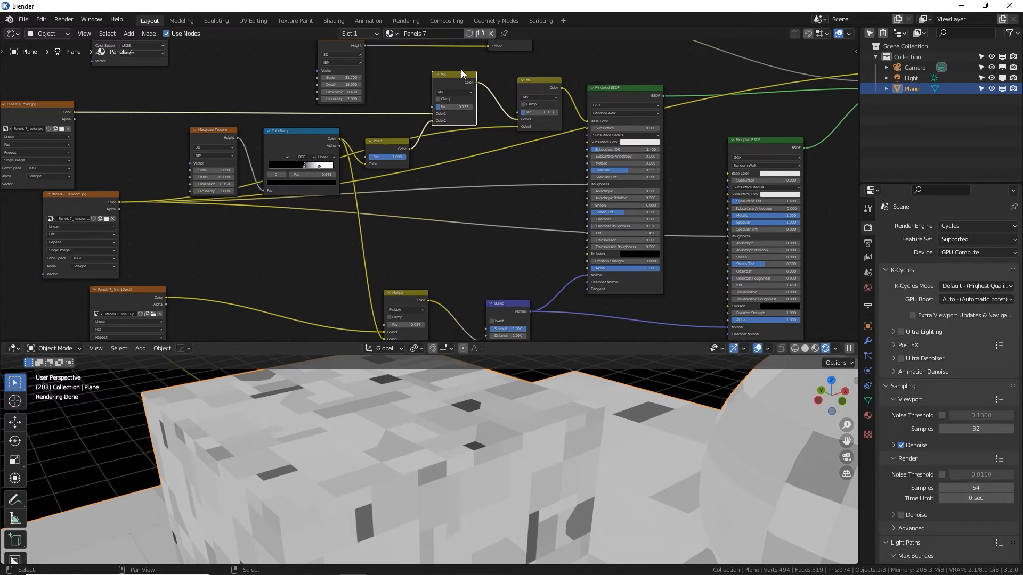
Step: Rename the newly added mix node to 'Add erosion'
{"action": "double_click", "coordinate": [455, 74]}
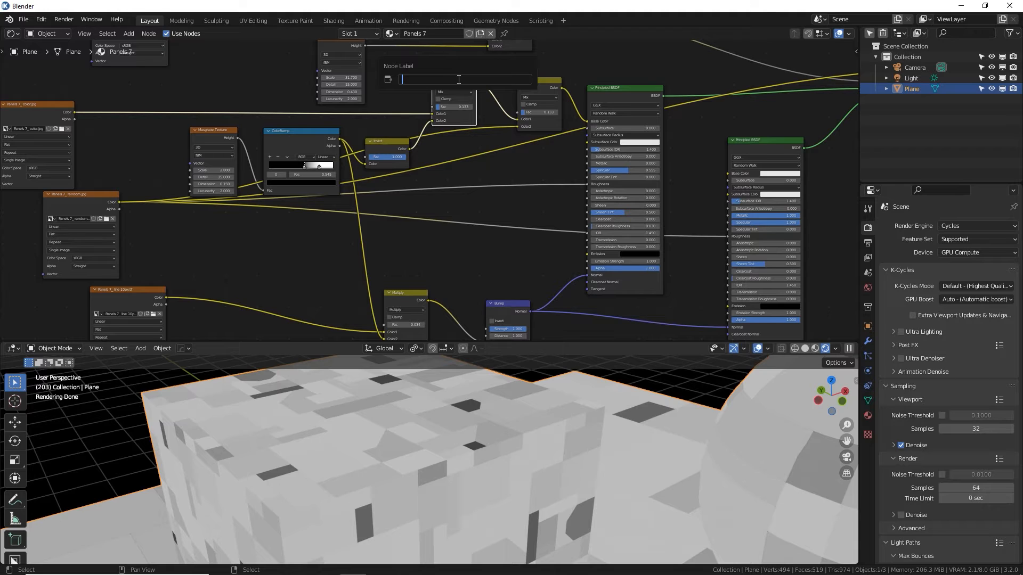
{"action": "type", "text": "aDD NOIS"}
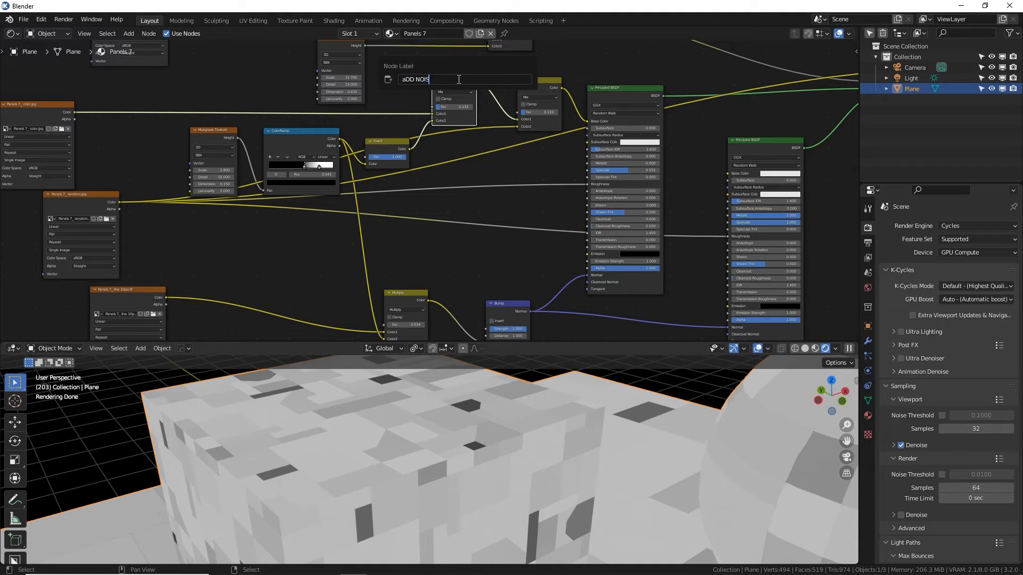
{"action": "type", "text": "Add"}
{"action": "key", "text": "Return"}
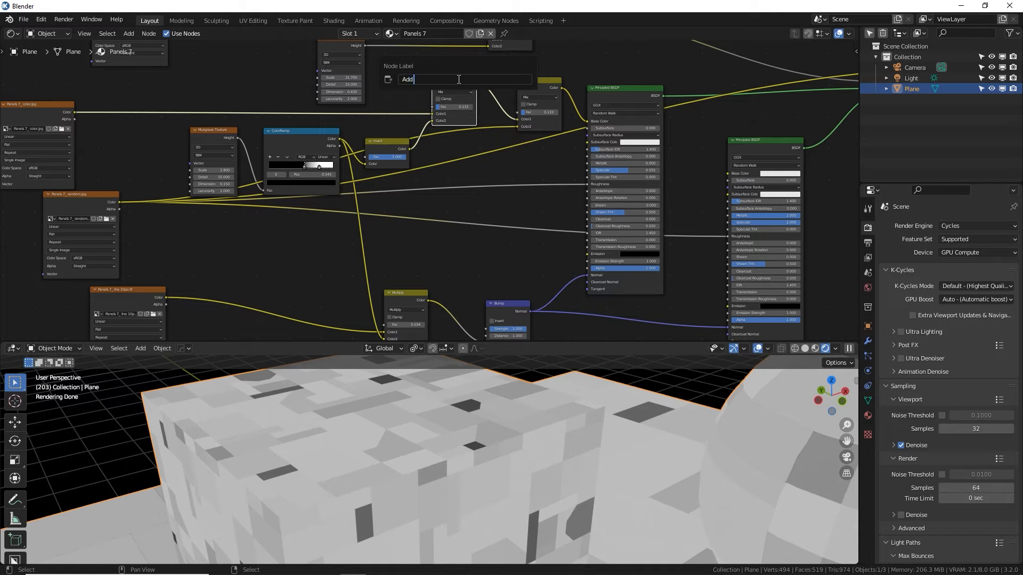
{"action": "type", "text": "erosion"}
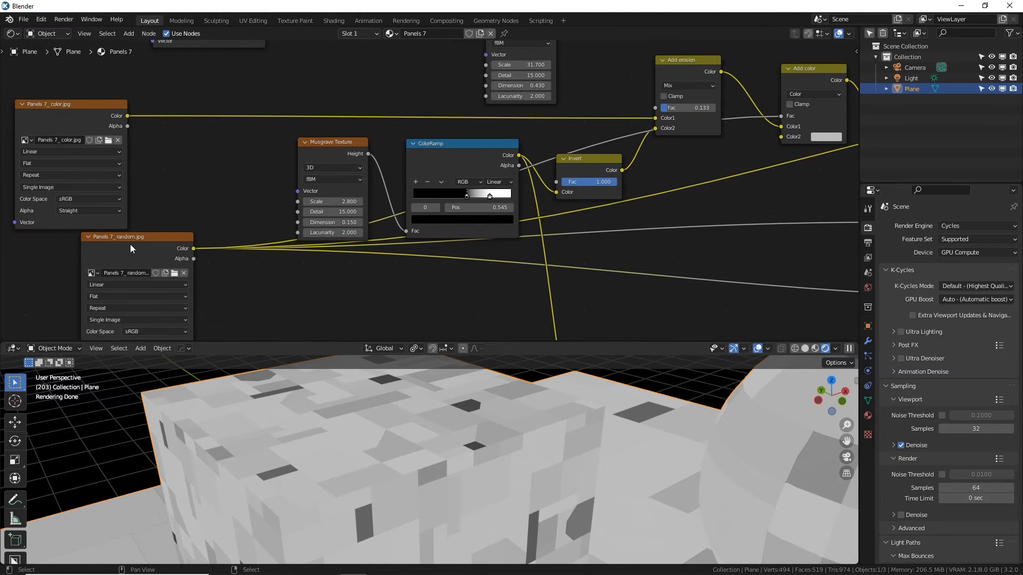
Step: Change the Color2 tint on the Add color mix node
{"action": "left_click_drag", "start_coordinate": [117, 236], "coordinate": [134, 248]}
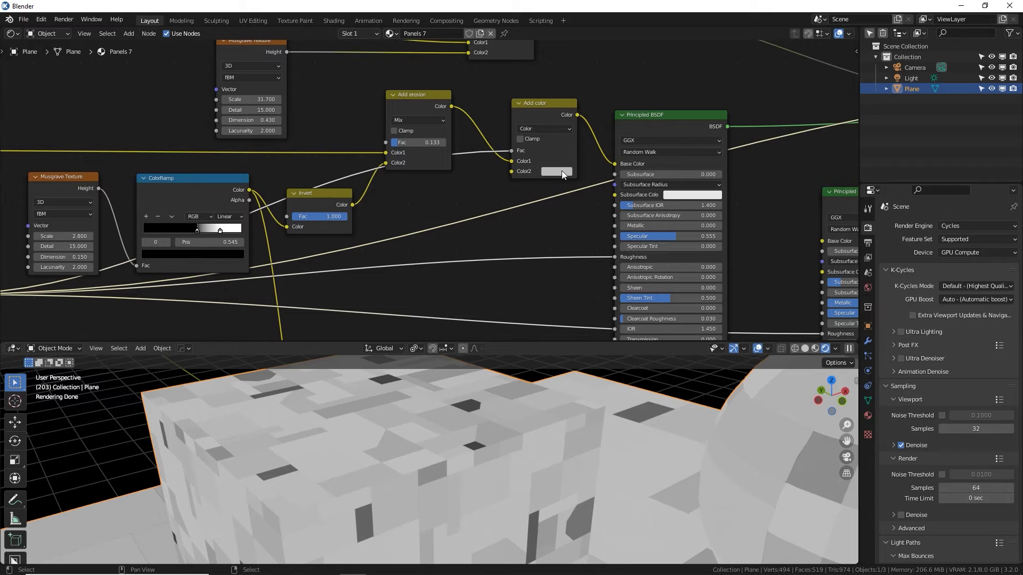
{"action": "left_click", "coordinate": [555, 171]}
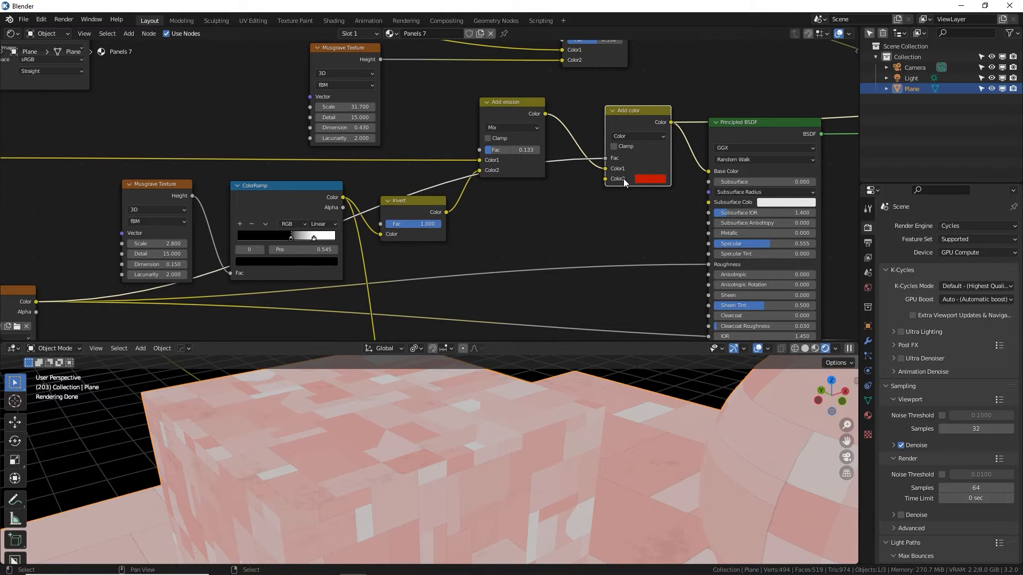
{"action": "left_click", "coordinate": [649, 179]}
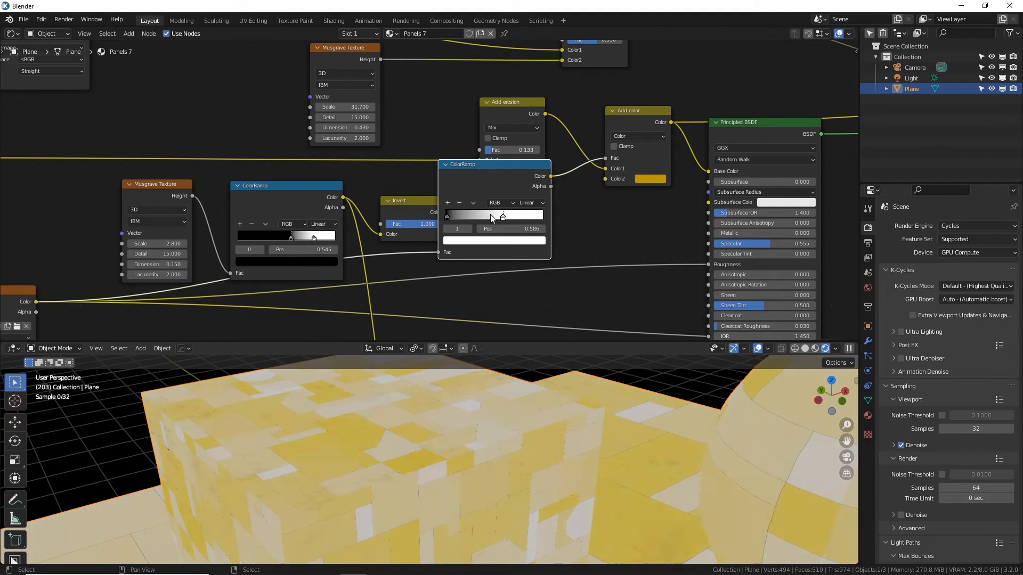
Step: Set the patch colour to blue and adjust the ramp stops to control blue coverage
{"action": "left_click", "coordinate": [646, 179]}
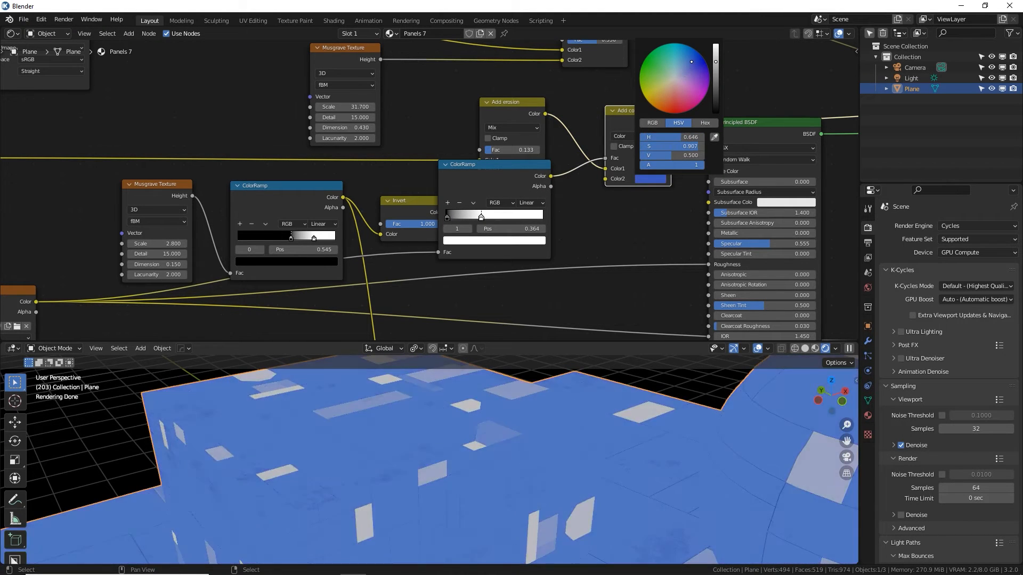
{"action": "left_click_drag", "start_coordinate": [481, 216], "coordinate": [531, 215]}
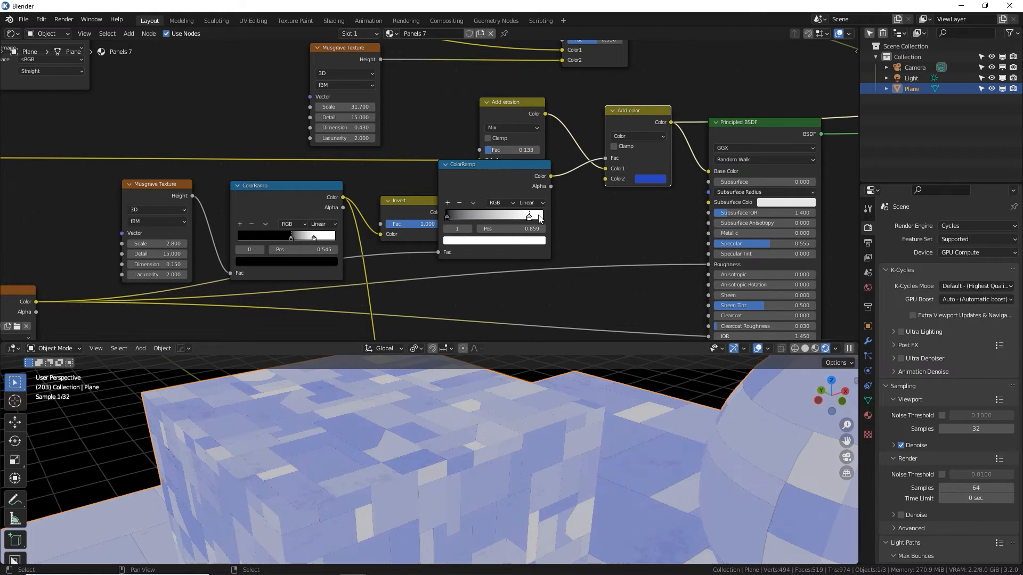
{"action": "left_click_drag", "start_coordinate": [529, 215], "coordinate": [467, 215]}
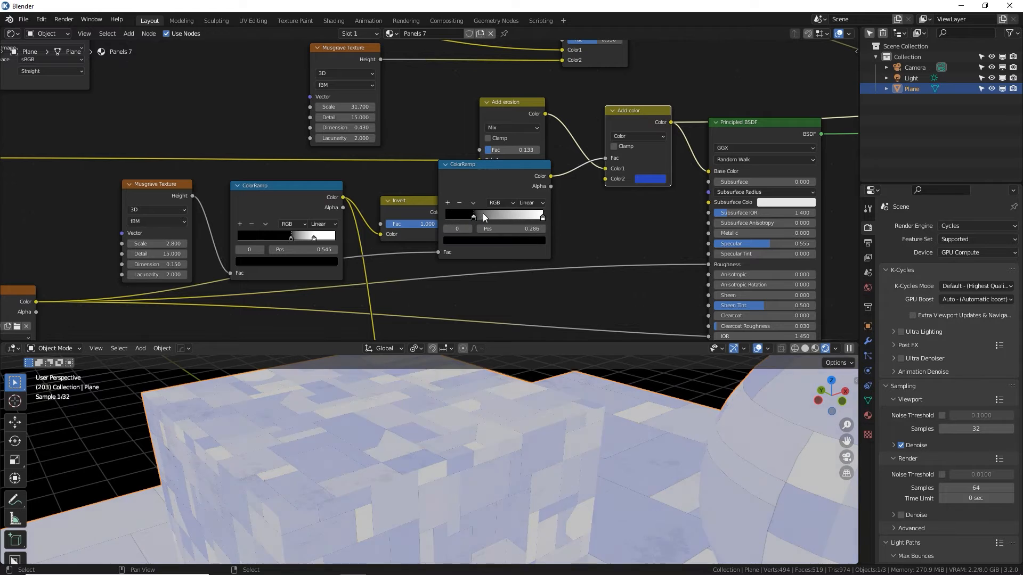
{"action": "left_click_drag", "start_coordinate": [478, 215], "coordinate": [541, 216]}
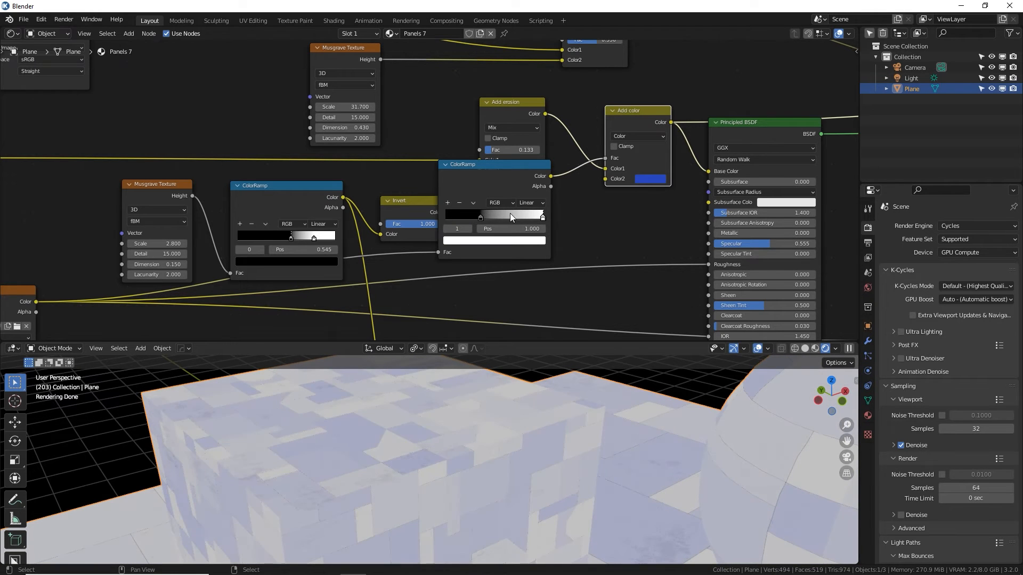
{"action": "left_click_drag", "start_coordinate": [541, 216], "coordinate": [502, 215]}
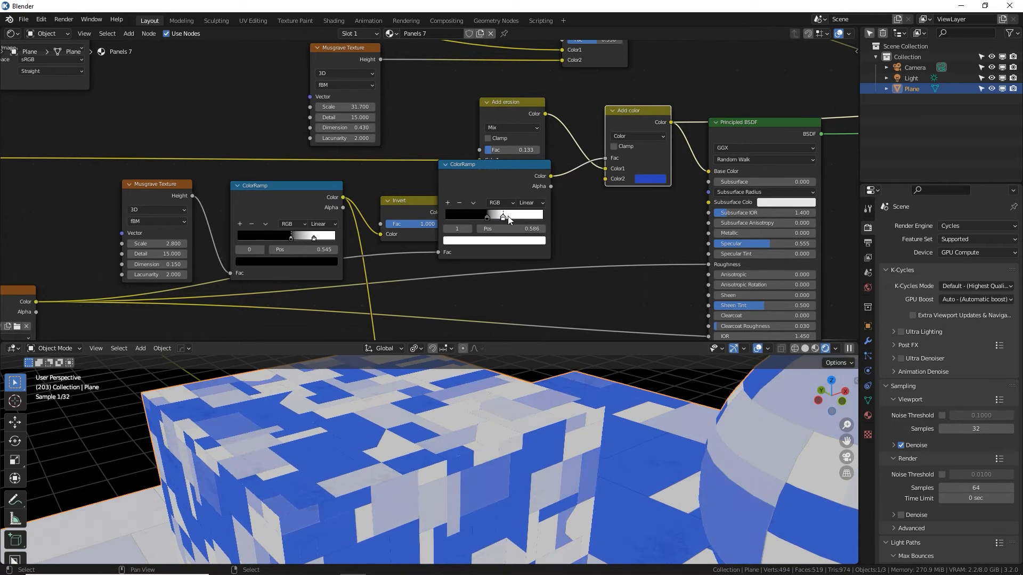
{"action": "left_click_drag", "start_coordinate": [502, 215], "coordinate": [494, 215]}
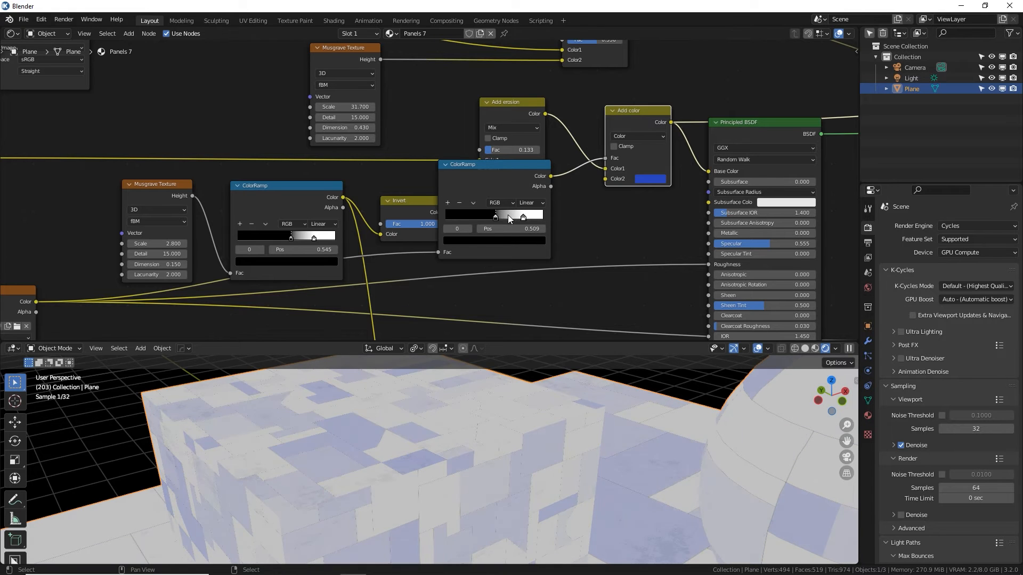
{"action": "left_click_drag", "start_coordinate": [495, 216], "coordinate": [511, 216]}
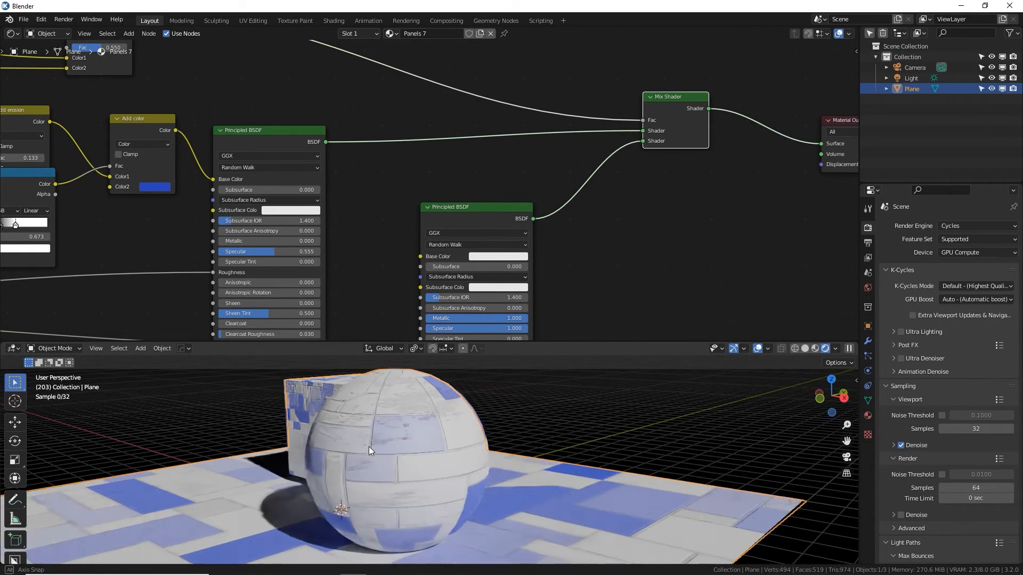
{"action": "left_click_drag", "start_coordinate": [391, 457], "coordinate": [496, 483]}
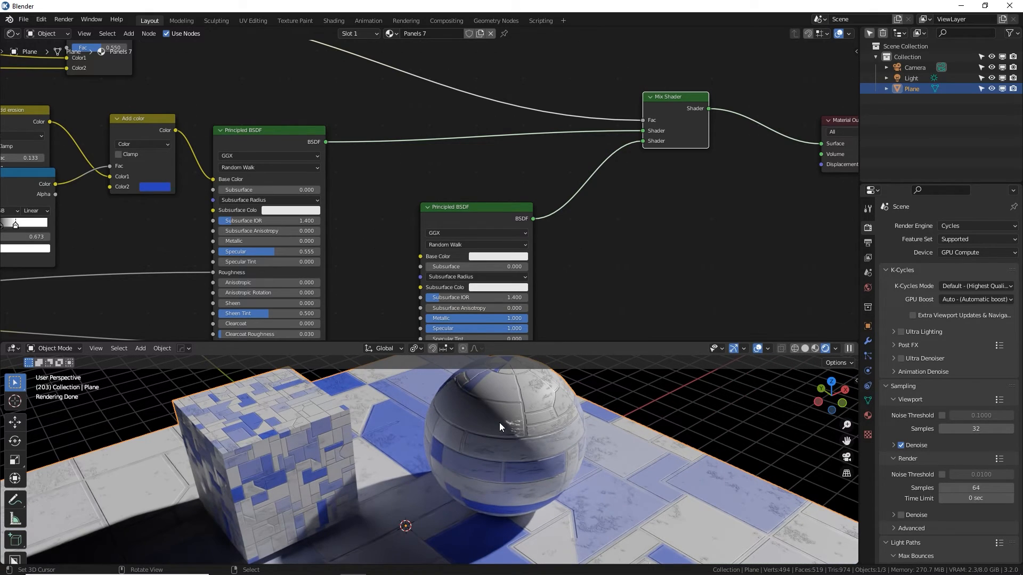
{"action": "left_click_drag", "start_coordinate": [500, 427], "coordinate": [445, 412]}
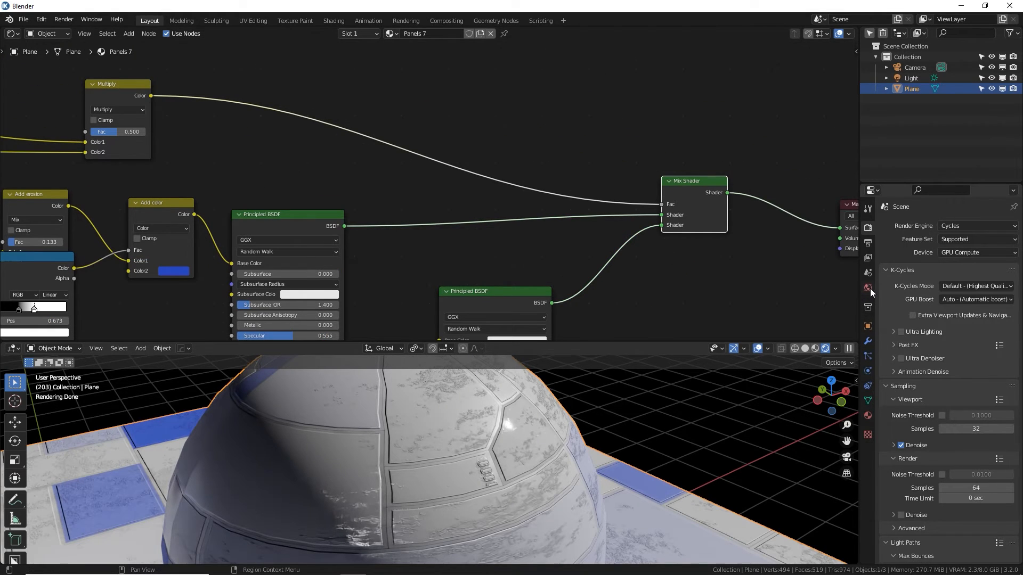
Step: Load kloppenheim_06_4k.hdr into the World's Environment Texture
{"action": "left_click", "coordinate": [868, 288]}
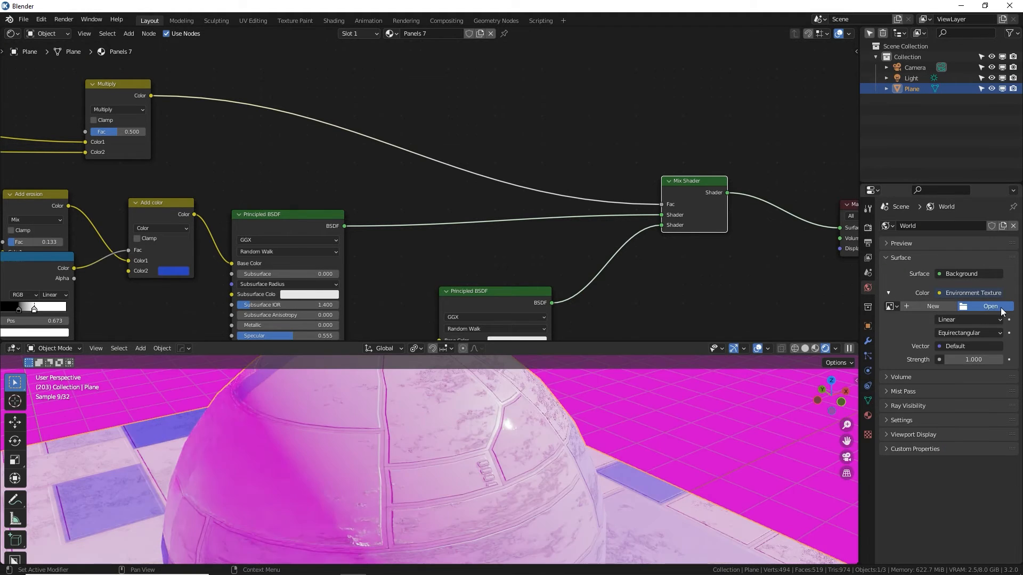
{"action": "left_click", "coordinate": [988, 305]}
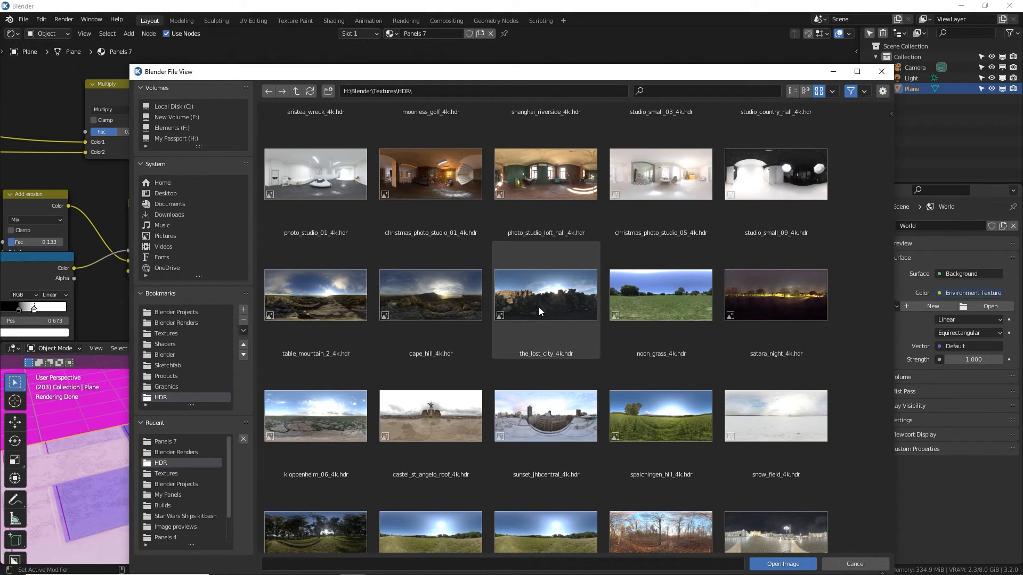
{"action": "left_click", "coordinate": [545, 295]}
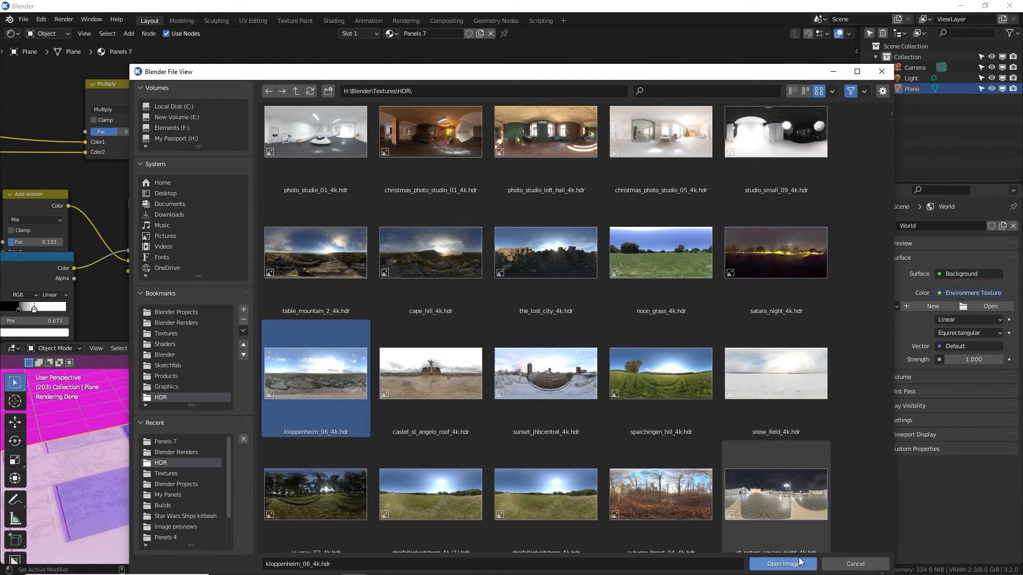
{"action": "left_click", "coordinate": [781, 564]}
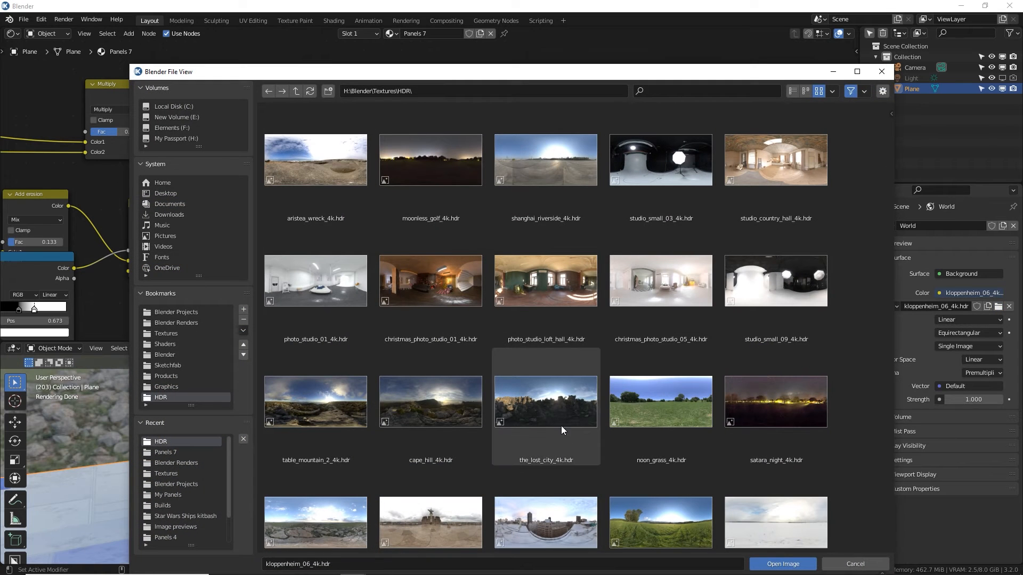
Step: Replace the environment with the je_gray_02_4k.hdr image
{"action": "scroll", "scroll_direction": "down", "scroll_amount": 3}
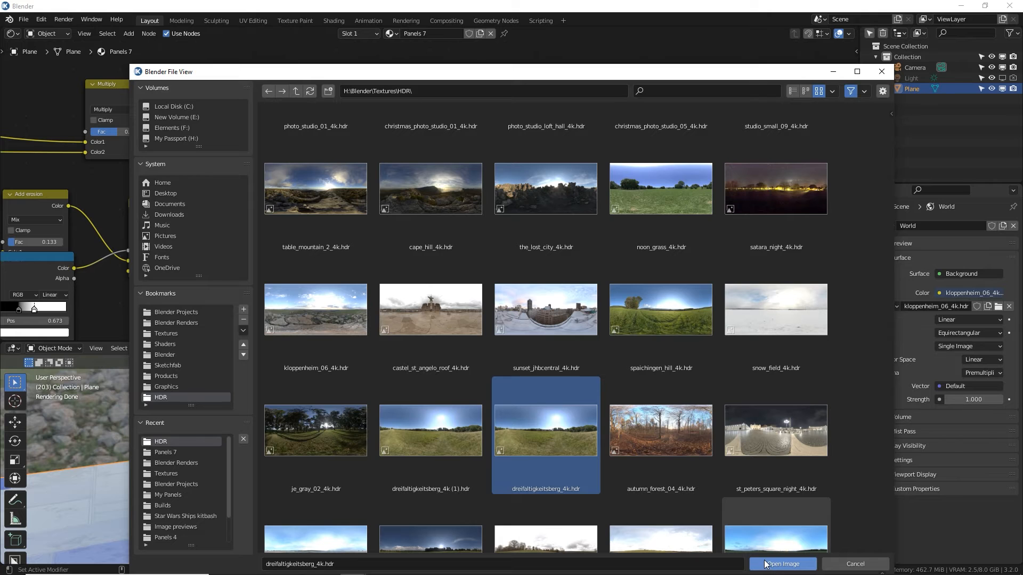
{"action": "left_click", "coordinate": [315, 431]}
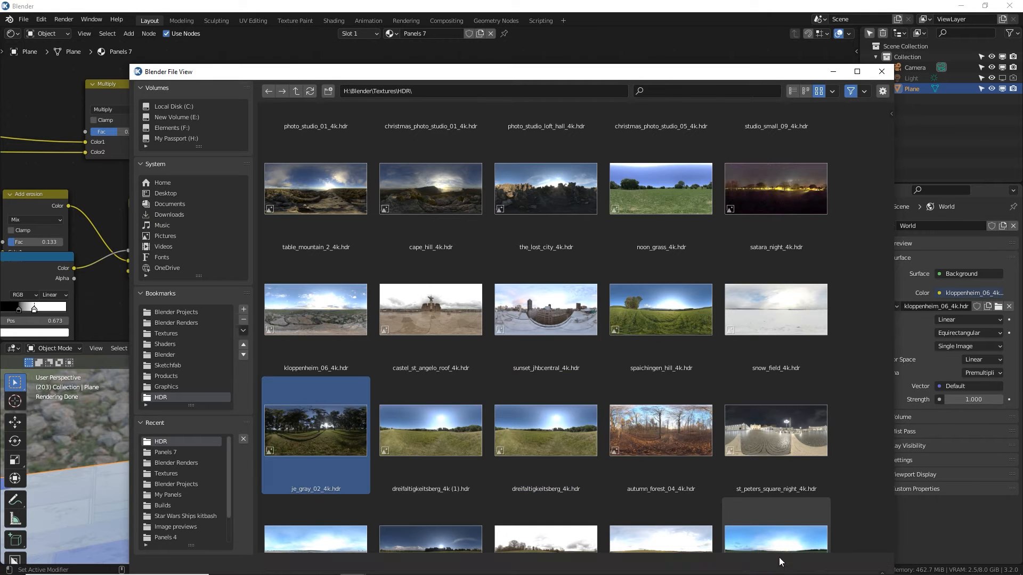
{"action": "double_click", "coordinate": [314, 430]}
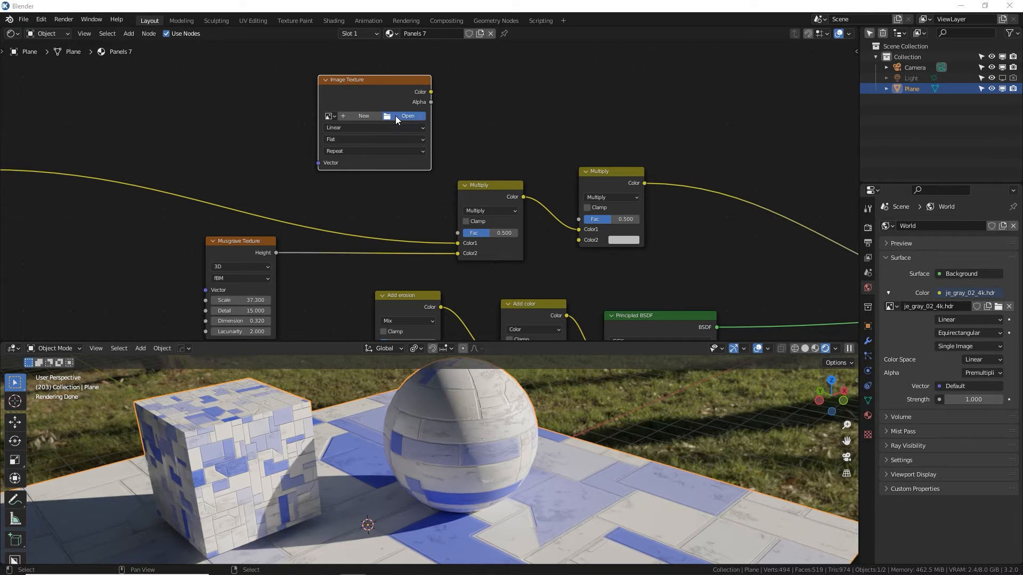
Step: Load ScratchedGold01_4K_Roughness.png from Textures and connect its colour into the material
{"action": "left_click", "coordinate": [407, 115]}
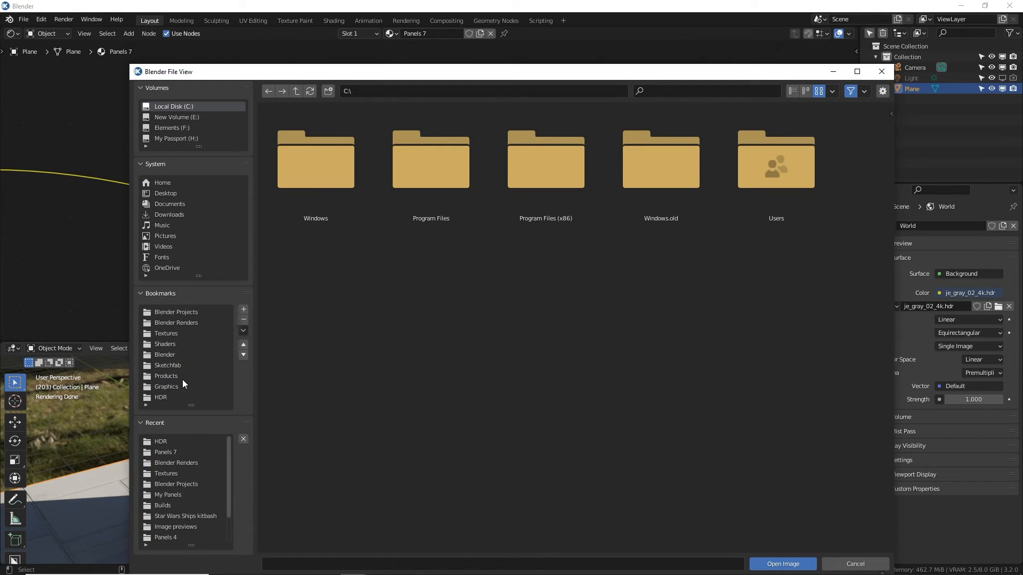
{"action": "left_click", "coordinate": [165, 334]}
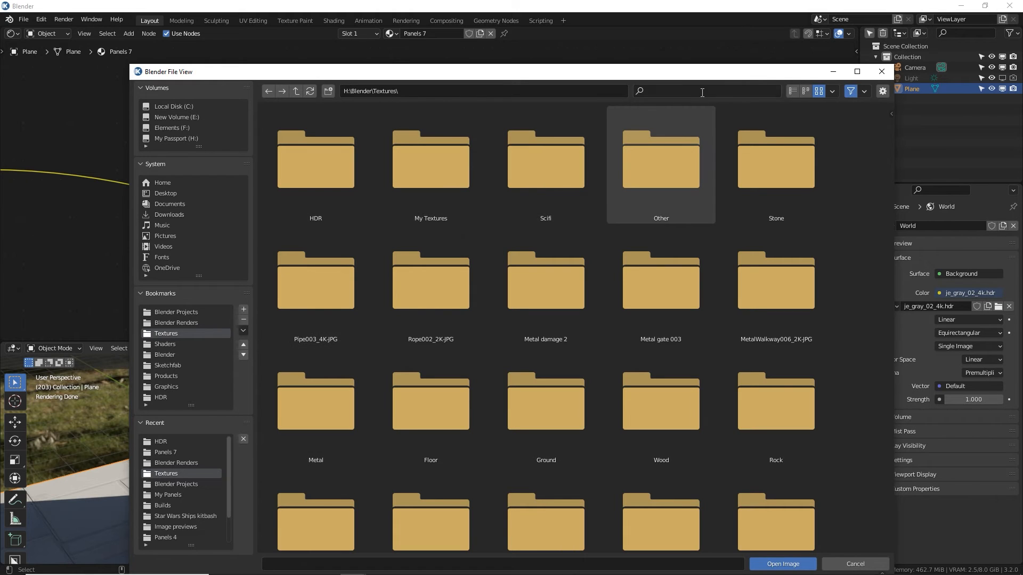
{"action": "type", "text": "scrat"}
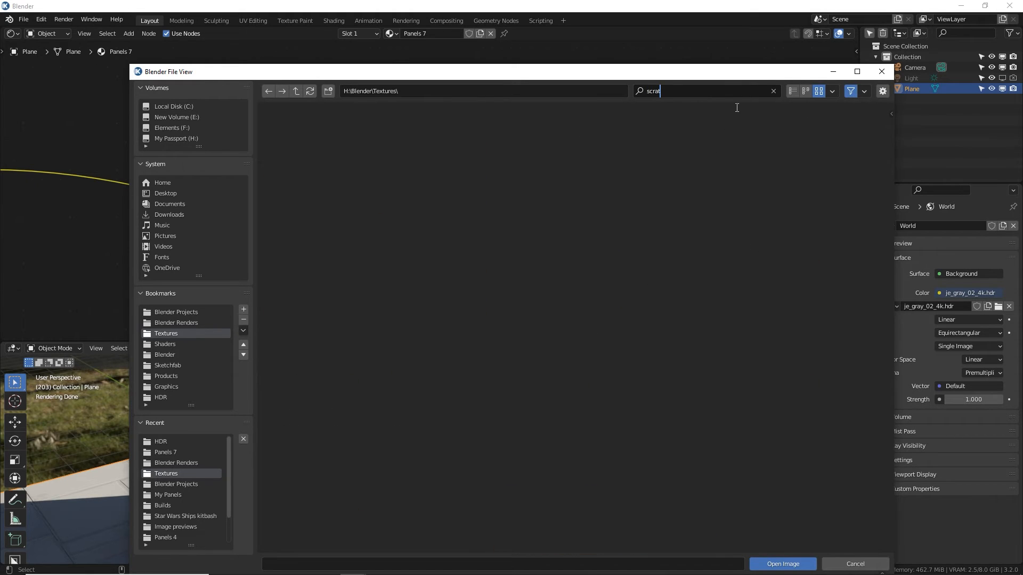
{"action": "left_click", "coordinate": [832, 90]}
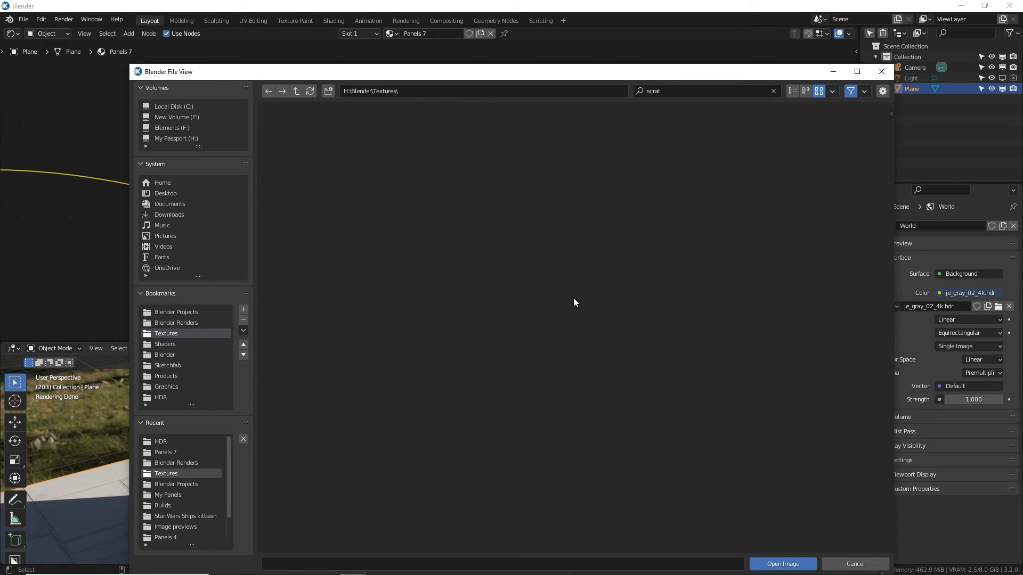
{"action": "left_click", "coordinate": [430, 159]}
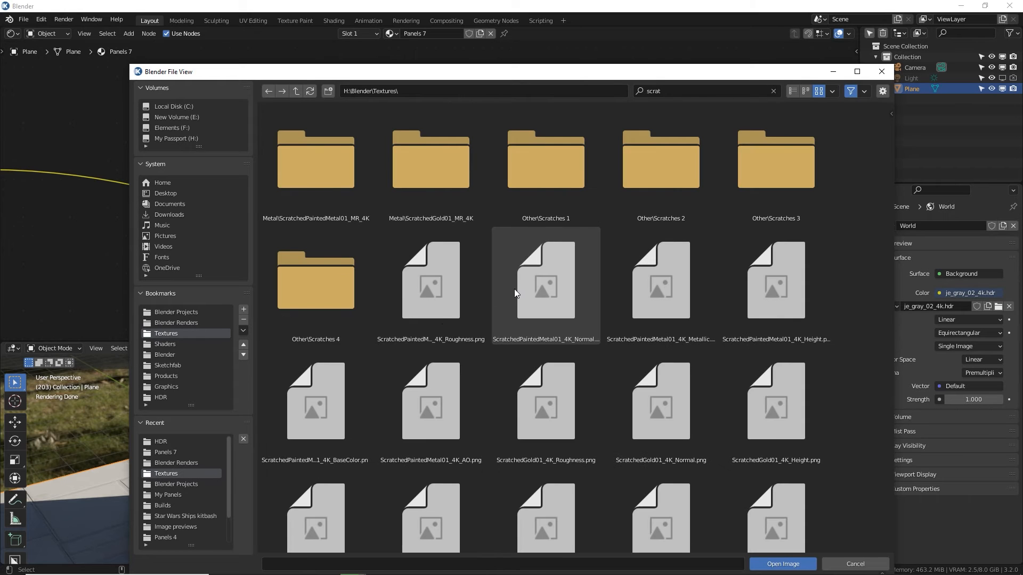
{"action": "left_click", "coordinate": [546, 401]}
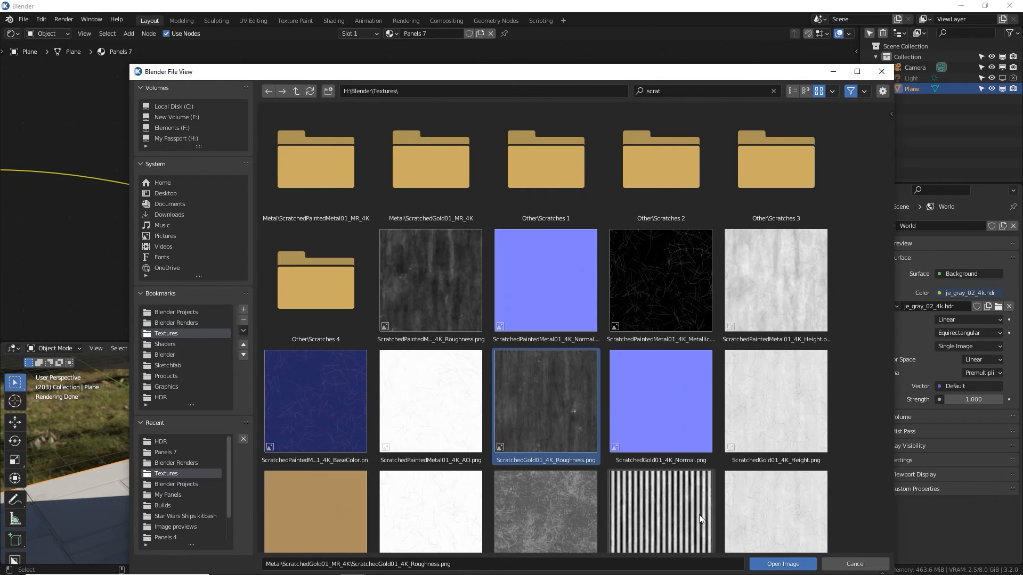
{"action": "left_click", "coordinate": [781, 564]}
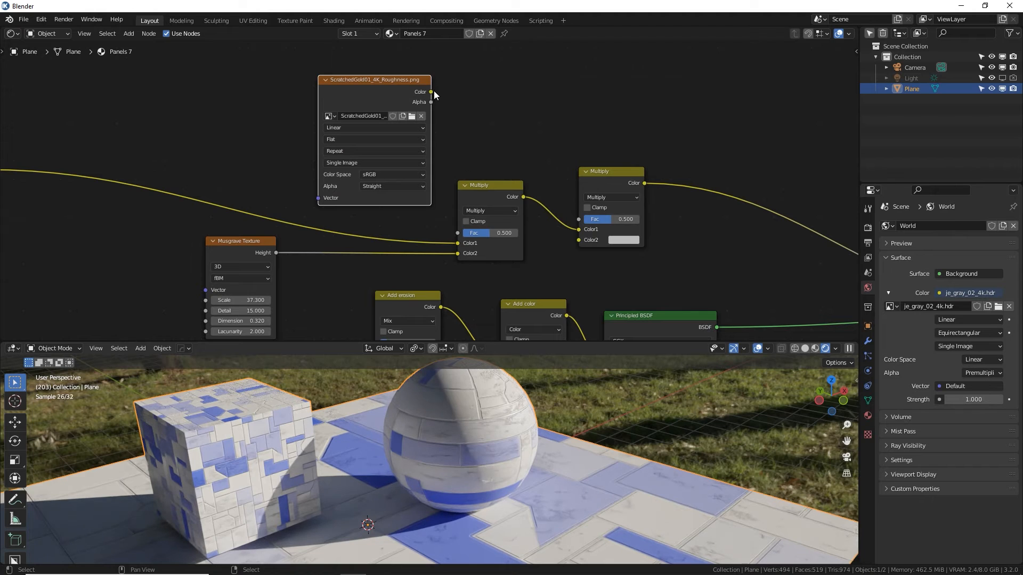
{"action": "left_click_drag", "start_coordinate": [430, 91], "coordinate": [582, 244]}
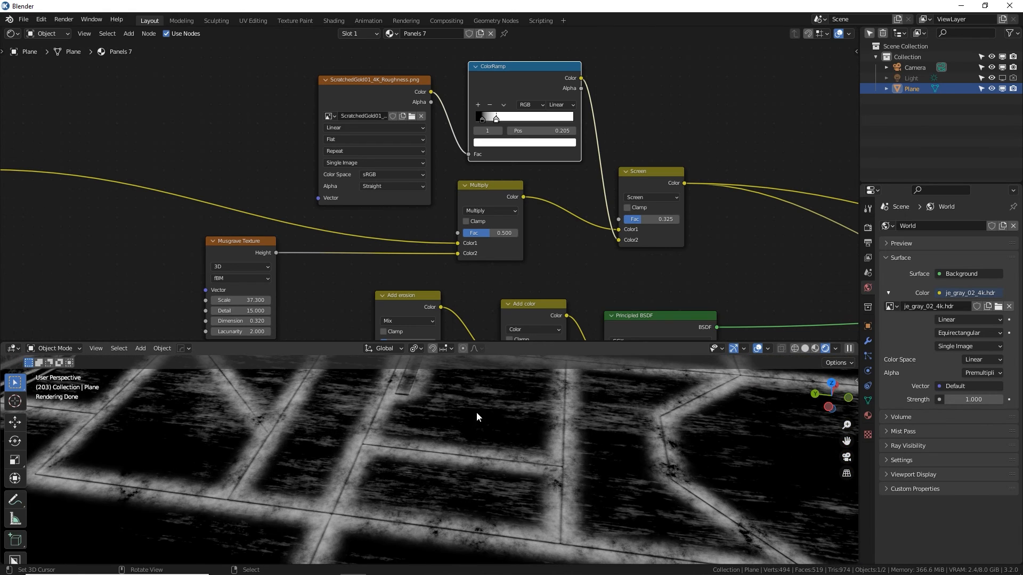
Step: Set the scratch ColorRamp dark stop near 0.164 and the Screen factor to 0.875
{"action": "left_click_drag", "start_coordinate": [495, 117], "coordinate": [488, 117]}
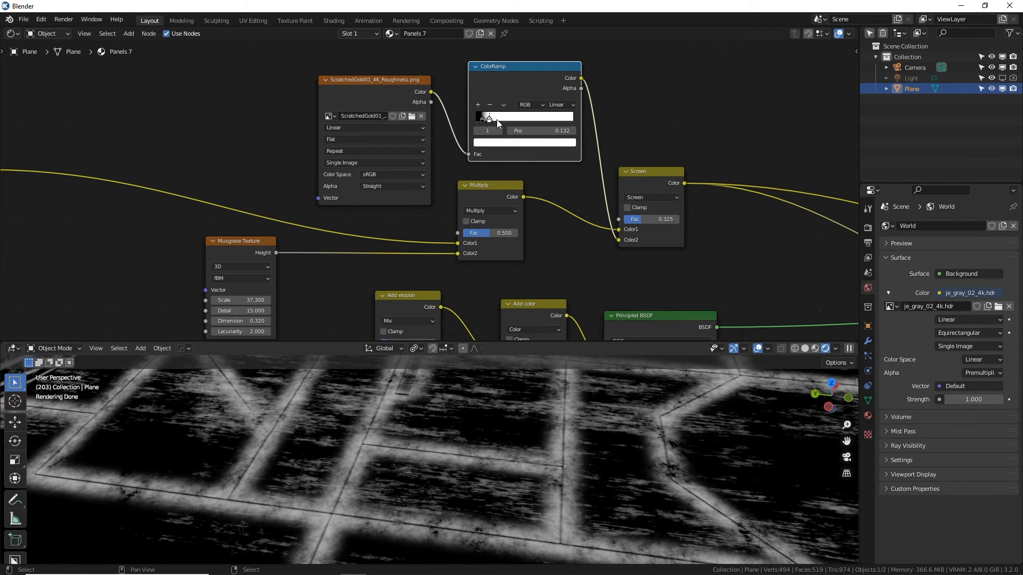
{"action": "left_click_drag", "start_coordinate": [489, 118], "coordinate": [497, 118]}
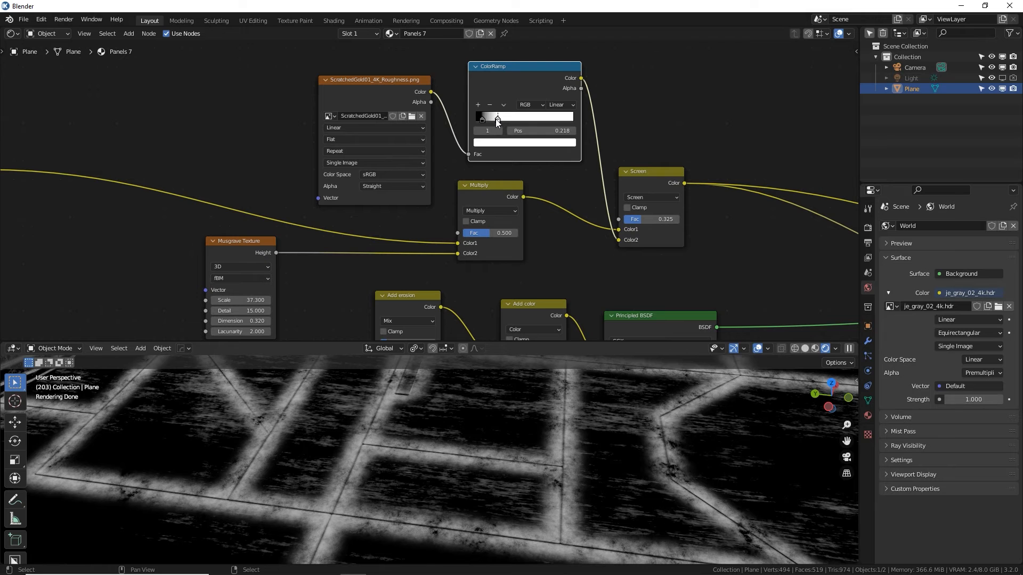
{"action": "left_click_drag", "start_coordinate": [497, 117], "coordinate": [491, 117]}
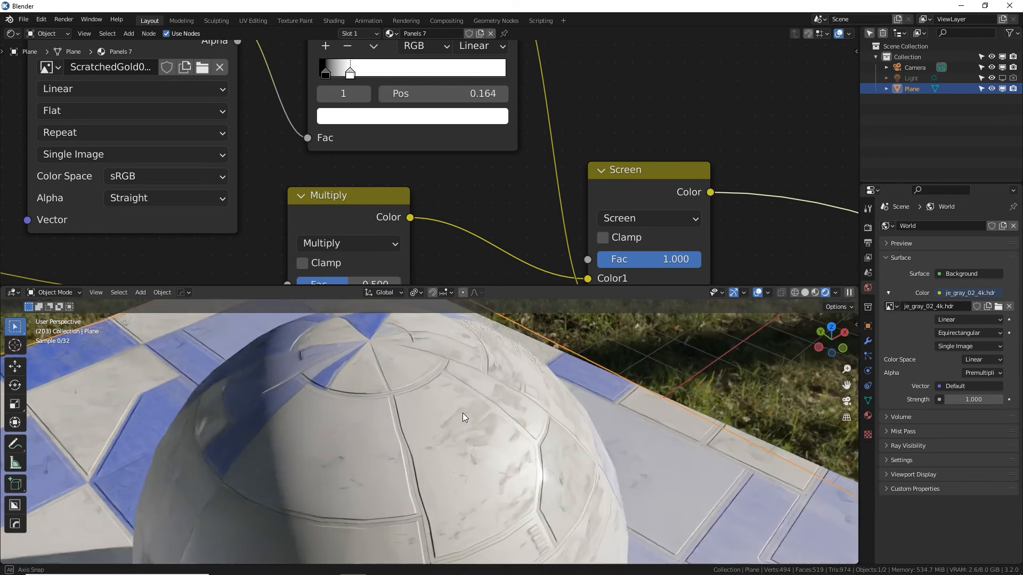
{"action": "left_click_drag", "start_coordinate": [463, 417], "coordinate": [509, 418]}
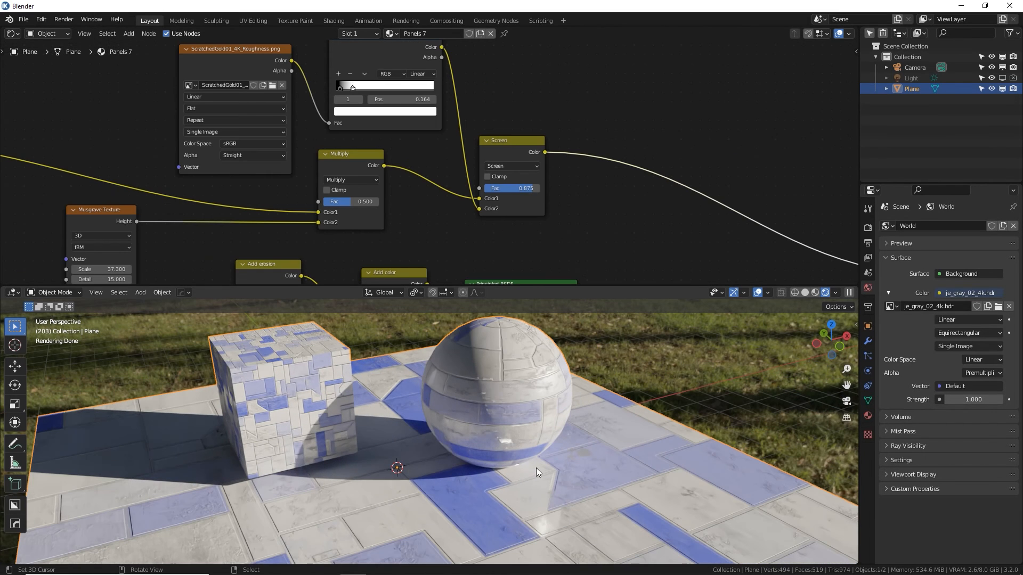
{"action": "mouse_move", "coordinate": [481, 478]}
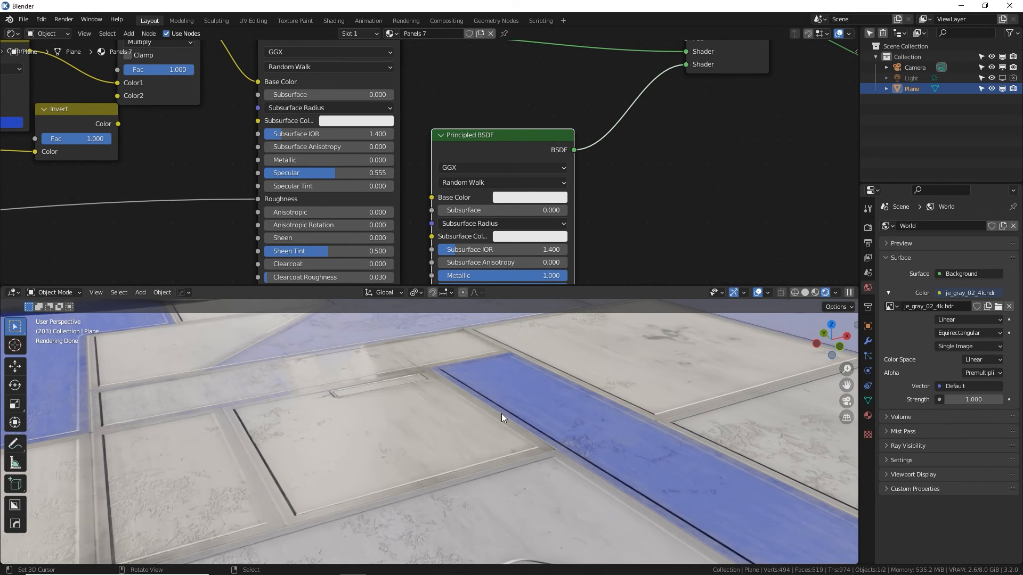
{"action": "mouse_move", "coordinate": [511, 331]}
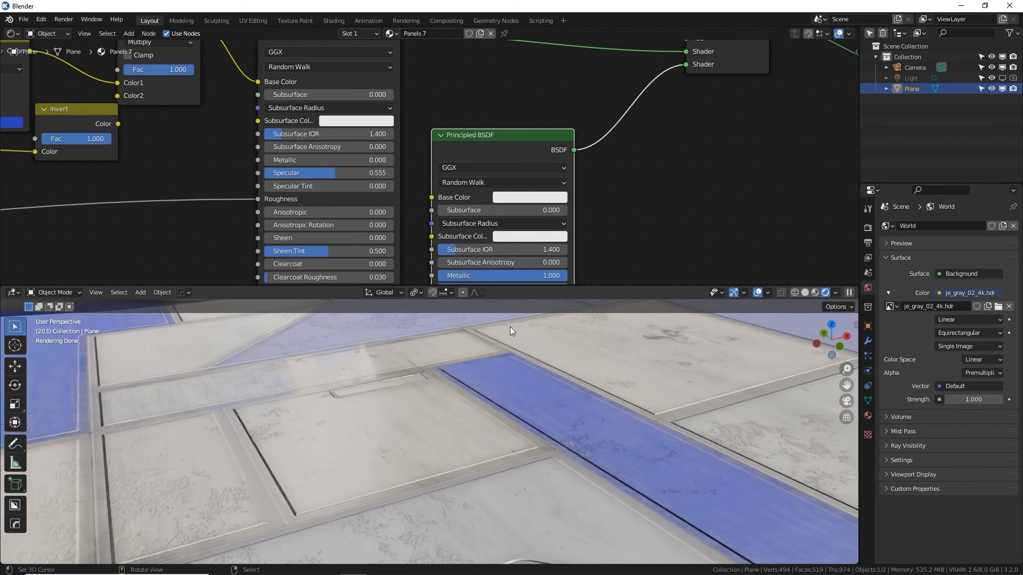
Step: Try a different base colour on the metallic Principled BSDF
{"action": "left_click", "coordinate": [529, 198]}
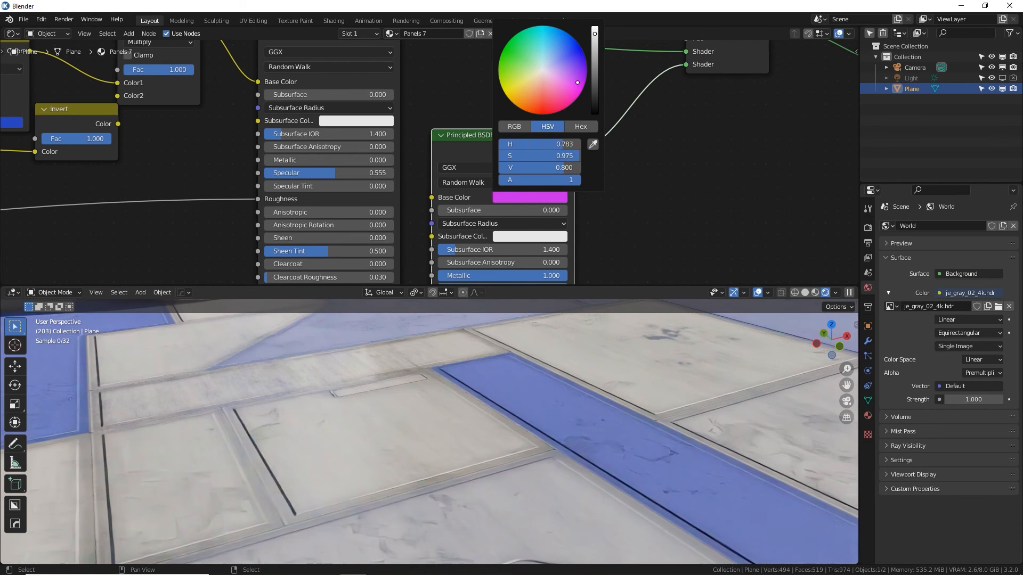
{"action": "left_click_drag", "start_coordinate": [576, 83], "coordinate": [544, 68]}
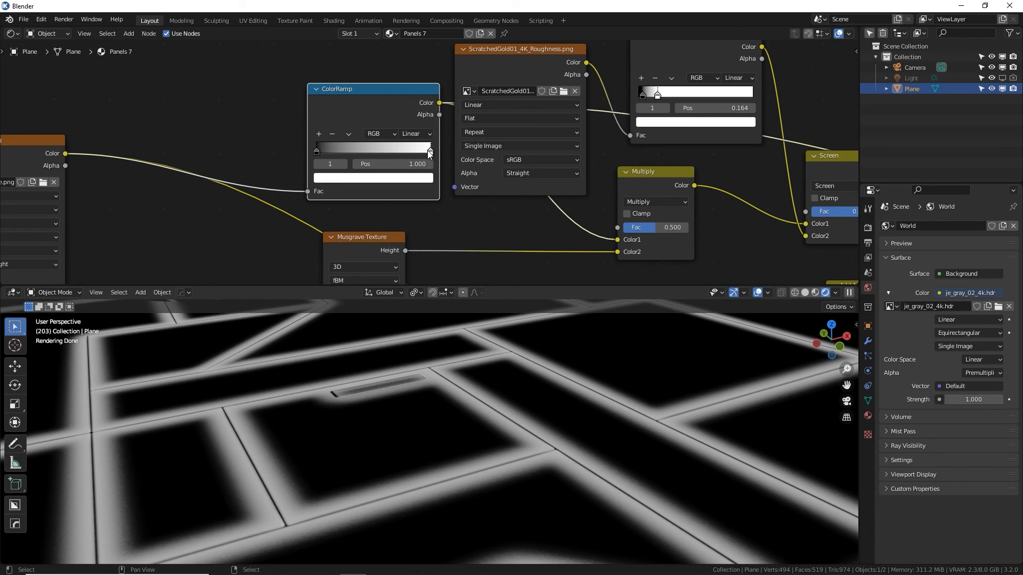
Step: Tighten the edge ColorRamp to thin seam lines and set the Screen factor to 0.942
{"action": "left_click_drag", "start_coordinate": [428, 151], "coordinate": [396, 151]}
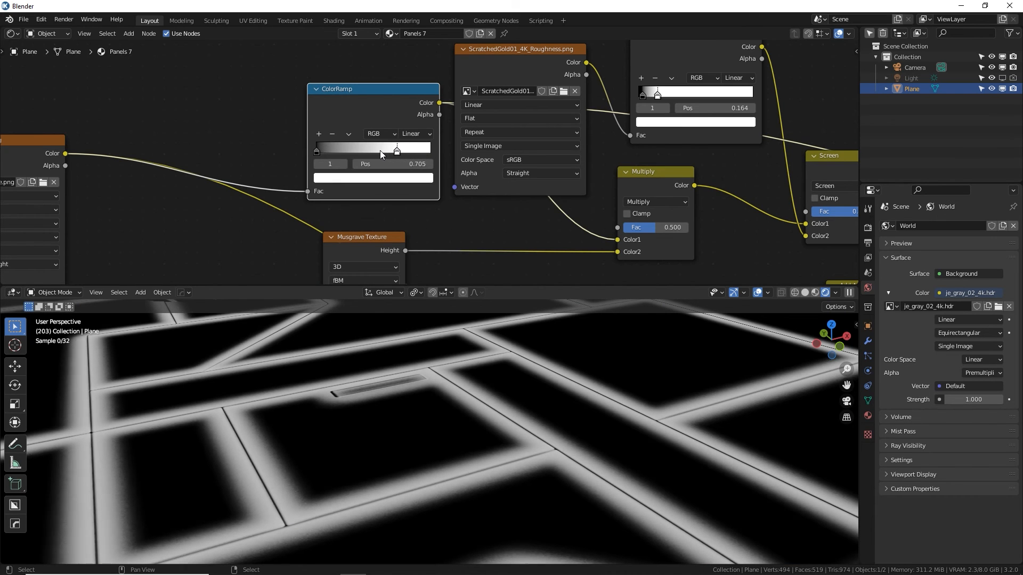
{"action": "left_click_drag", "start_coordinate": [396, 151], "coordinate": [360, 151]}
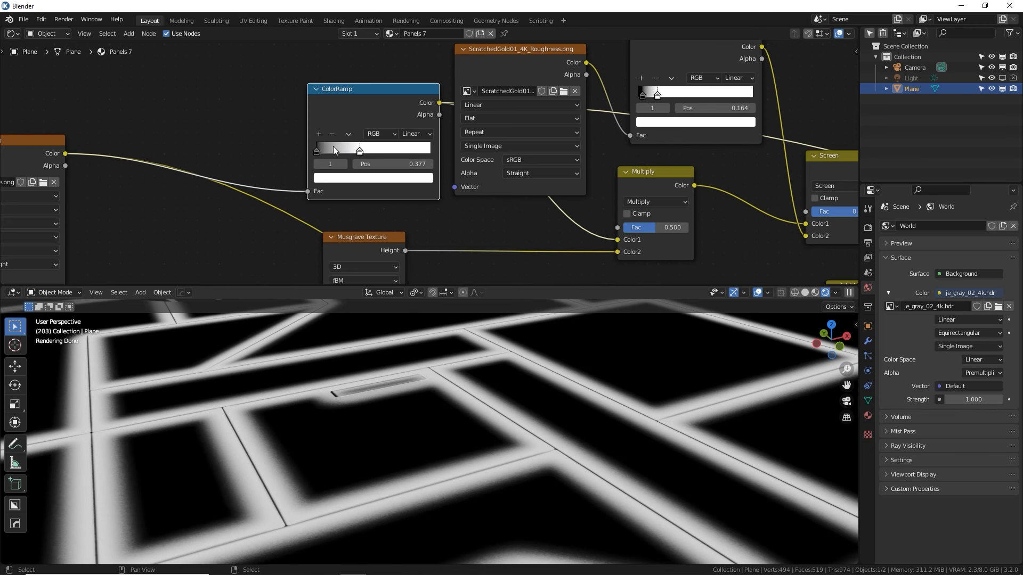
{"action": "left_click_drag", "start_coordinate": [359, 149], "coordinate": [326, 149]}
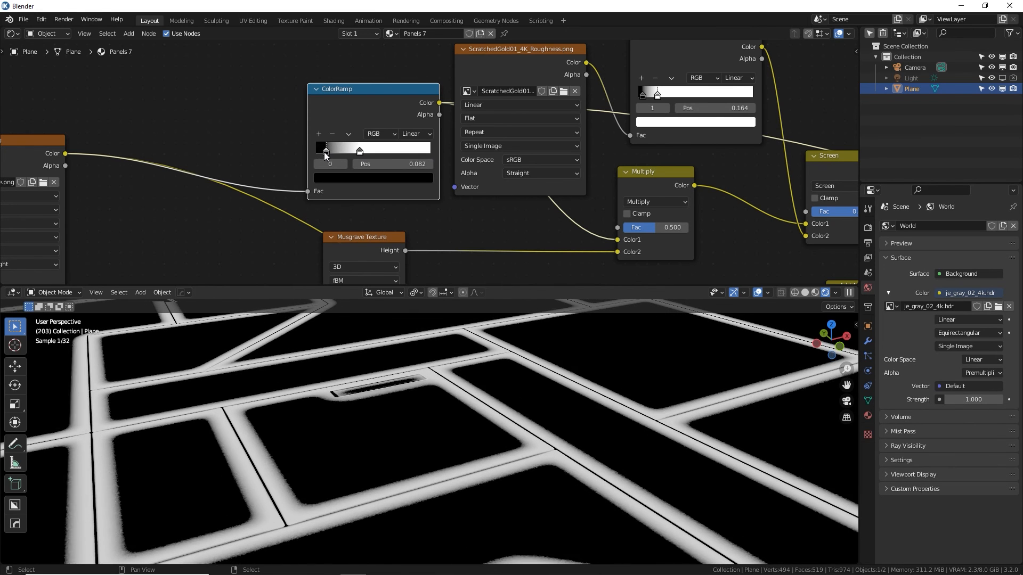
{"action": "left_click_drag", "start_coordinate": [326, 147], "coordinate": [358, 148]}
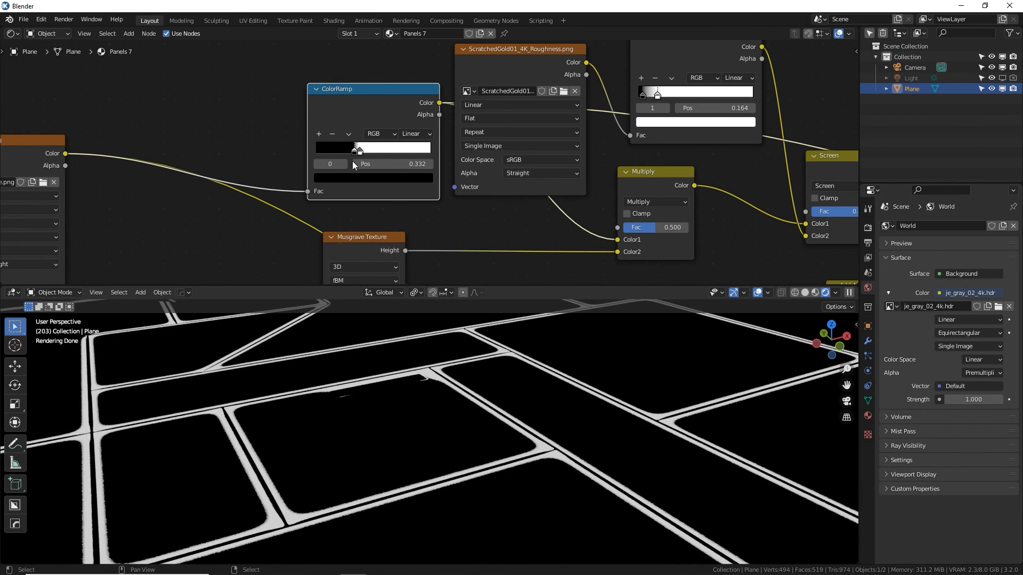
{"action": "left_click_drag", "start_coordinate": [359, 149], "coordinate": [340, 150]}
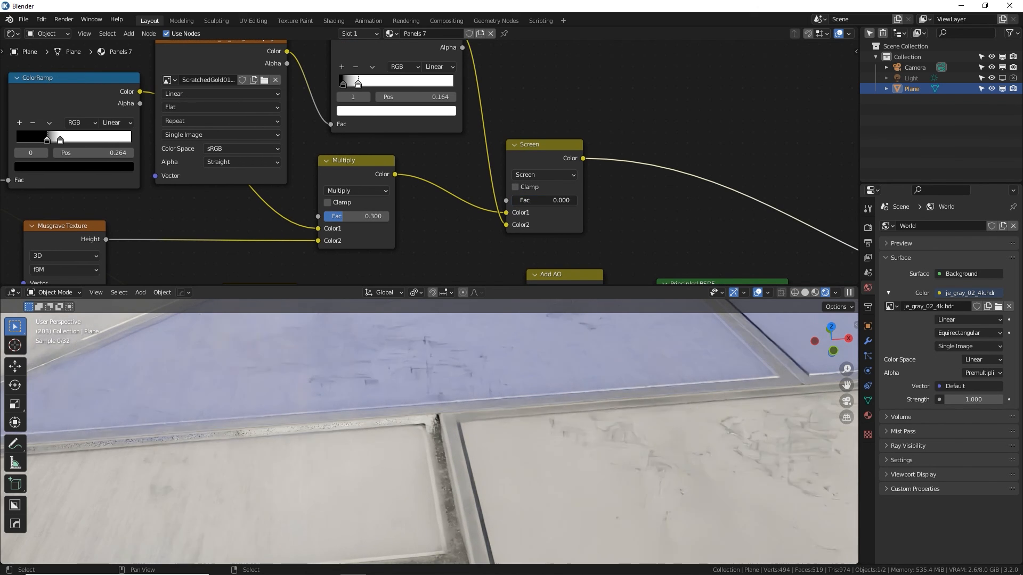
{"action": "left_click_drag", "start_coordinate": [529, 199], "coordinate": [561, 200]}
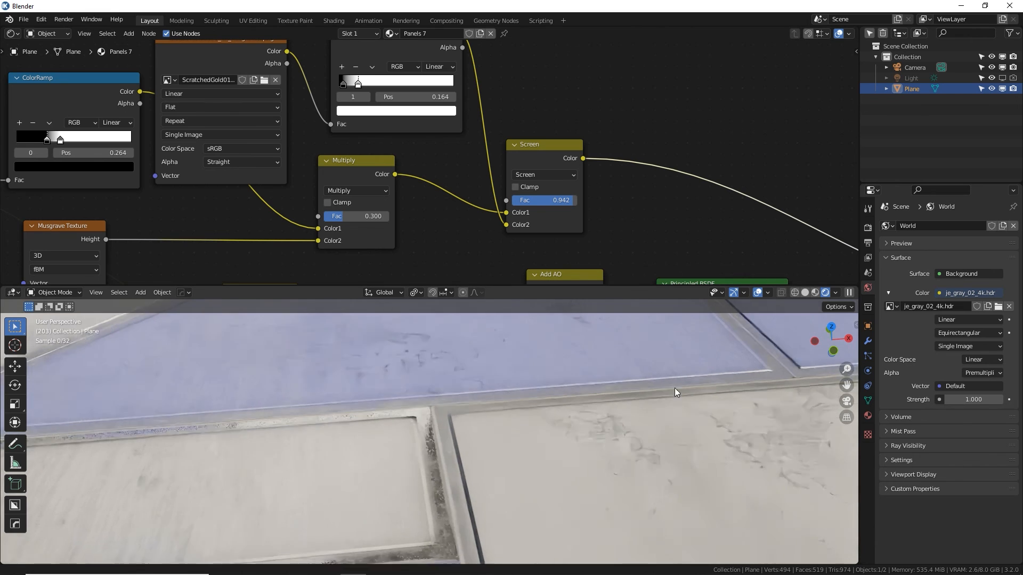